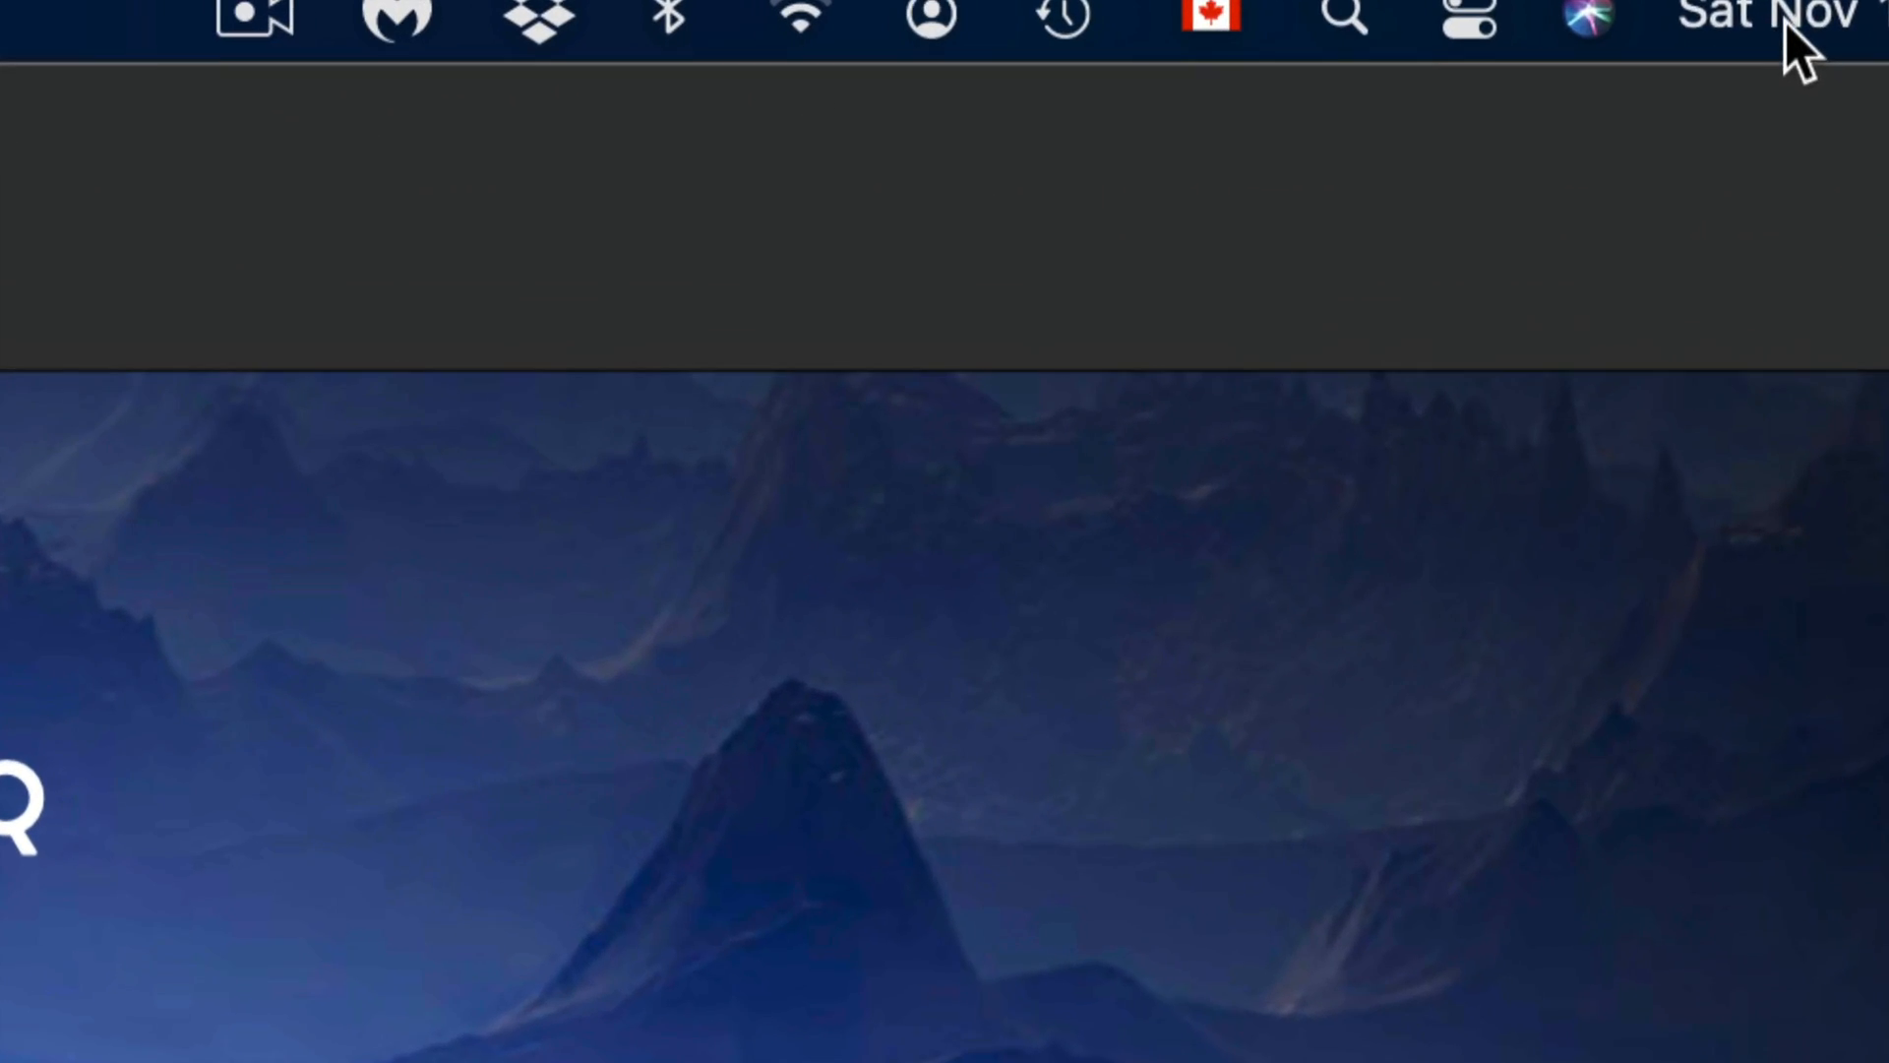
- Dismiss the Creative Cloud and Photos notifications and scroll down to Edit Widgets
click(1759, 18)
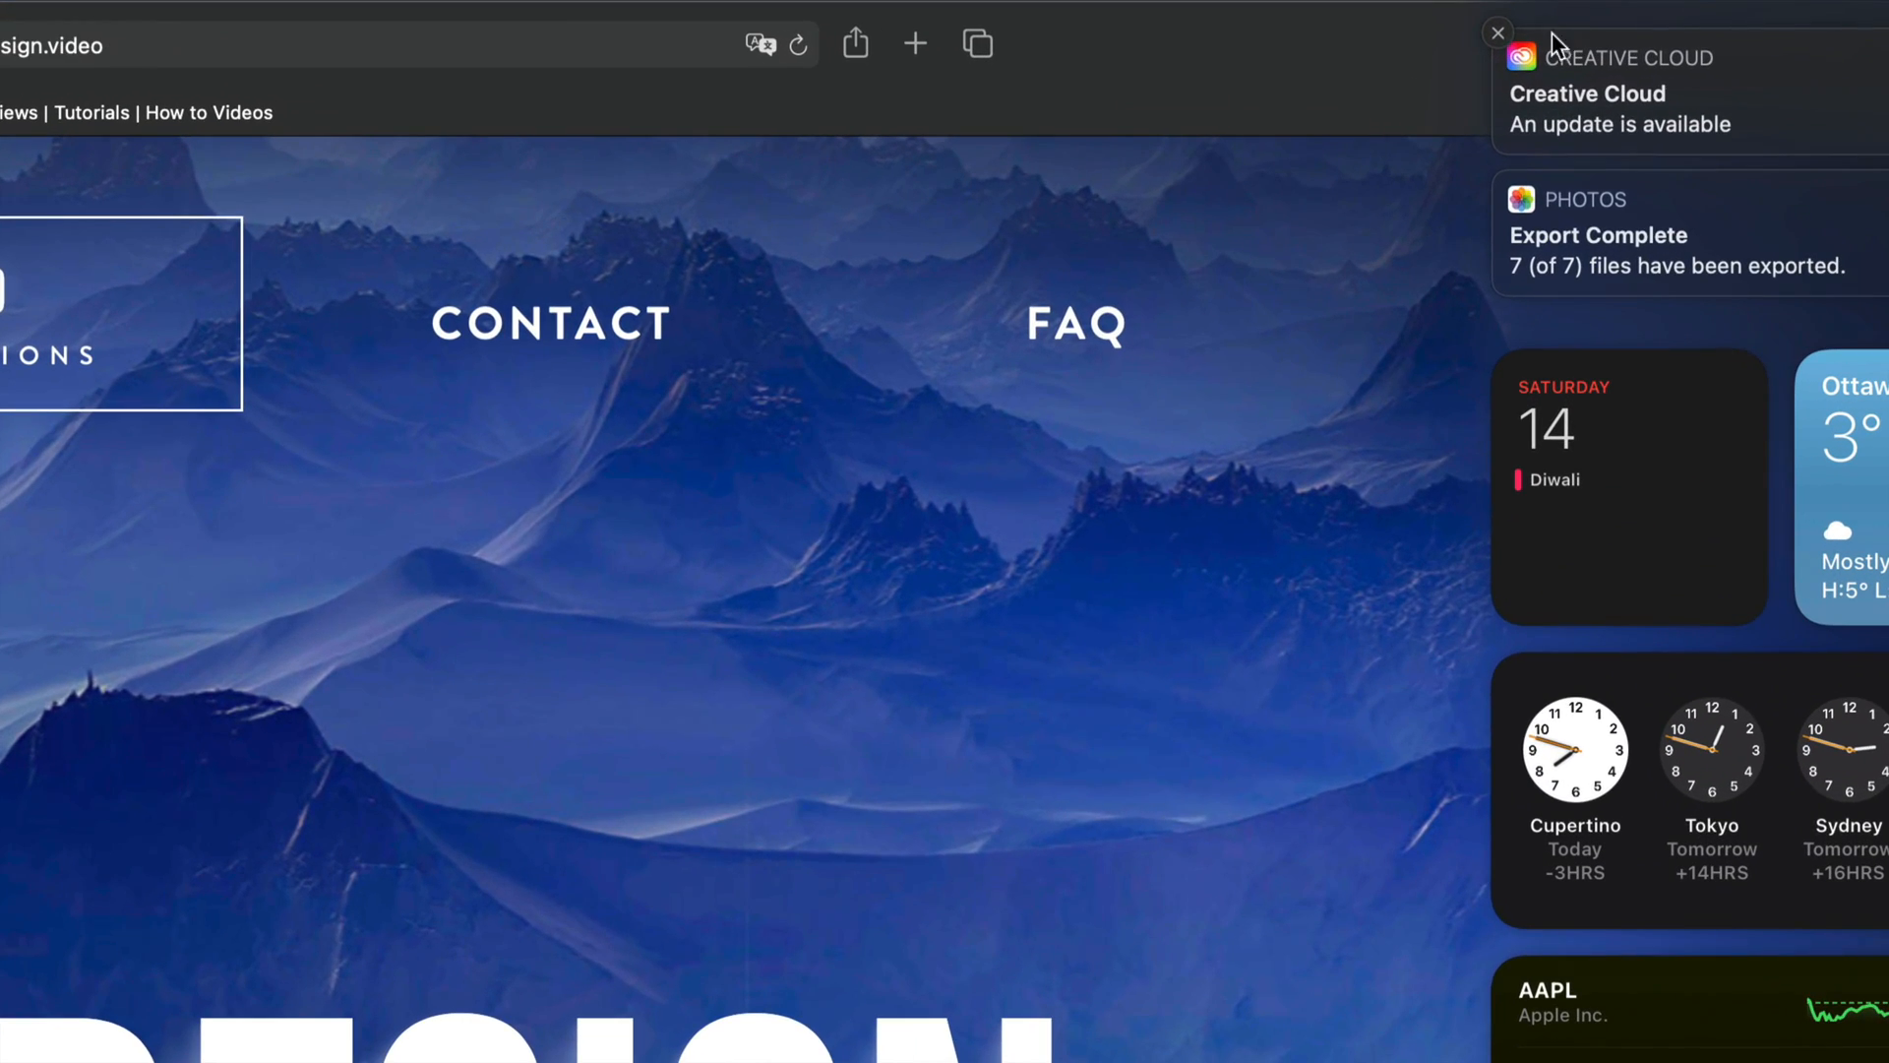
click(1499, 33)
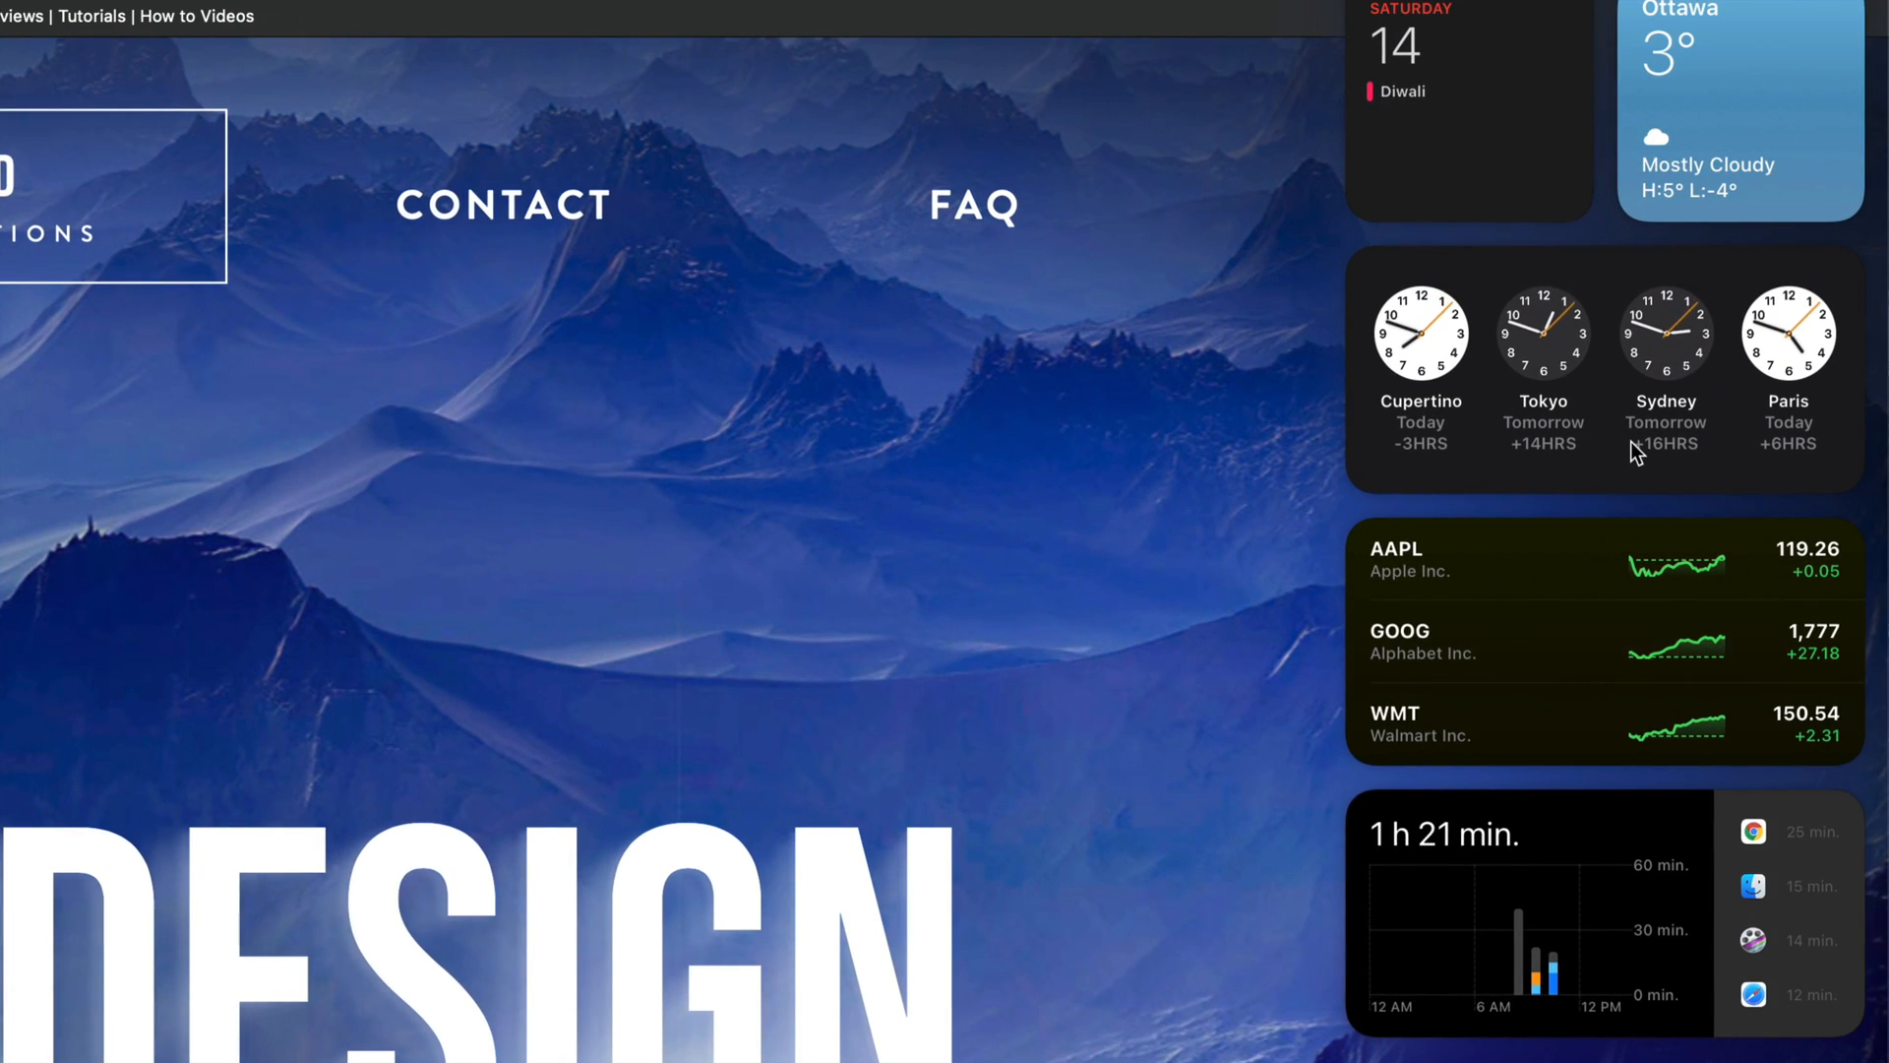
mouse_move(1630, 941)
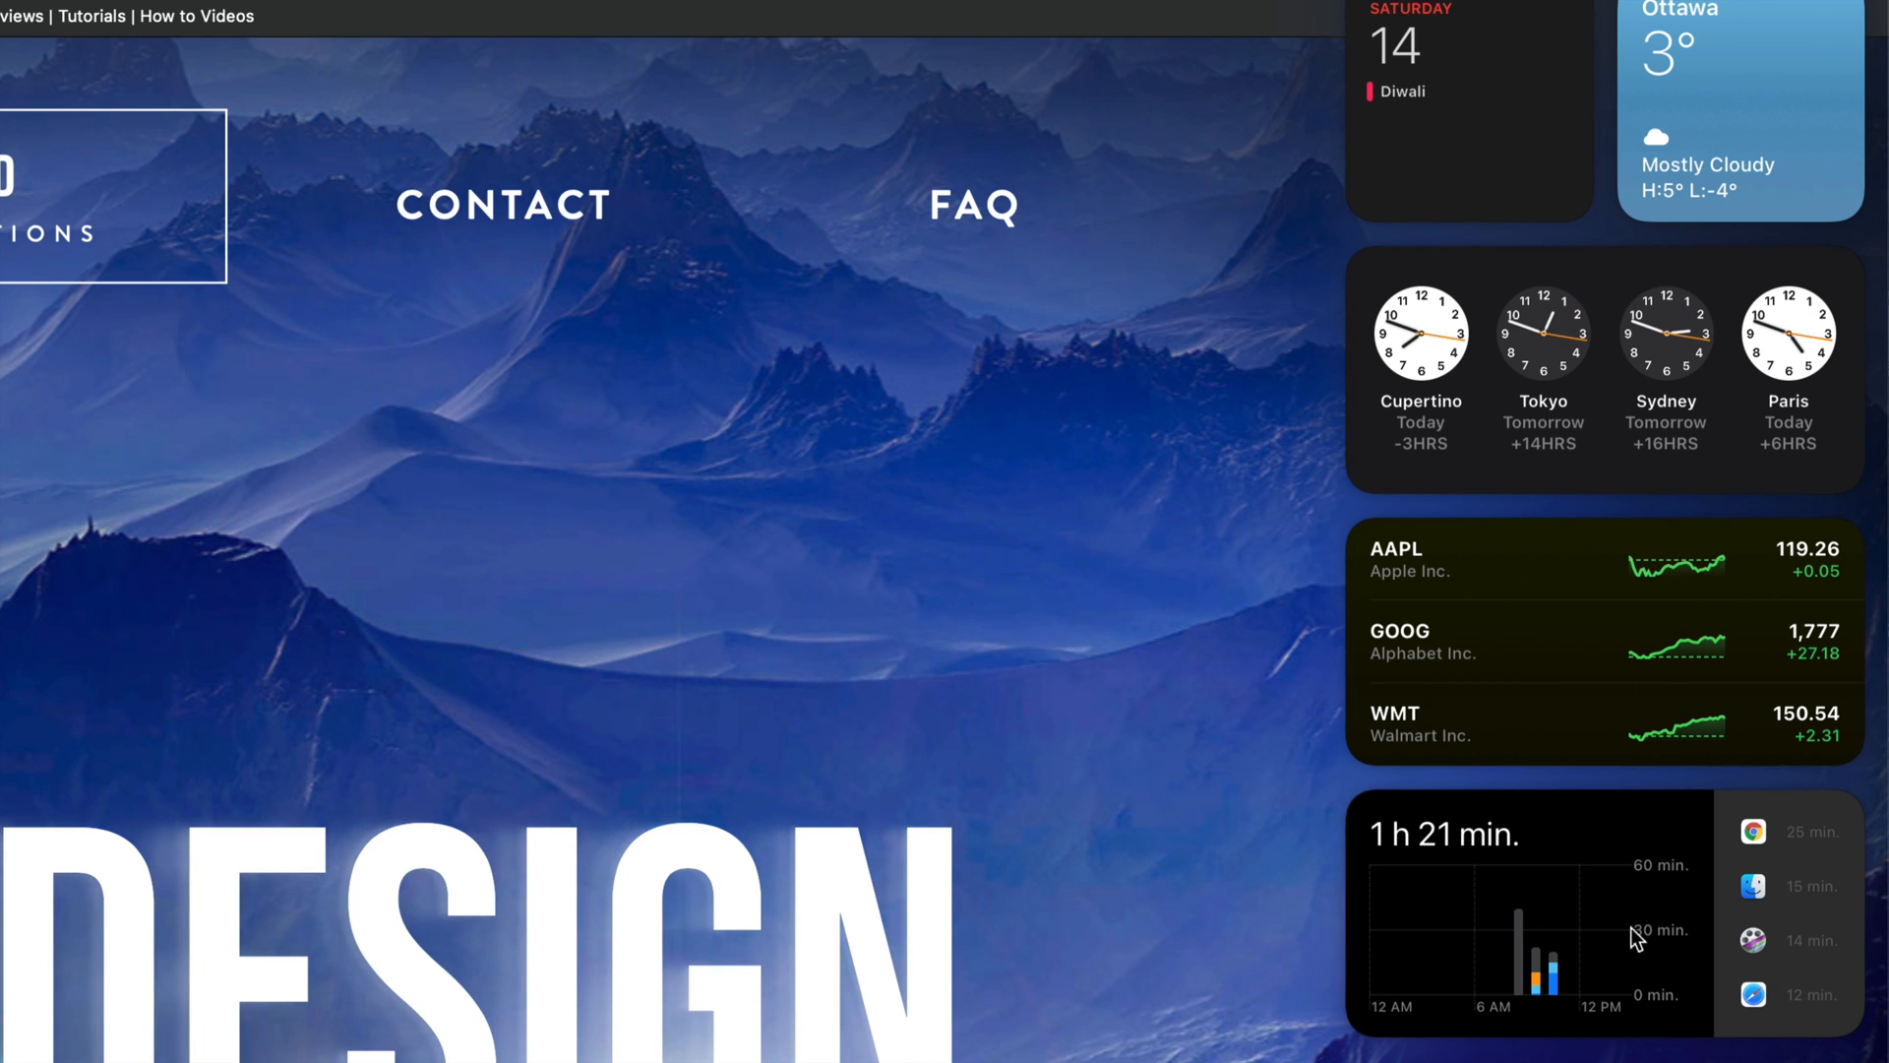
scroll(down, 3)
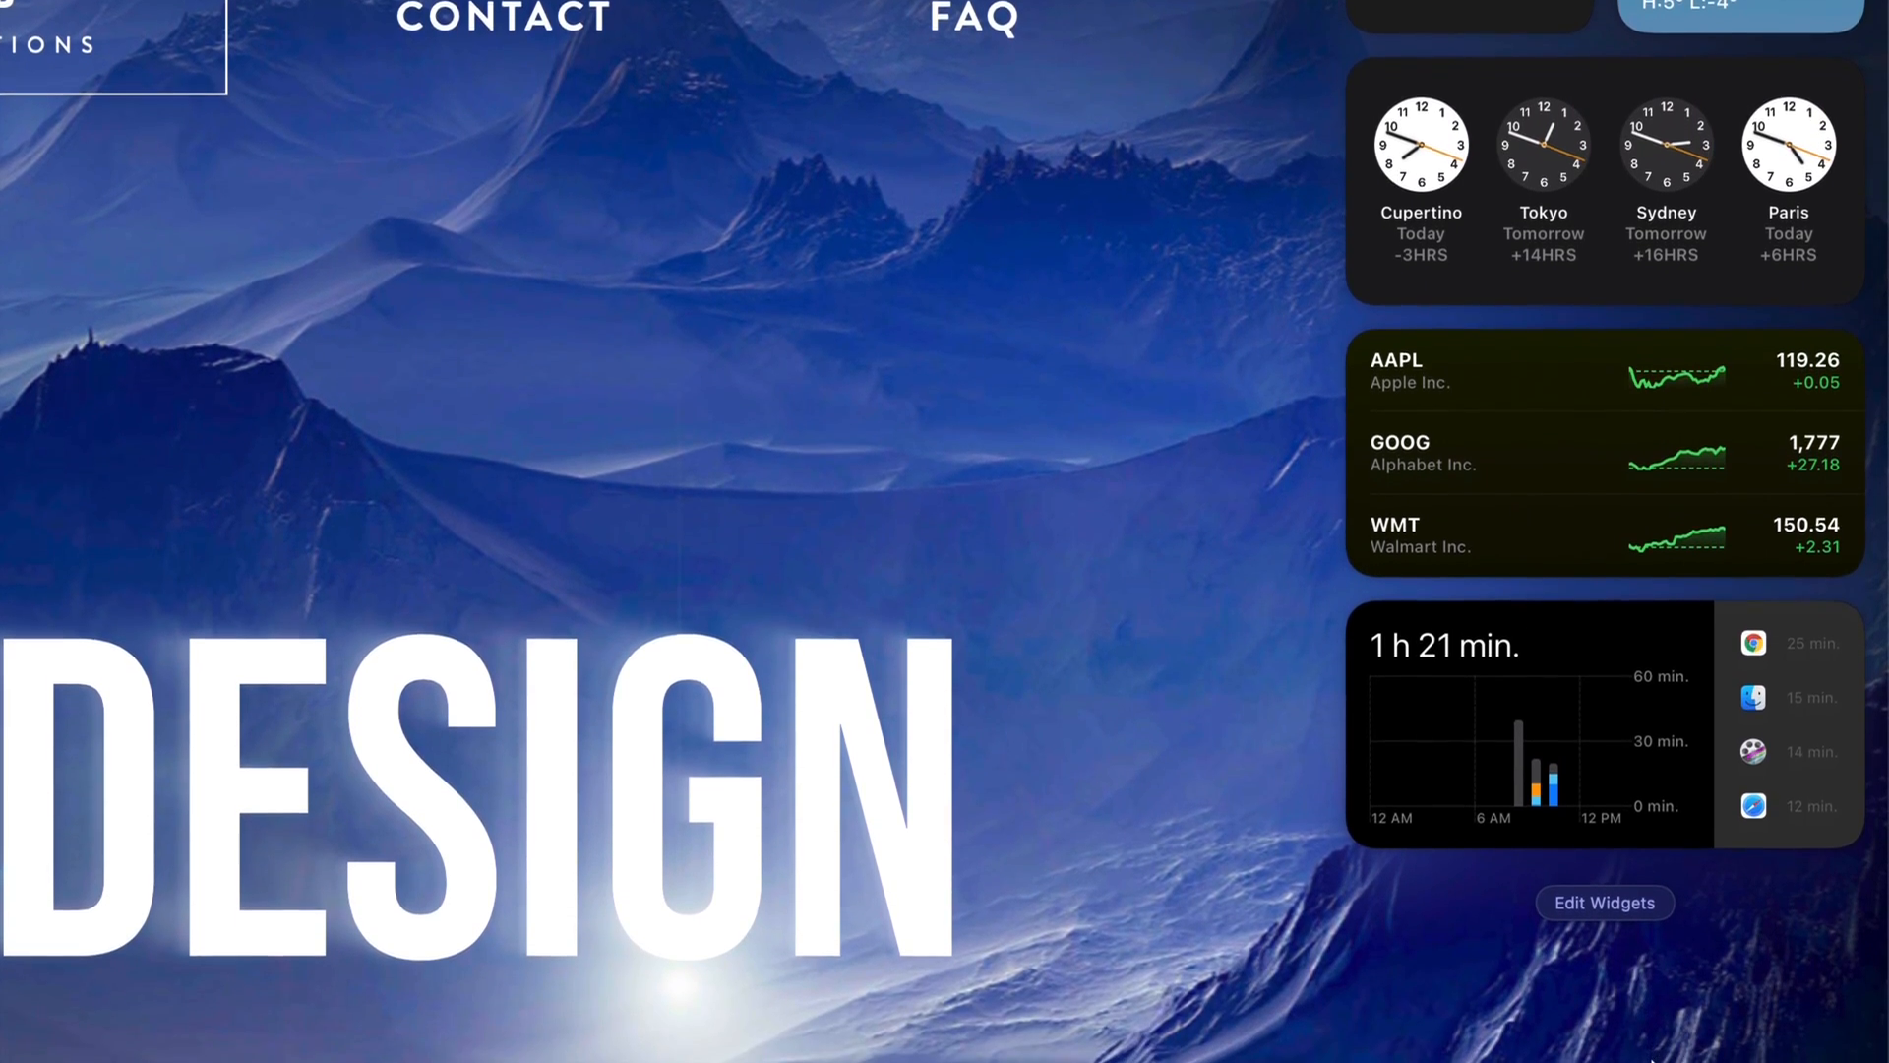
scroll(down, 3)
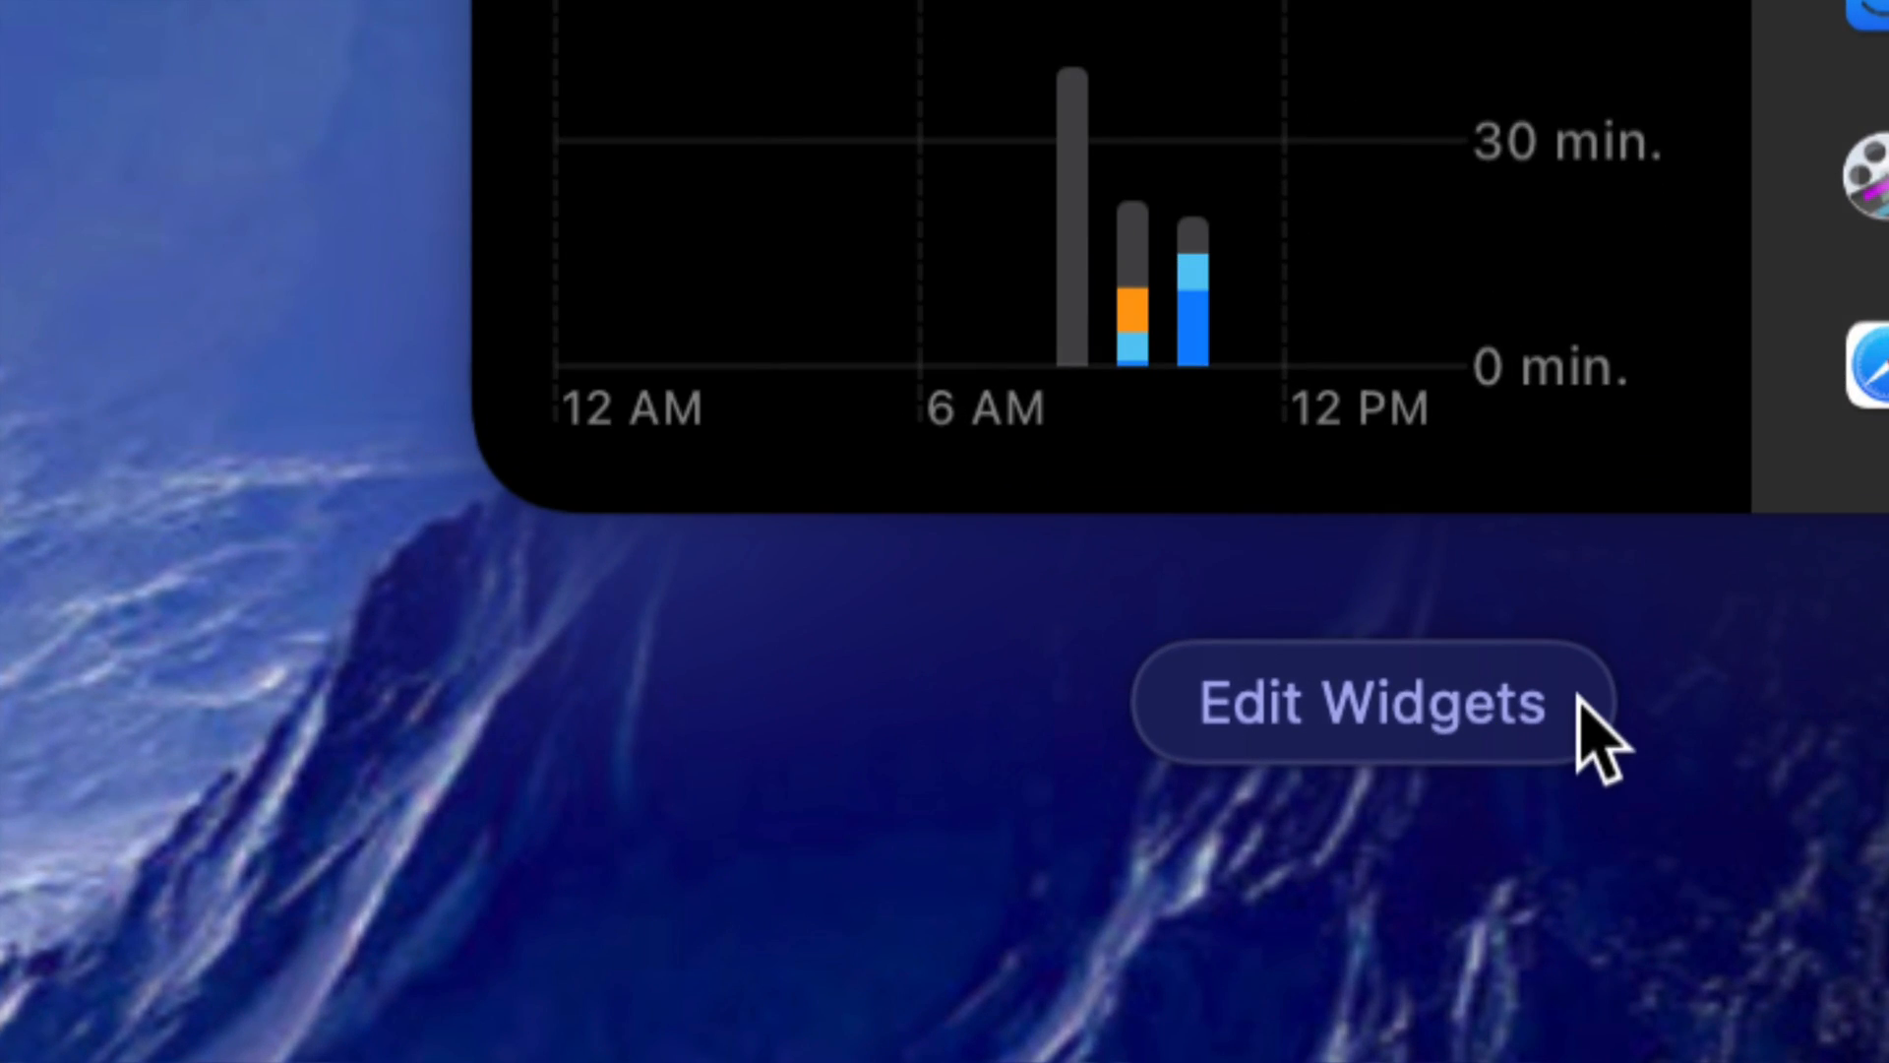
- Enter widget editing mode via Edit Widgets, showing widgets grouped by app
click(1370, 704)
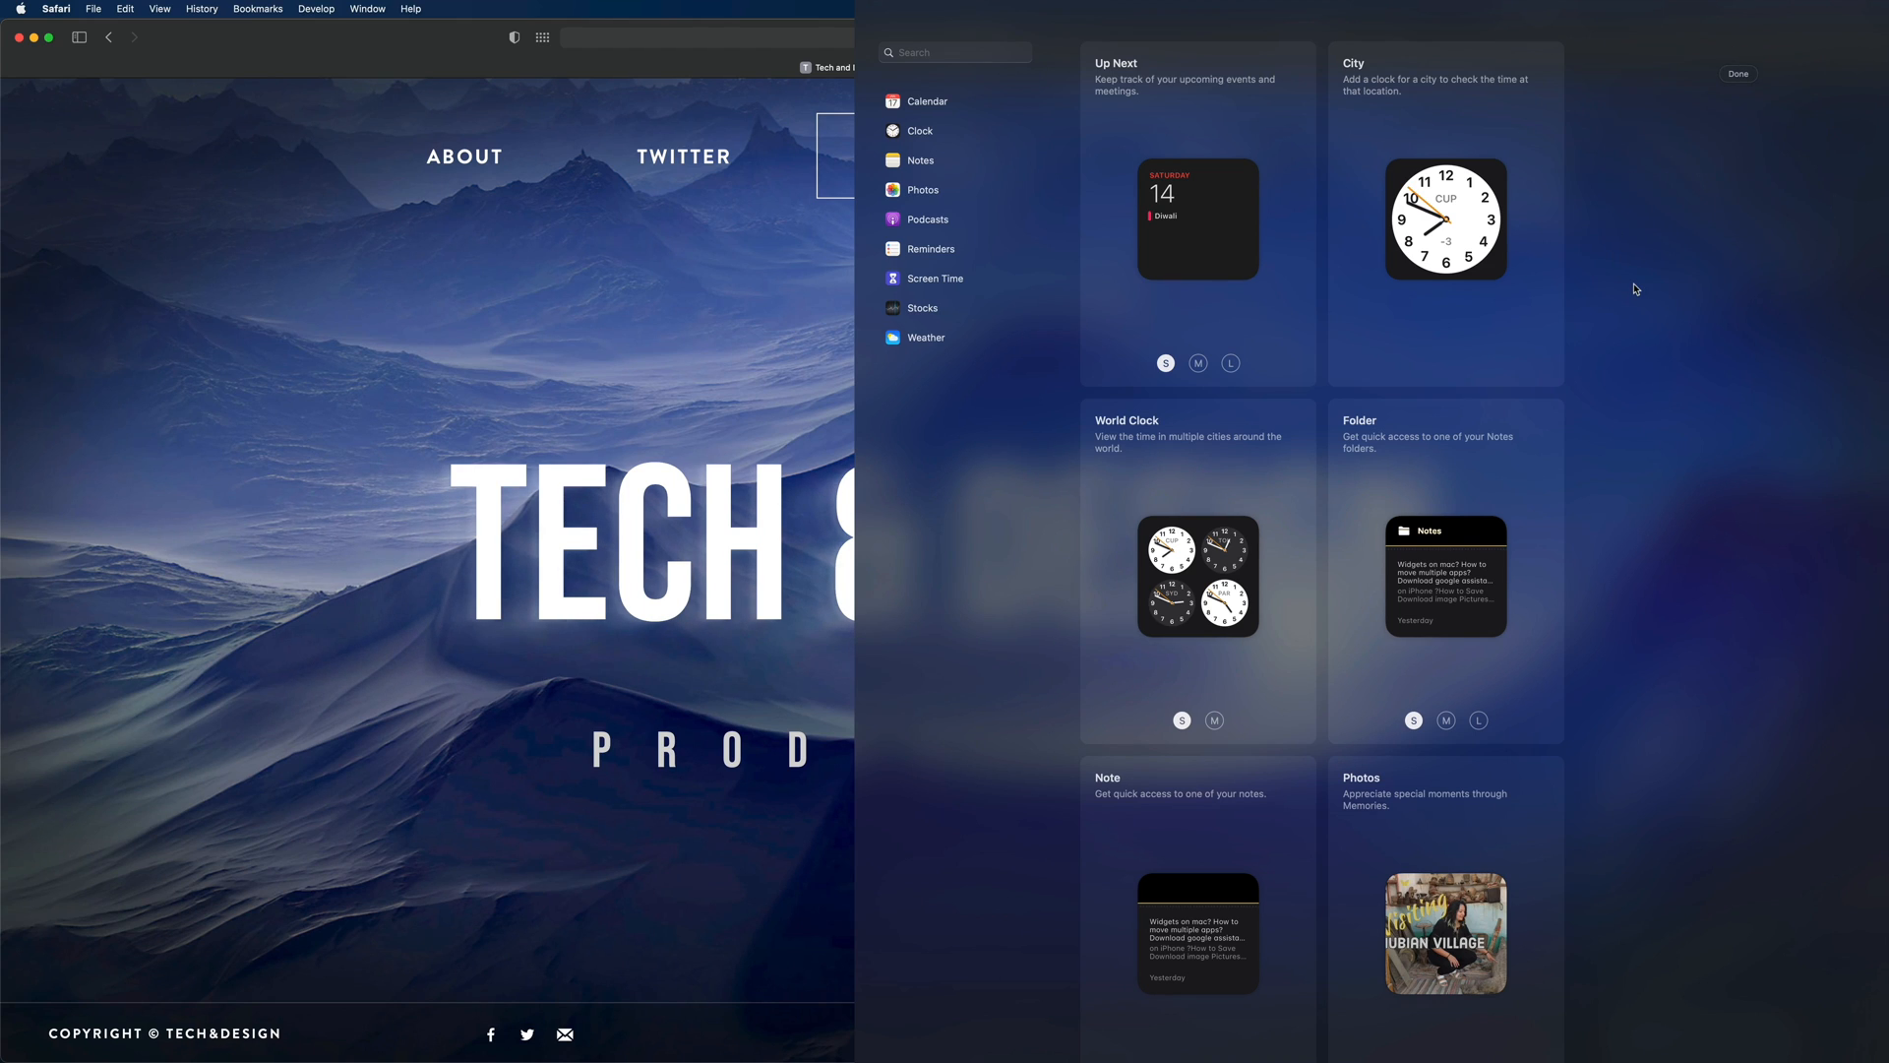
mouse_move(1781, 77)
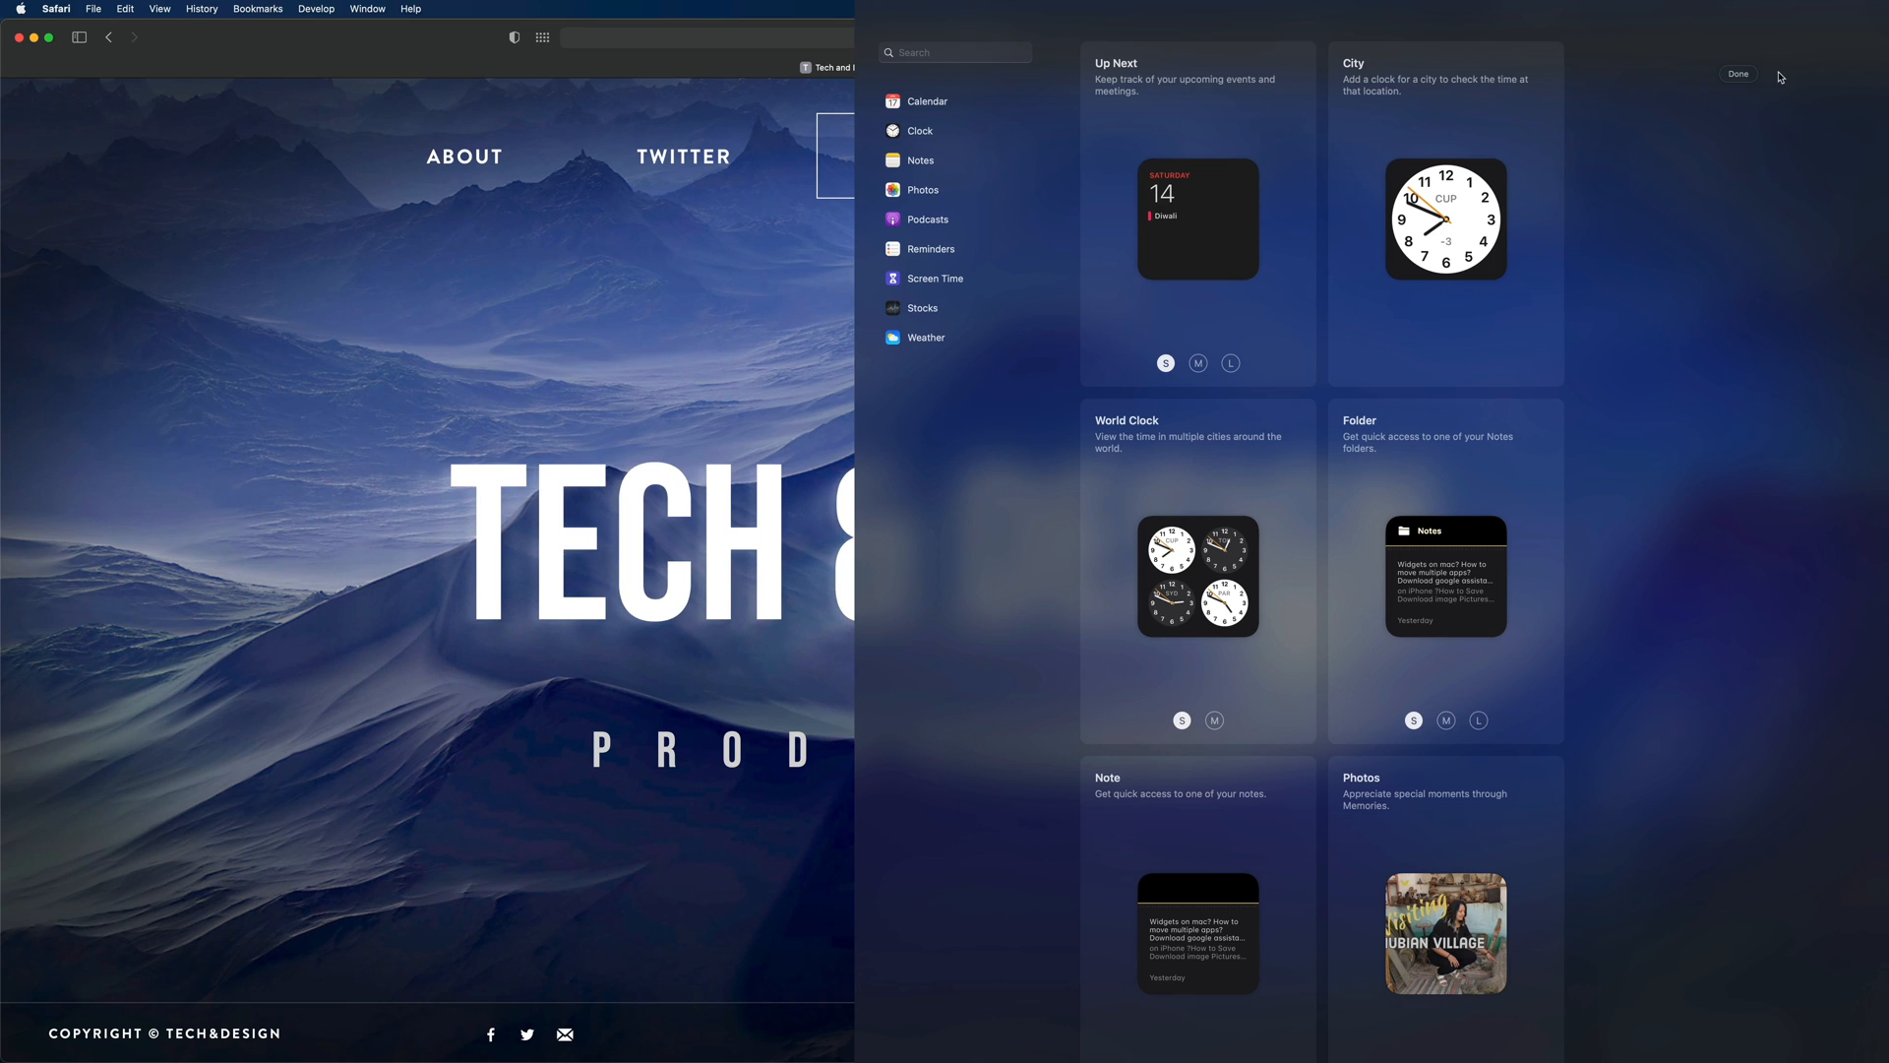
click(1444, 219)
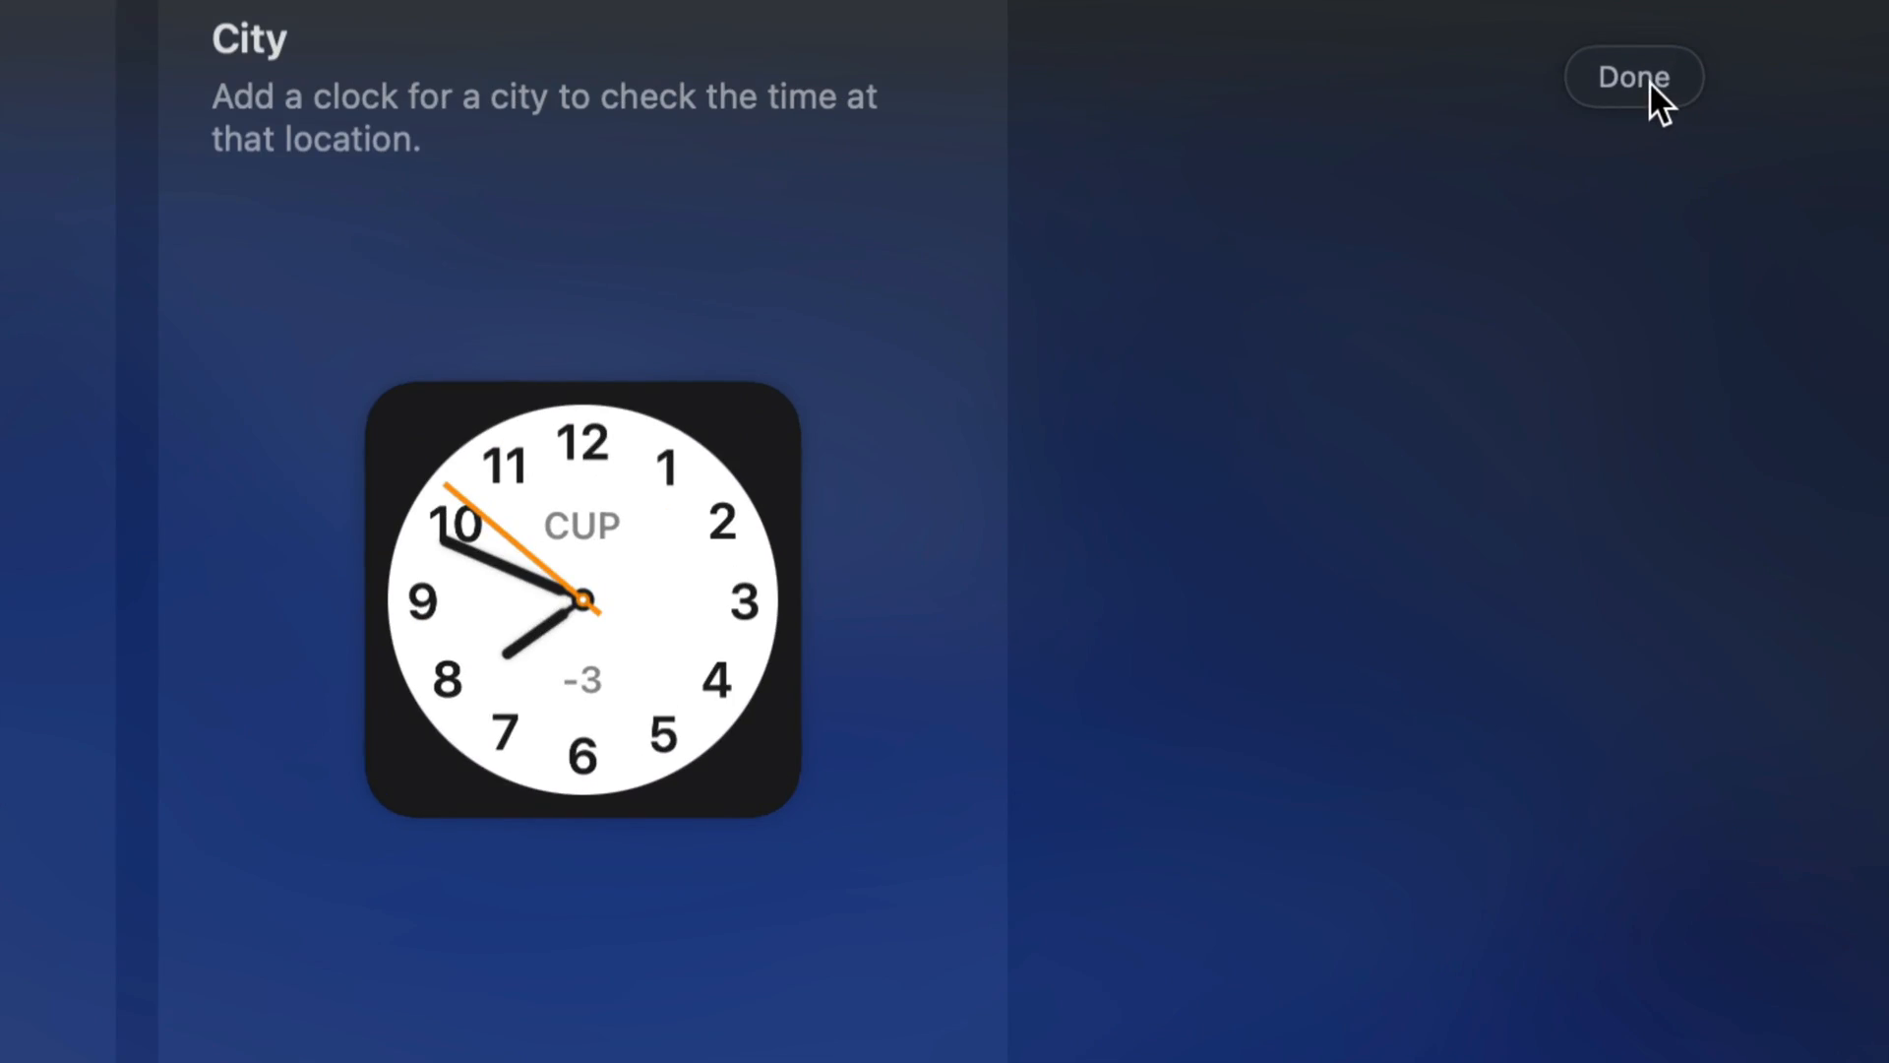
click(1633, 76)
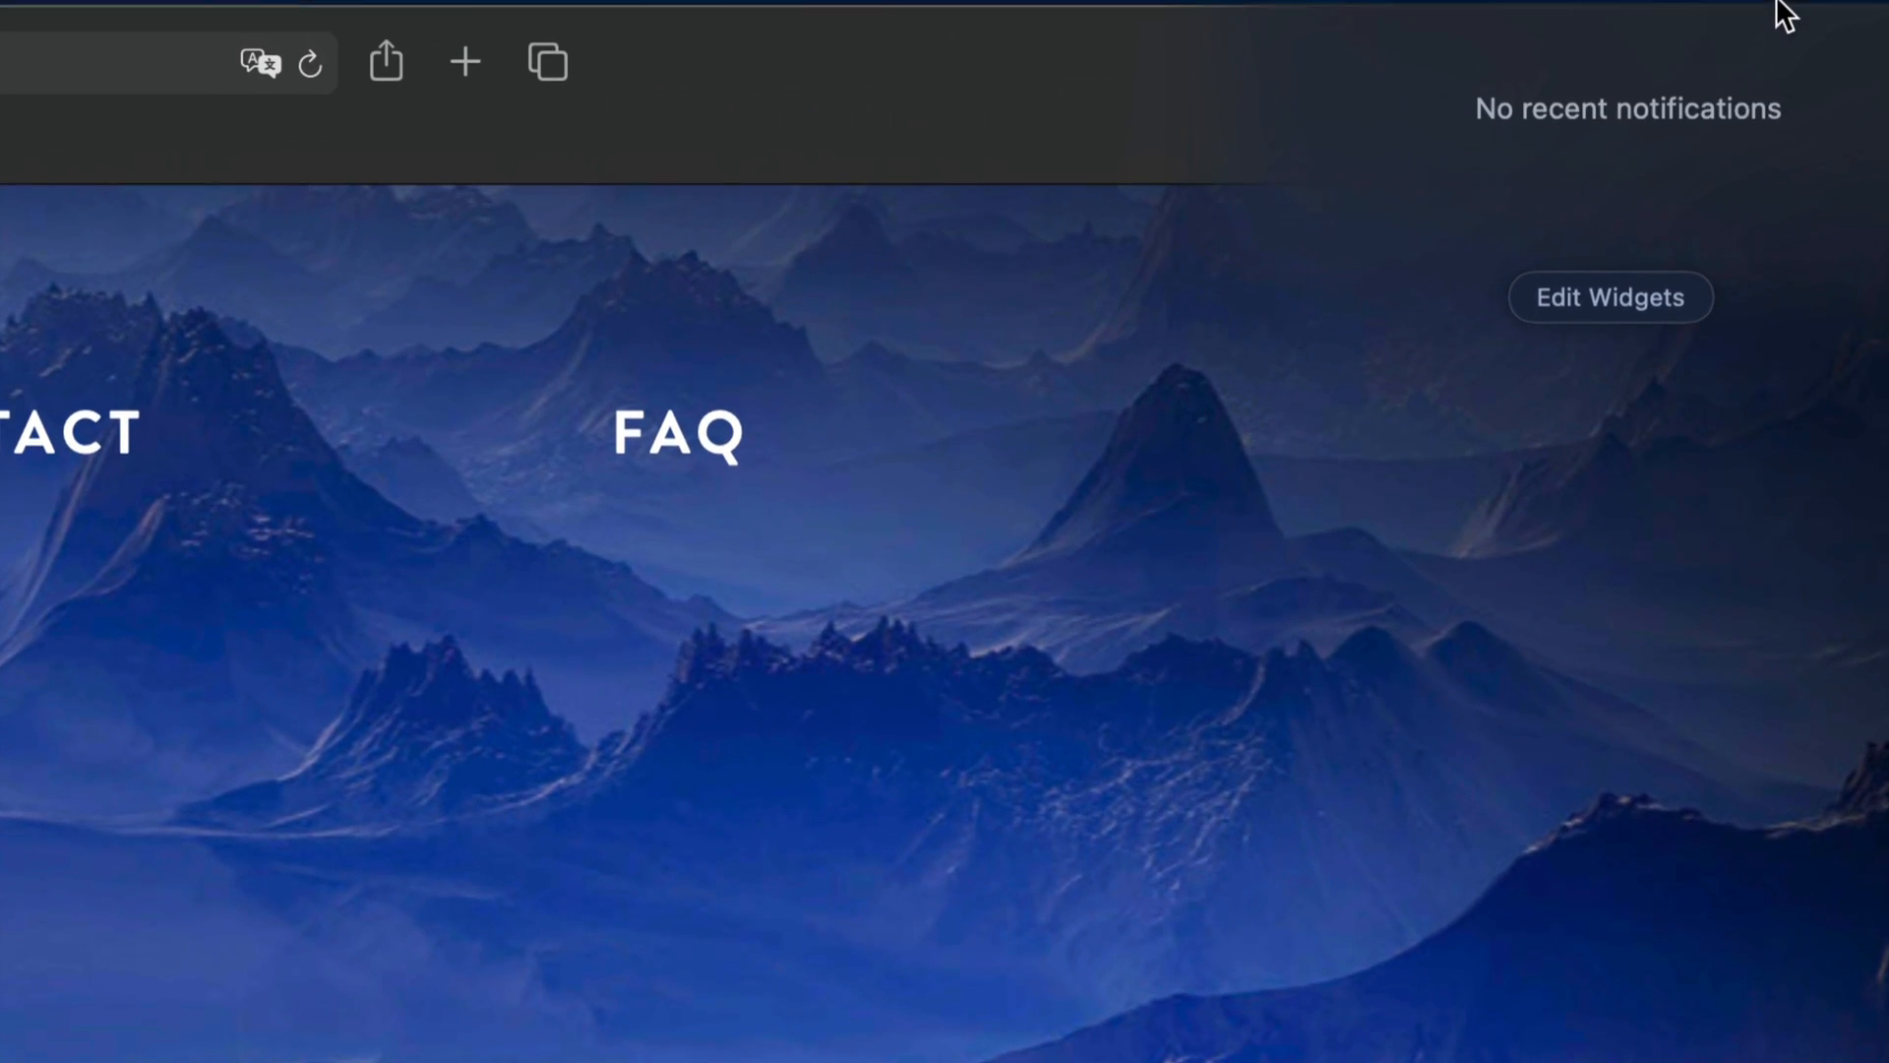
mouse_move(1645, 315)
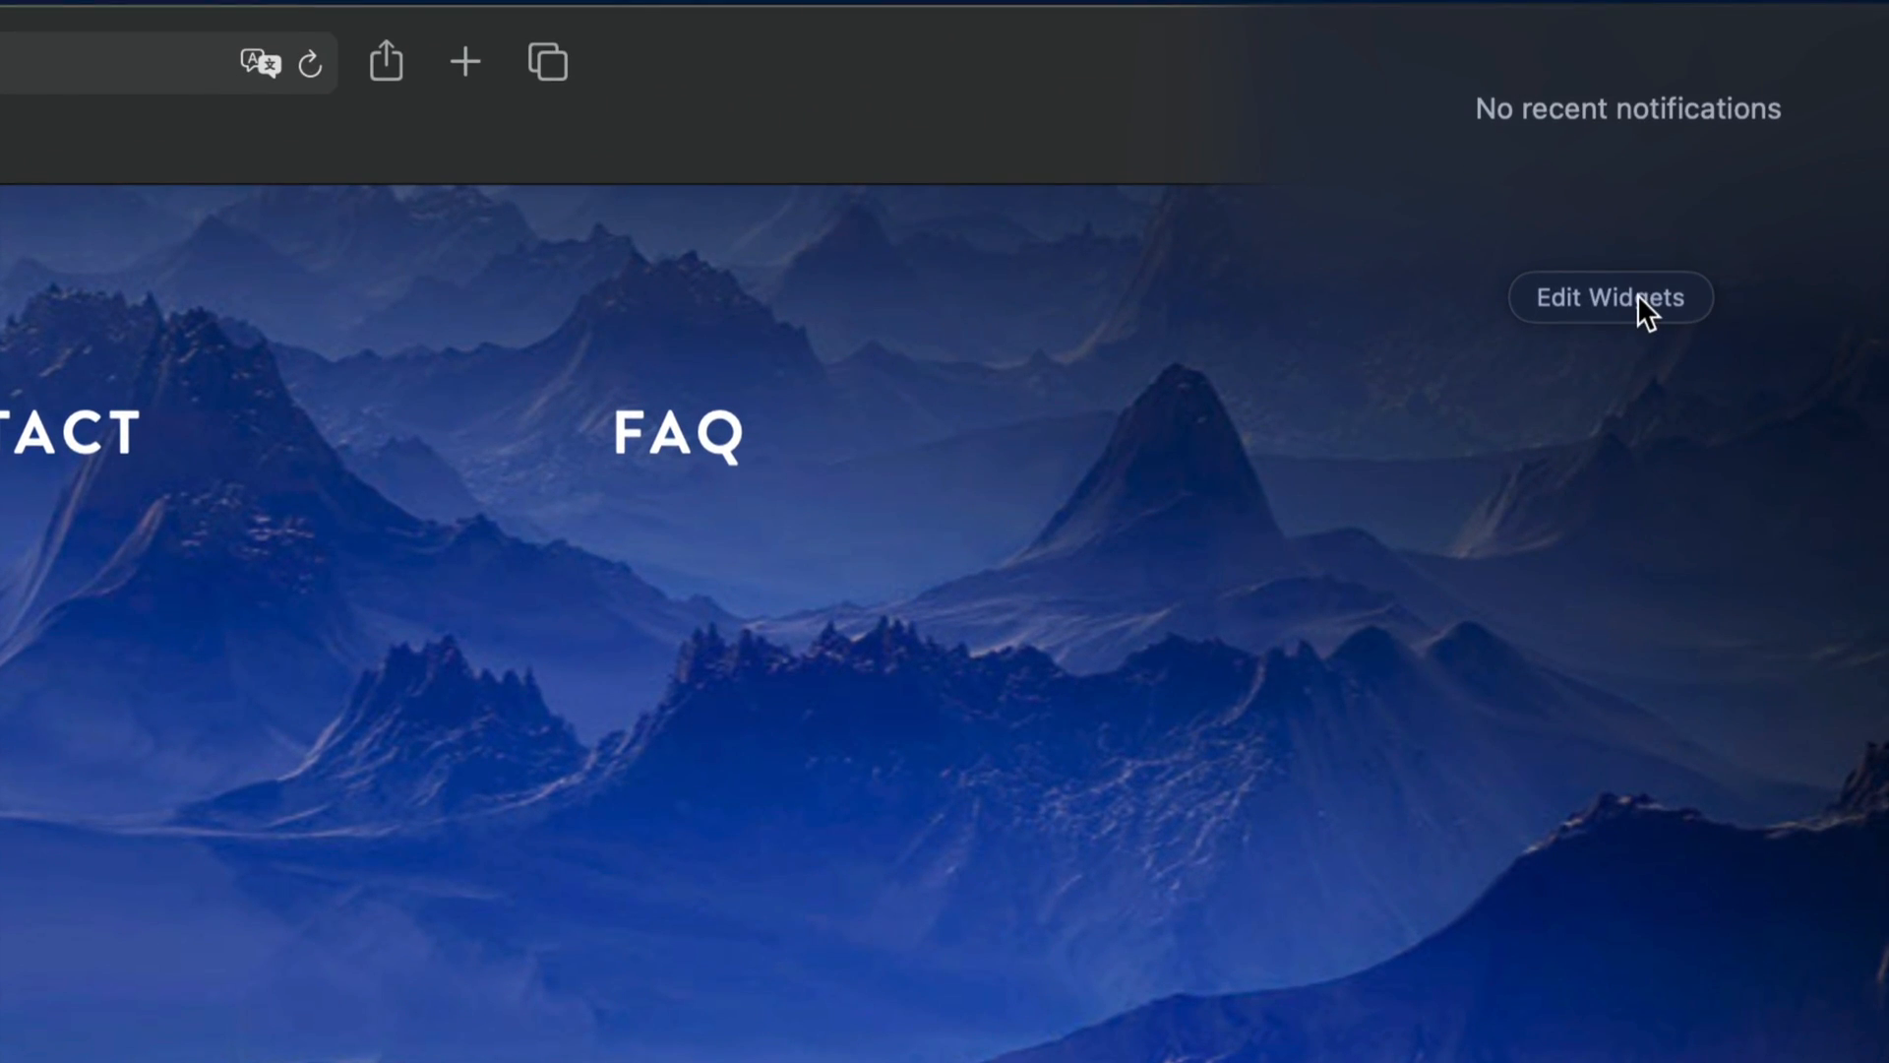
click(1609, 297)
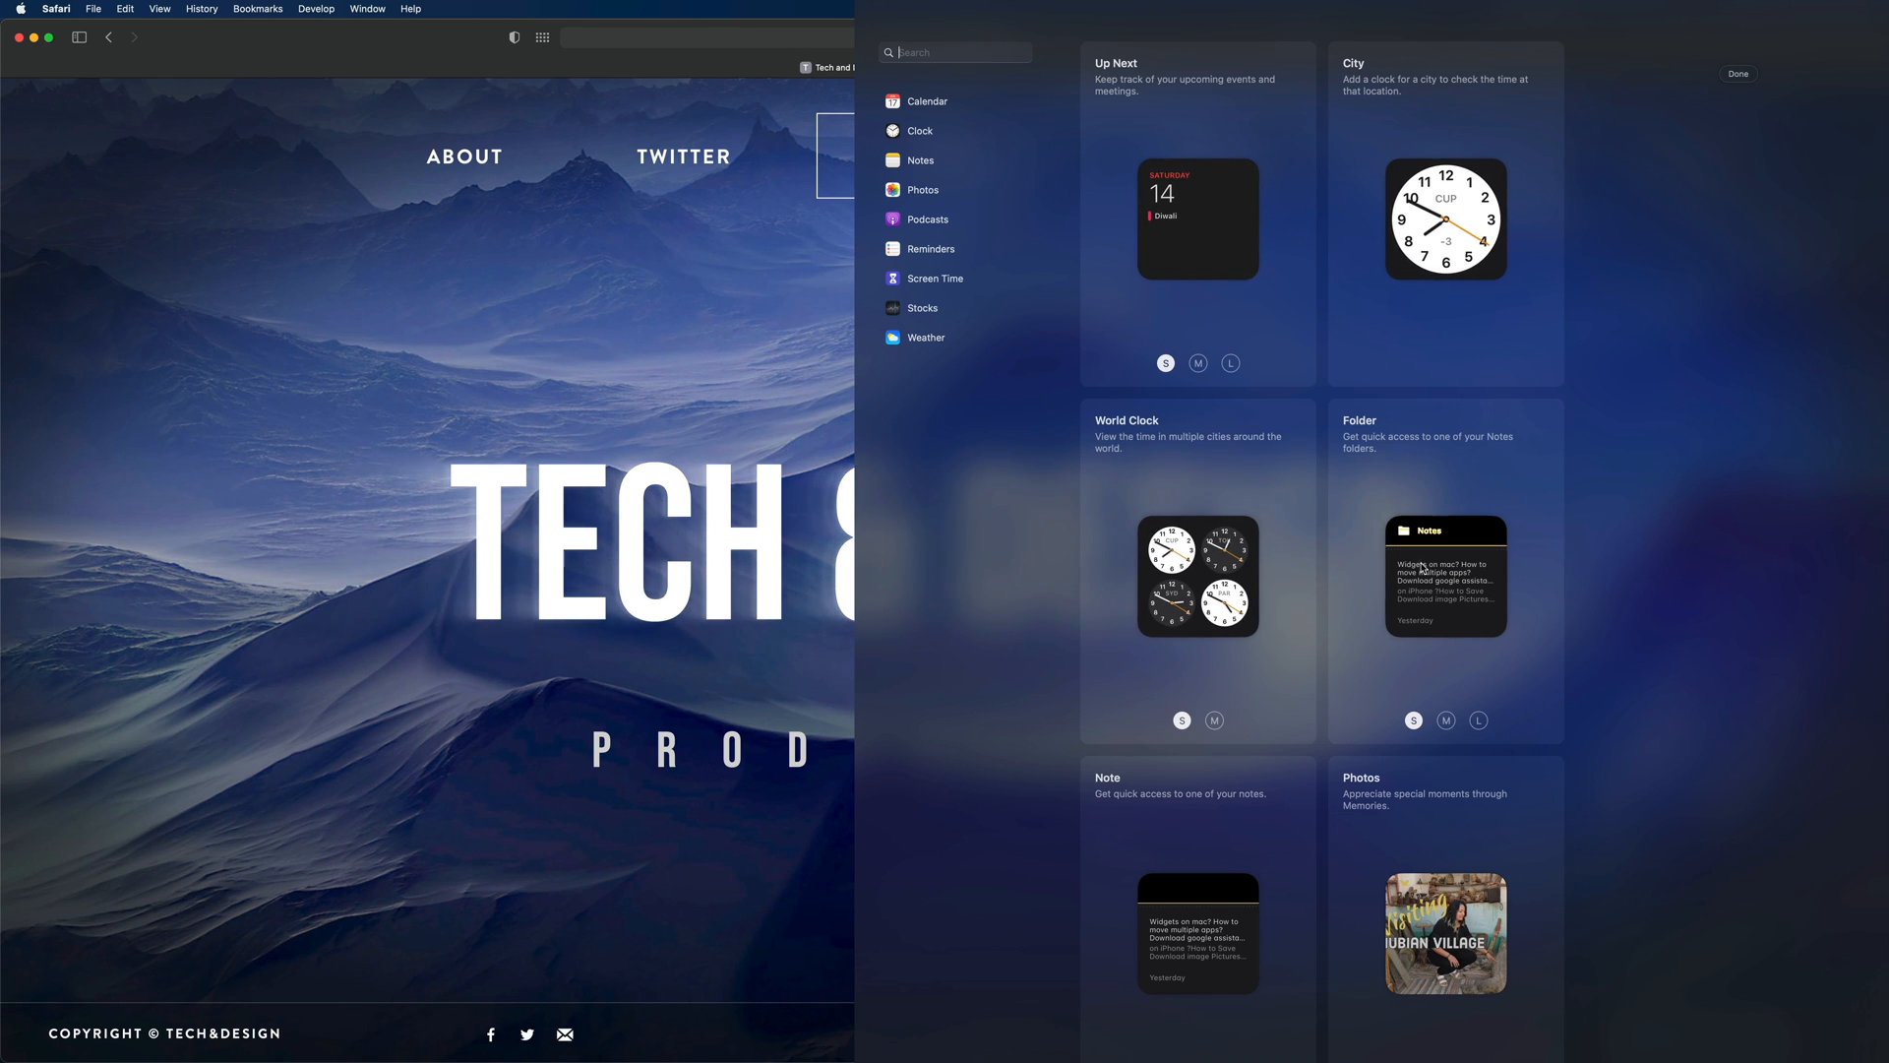
mouse_move(1446, 577)
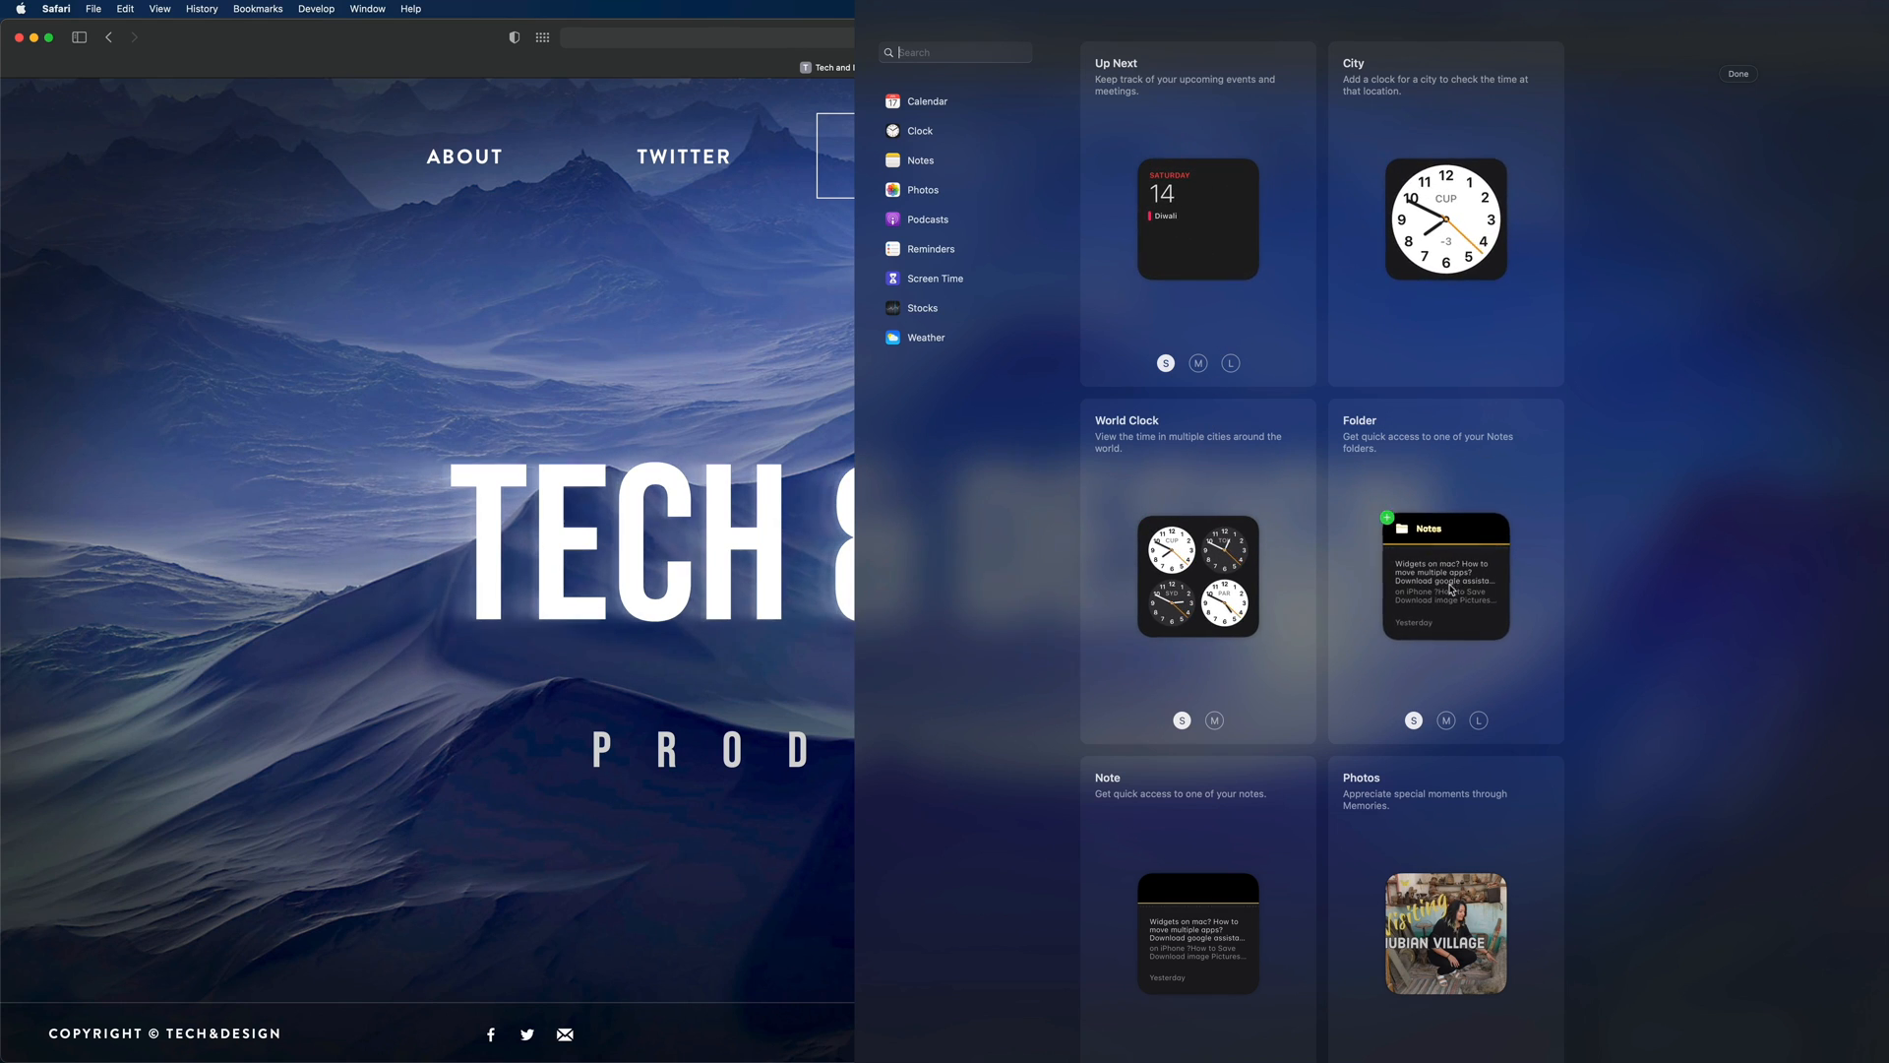
scroll(down, 3)
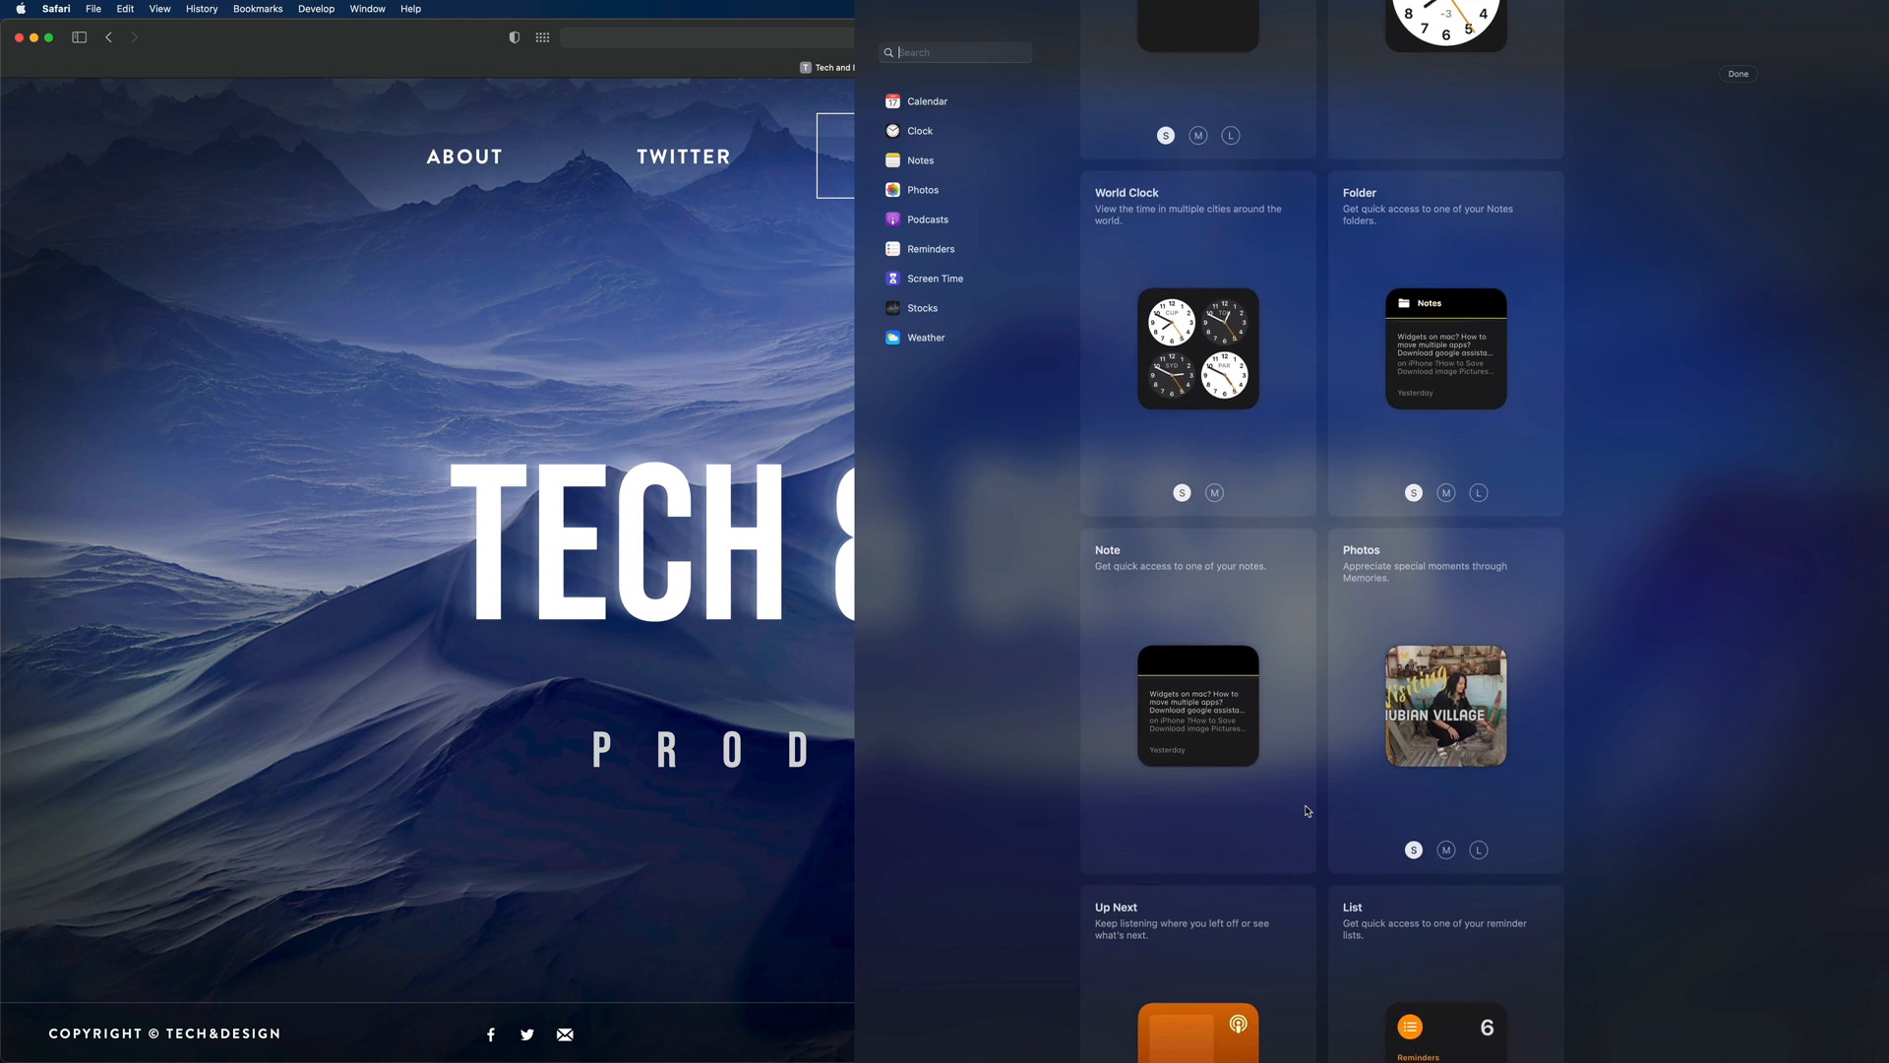
scroll(down, 3)
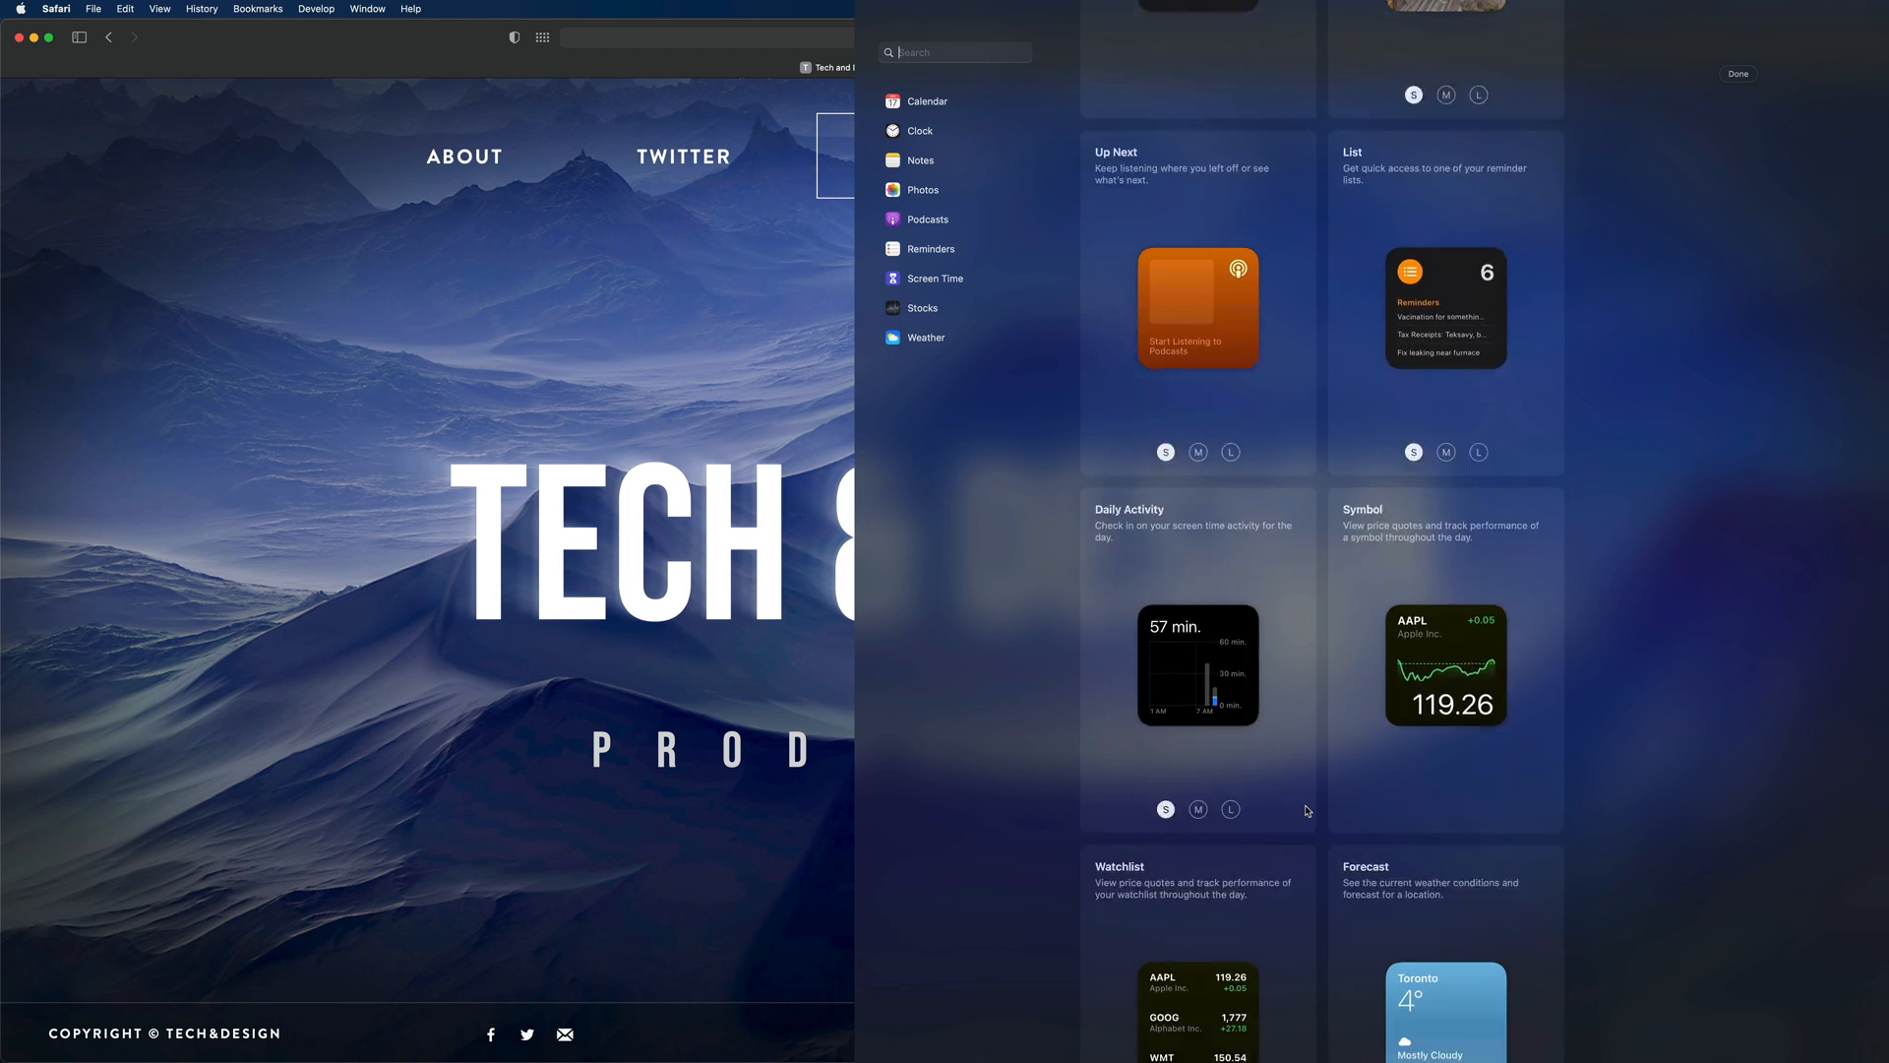
scroll(down, 3)
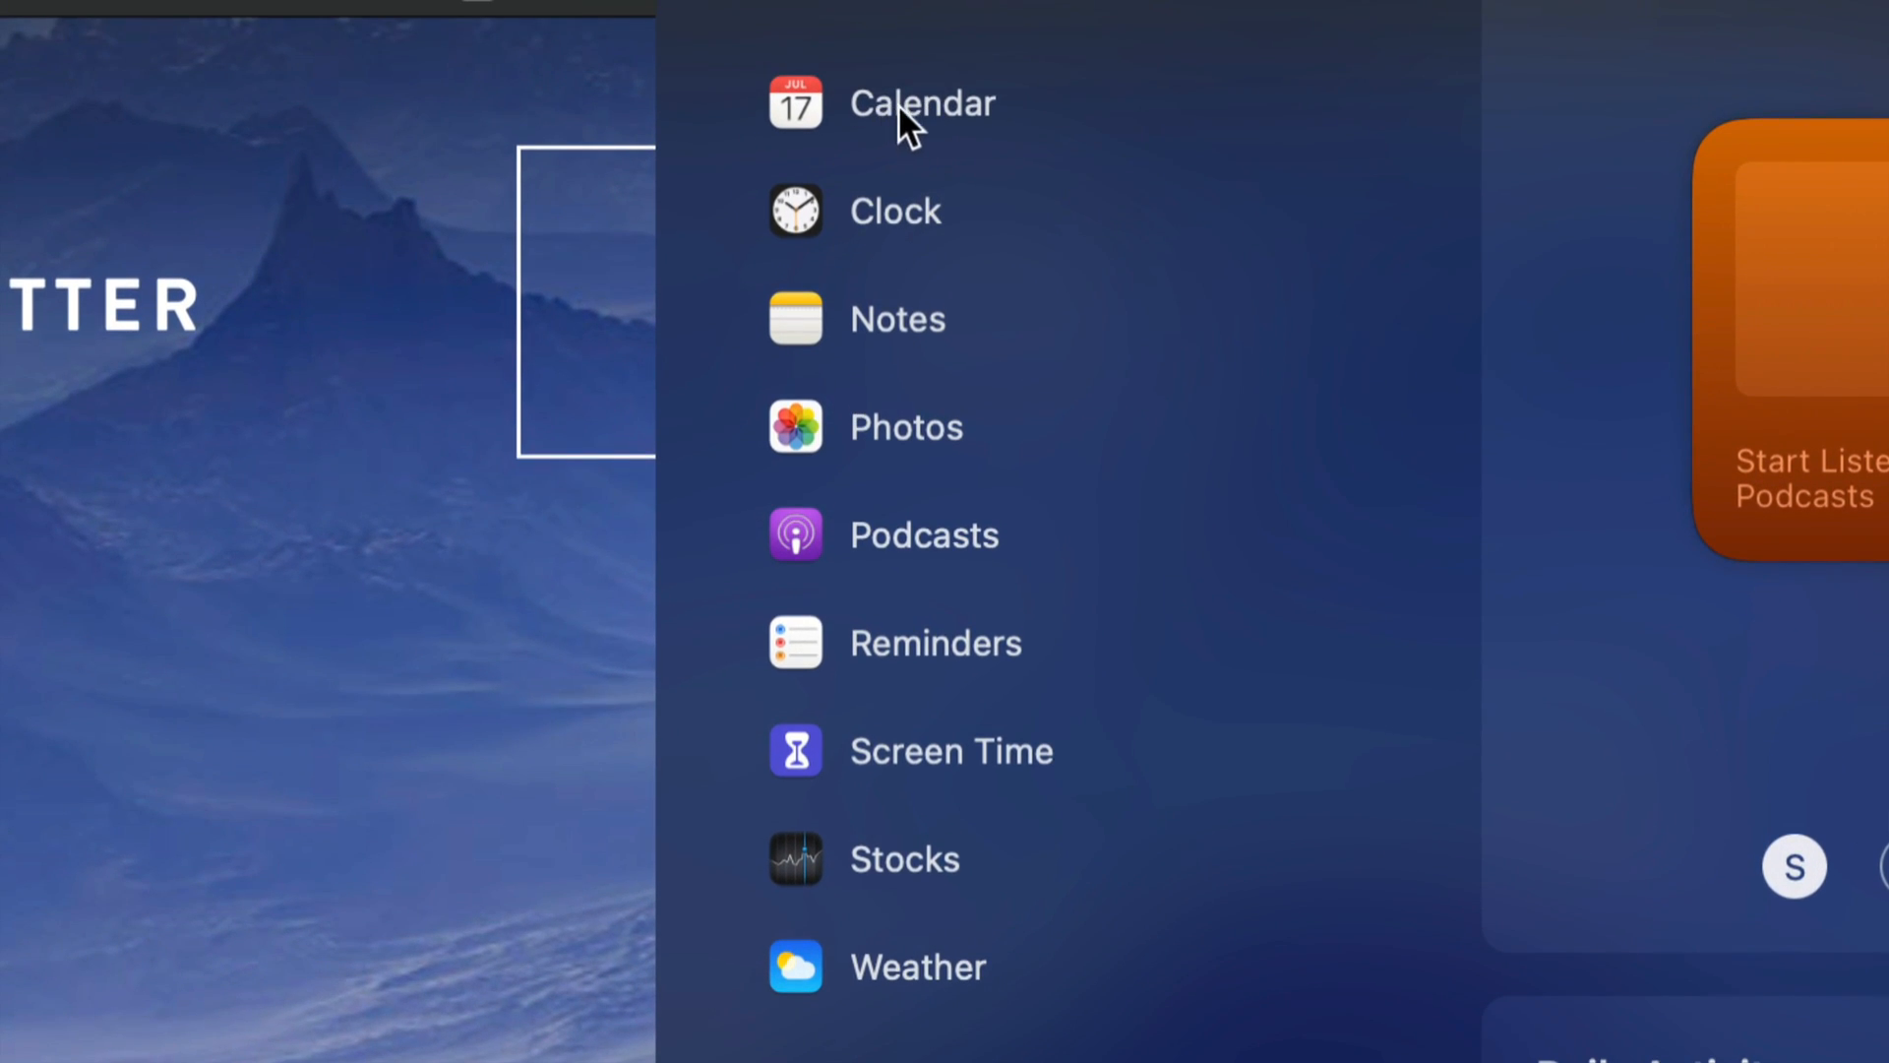
mouse_move(921, 342)
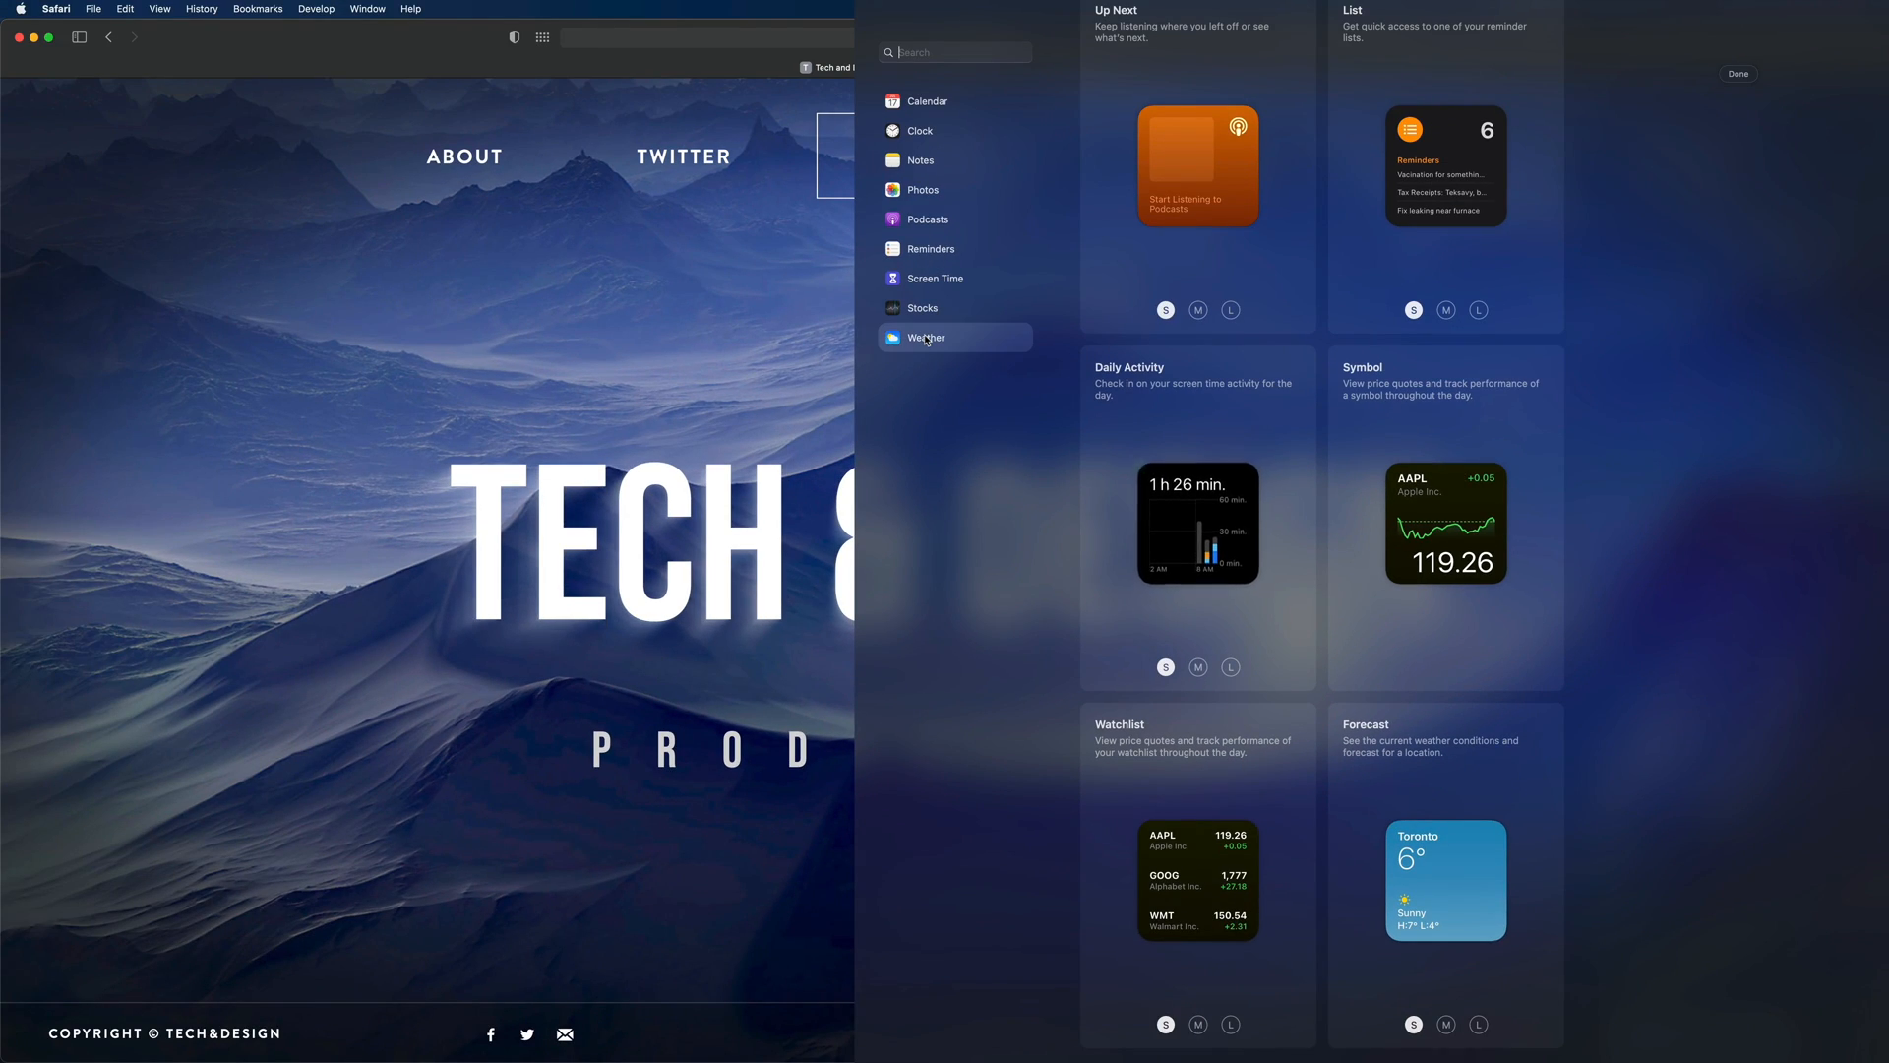
- Add the large Weather Forecast widget showing Toronto's five-day forecast
click(926, 337)
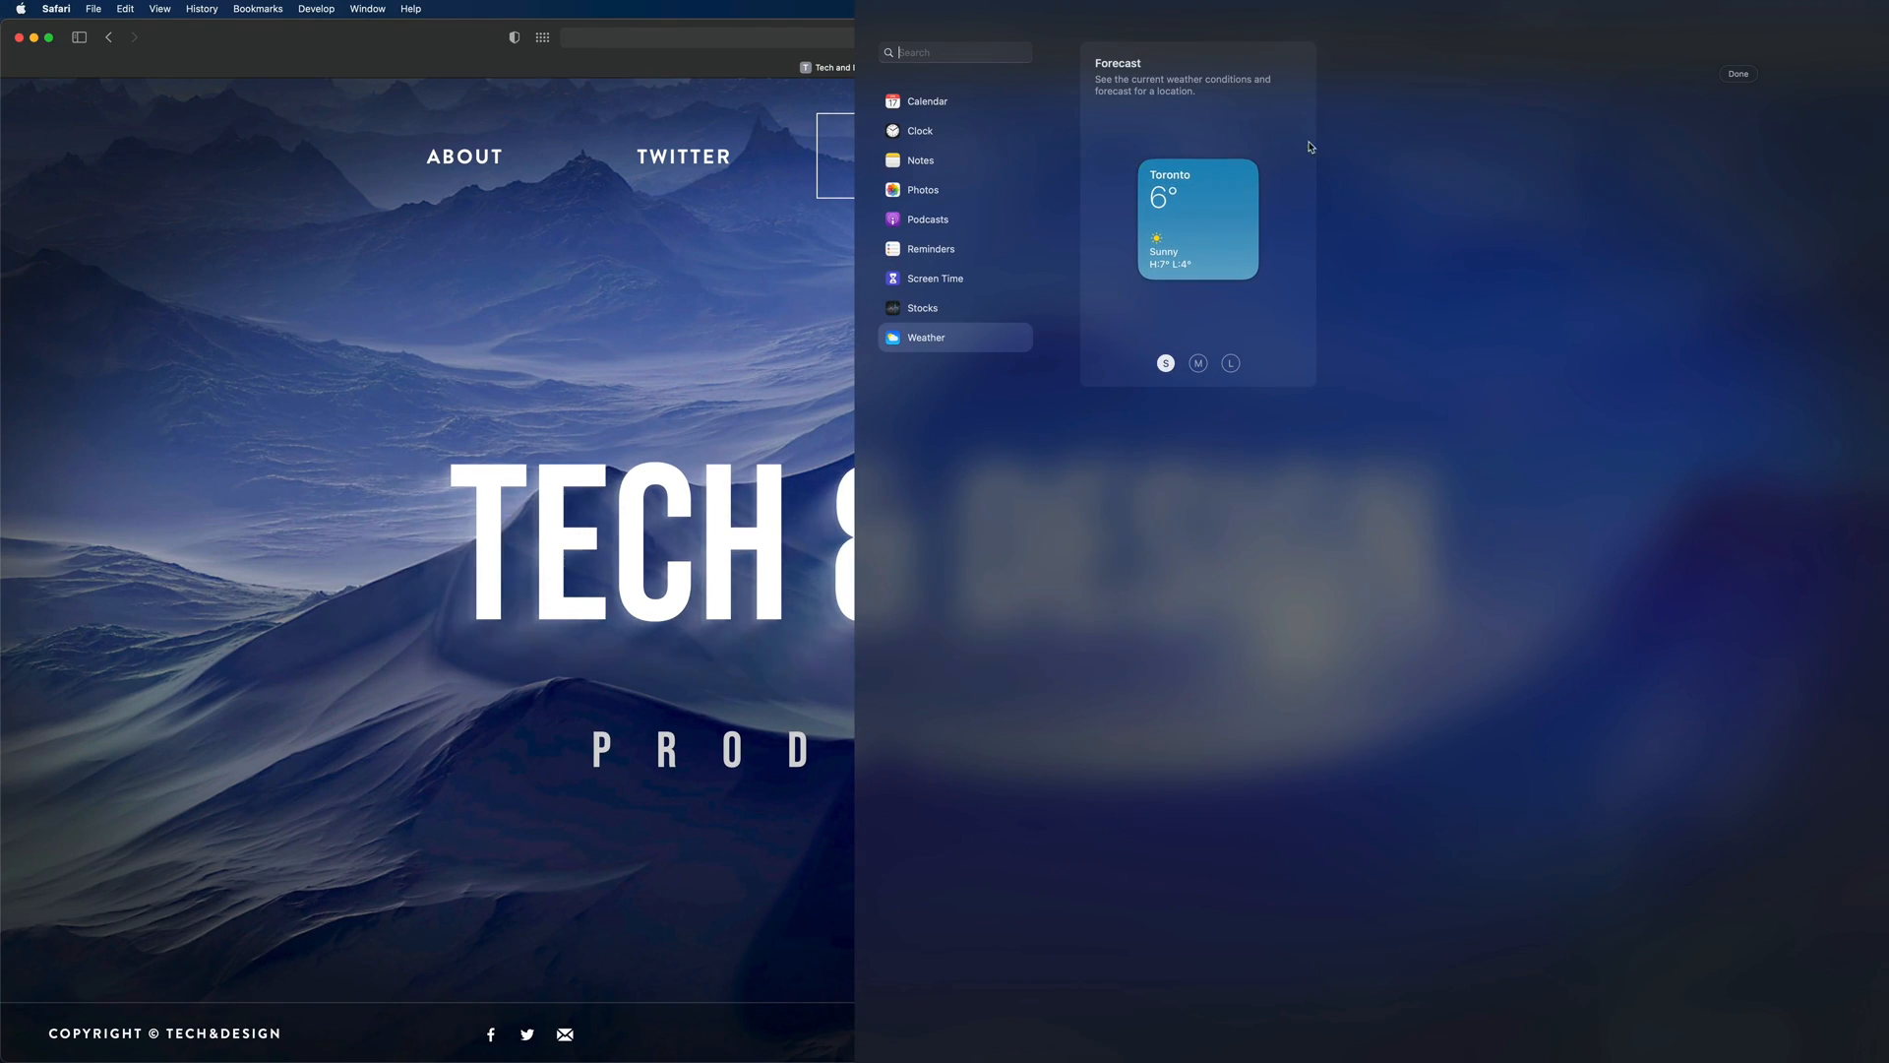
mouse_move(1252, 336)
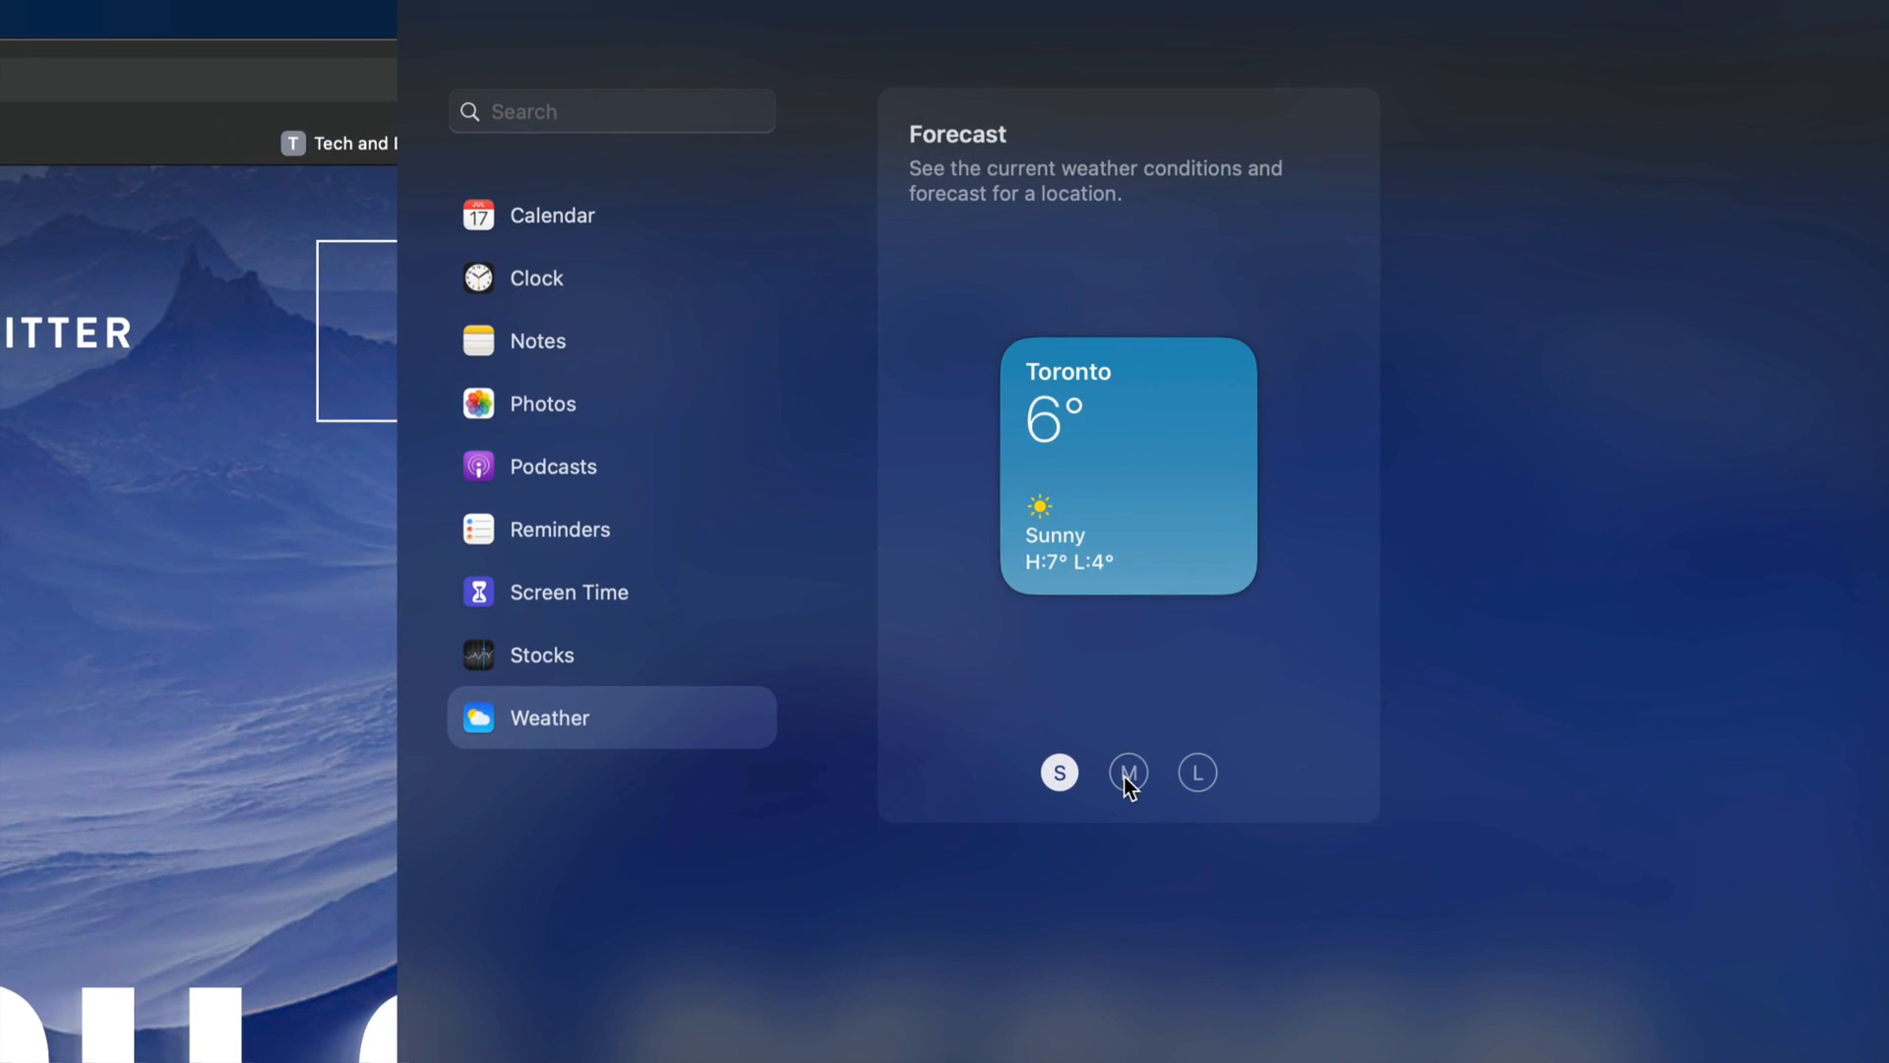
click(1196, 771)
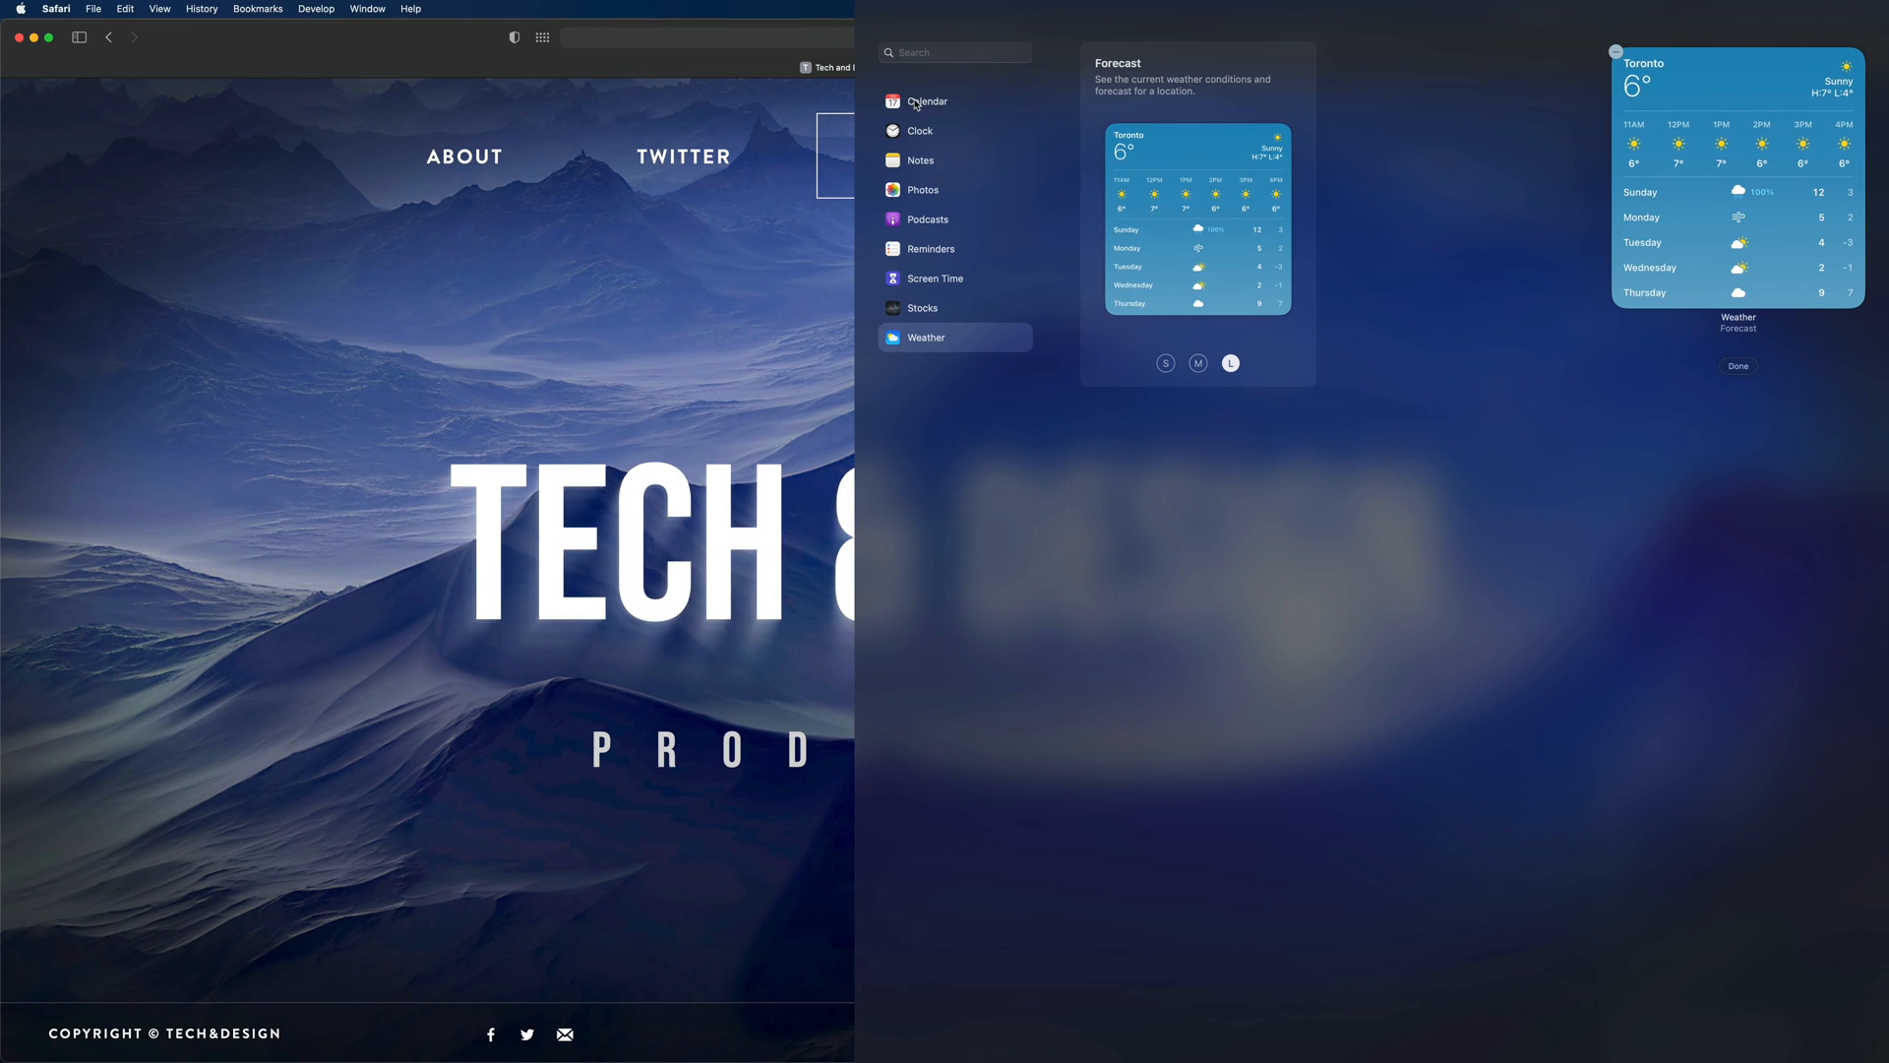
- Try the Calendar Up Next S/M/L sizes, keep medium, then browse the Stocks widgets
click(927, 100)
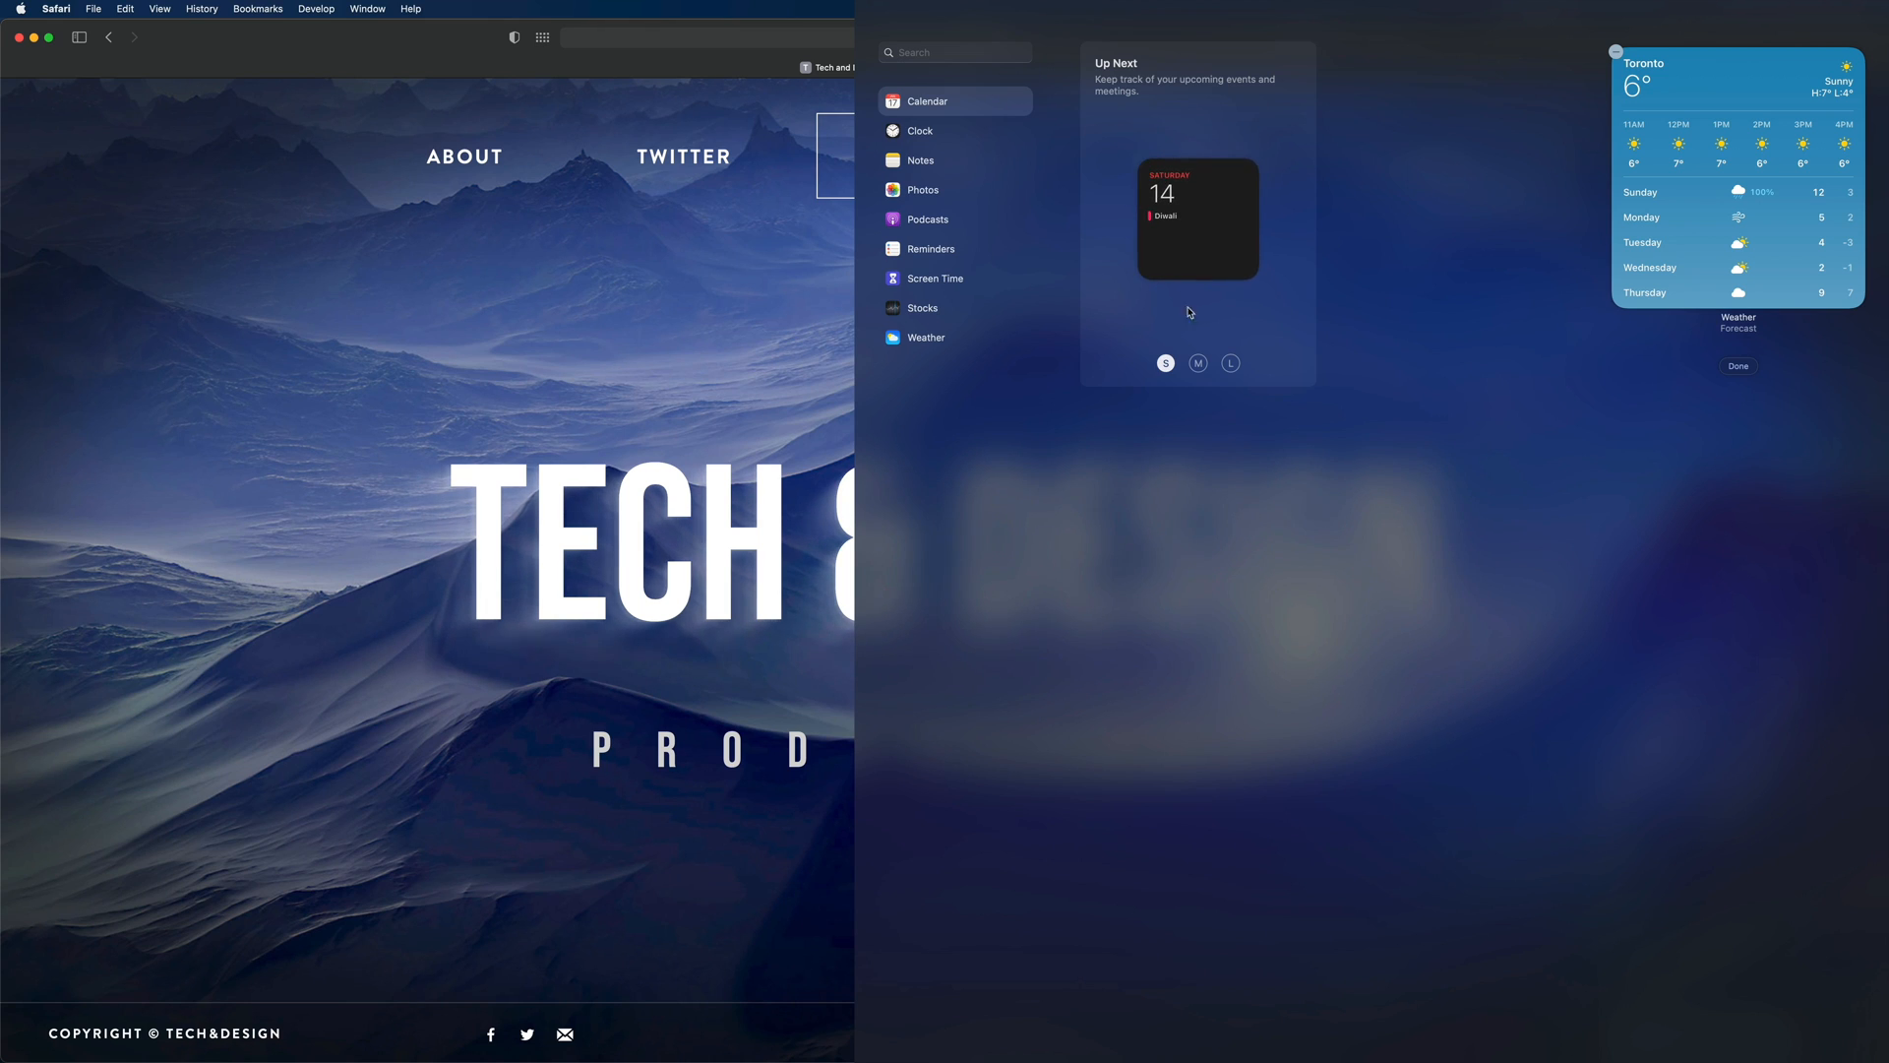
click(1230, 362)
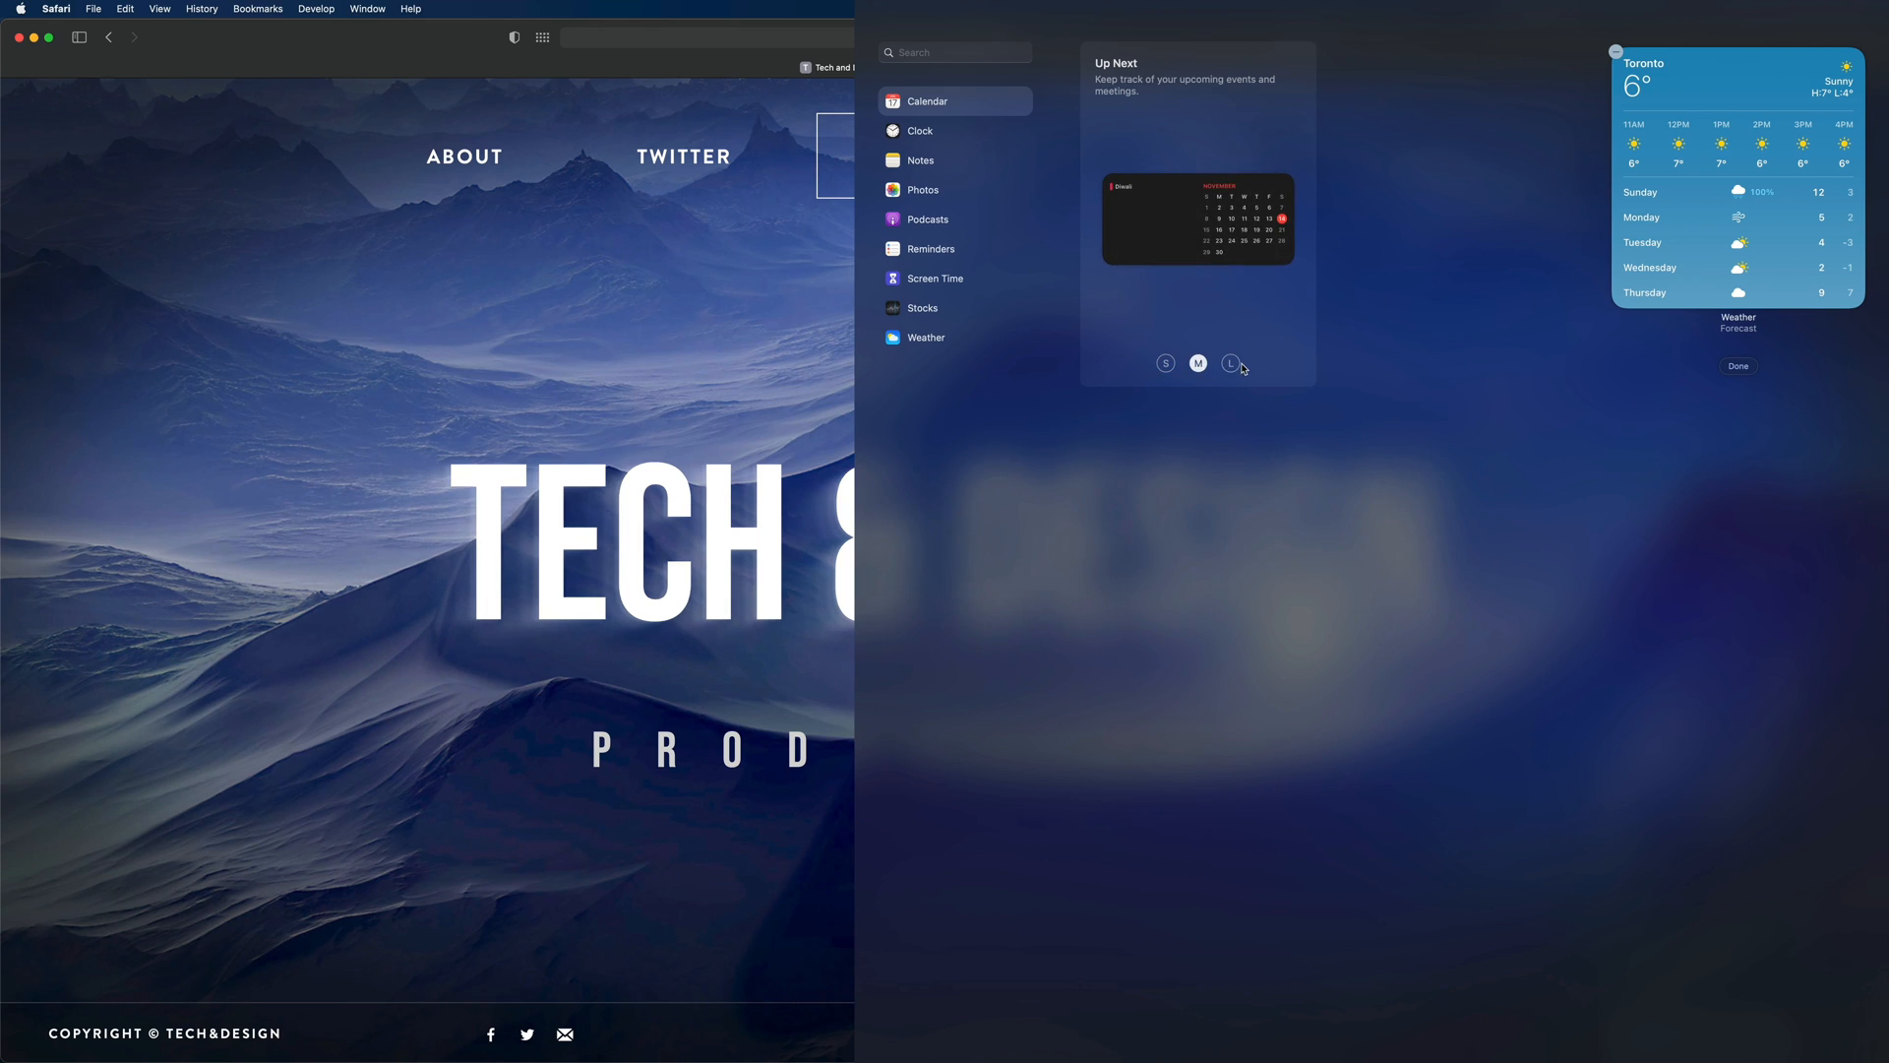
click(1165, 363)
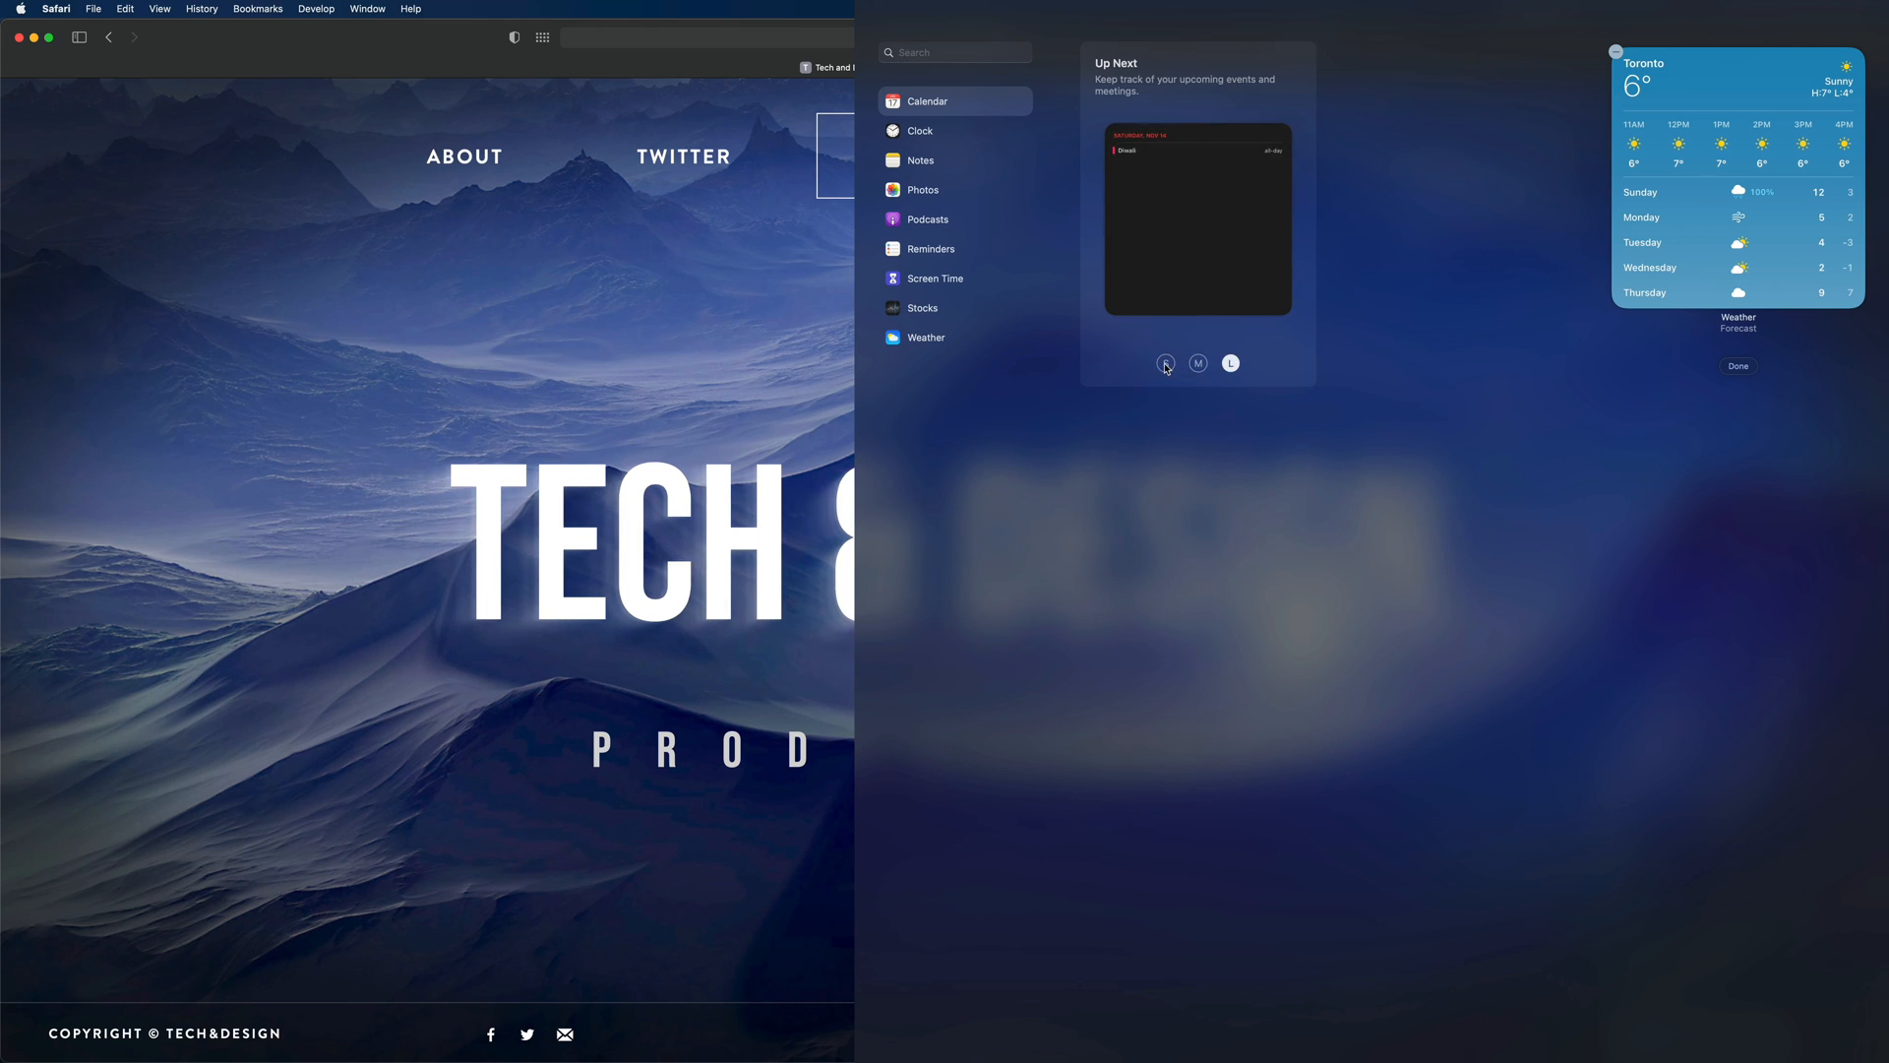
click(1167, 362)
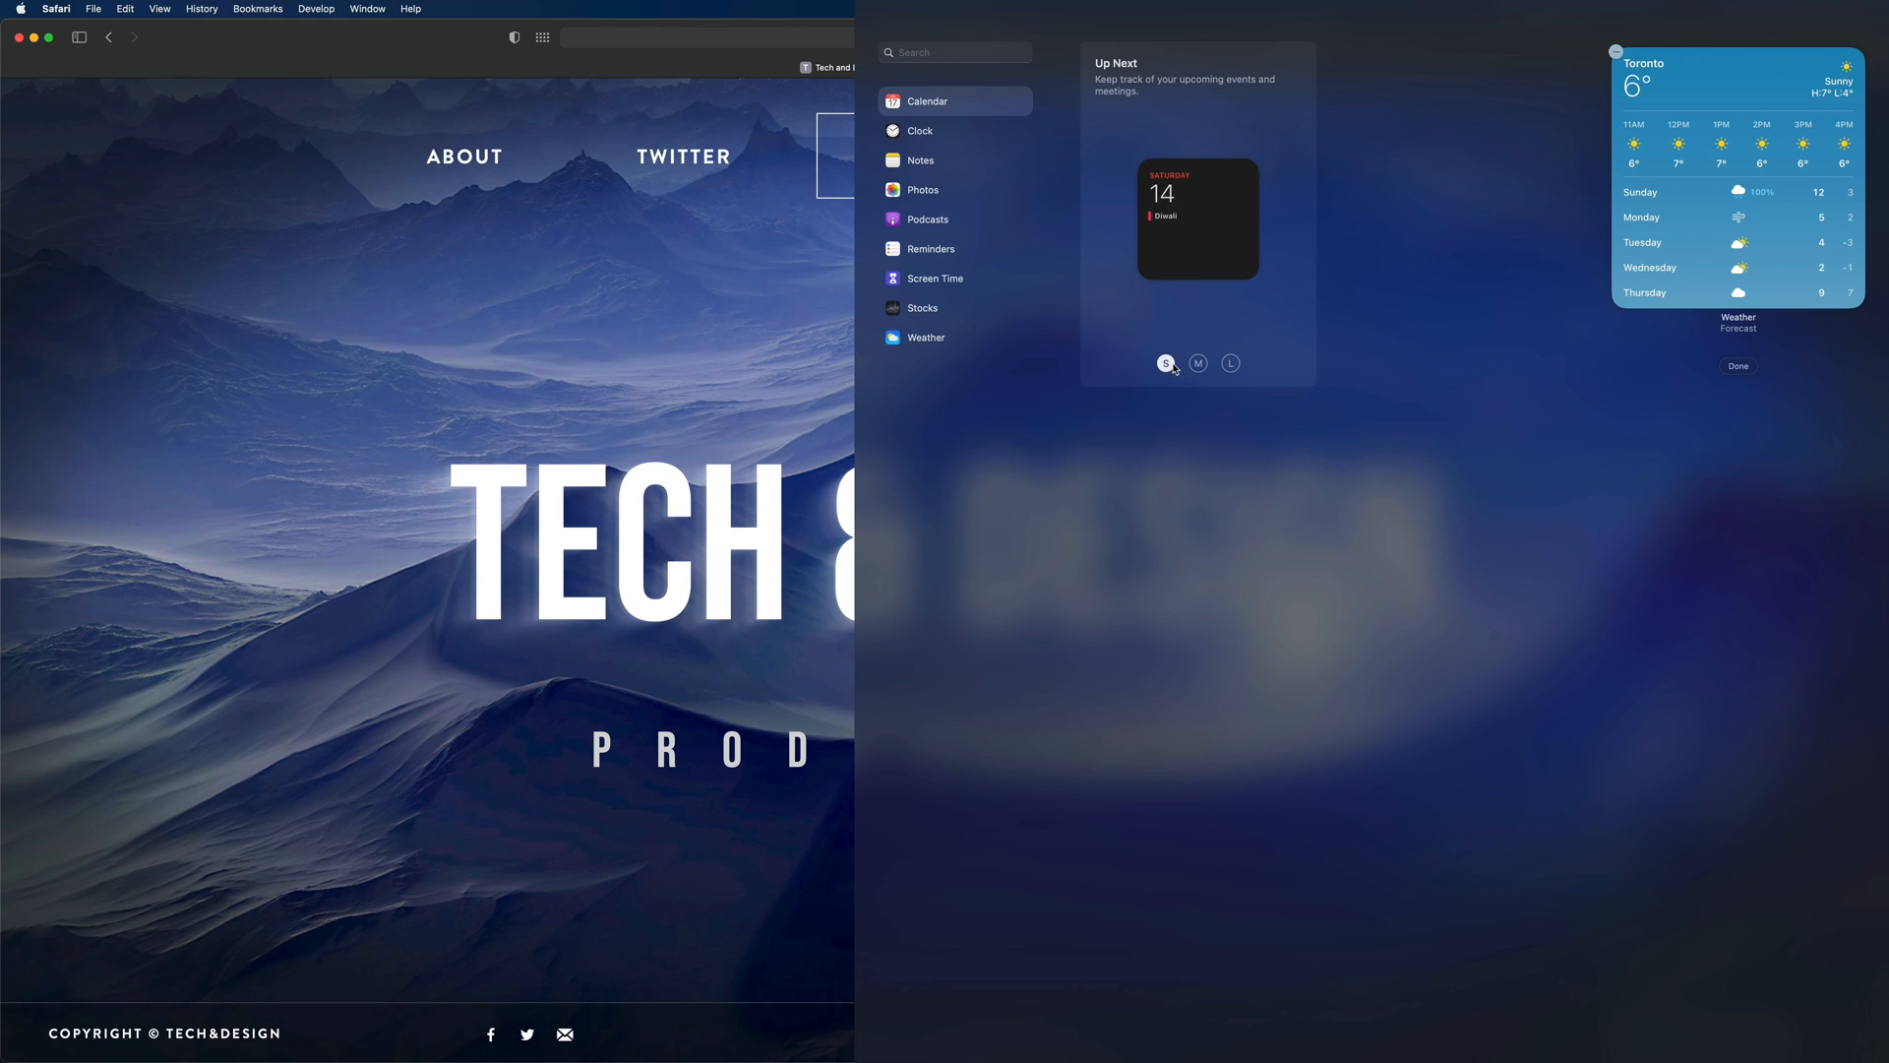
click(1196, 363)
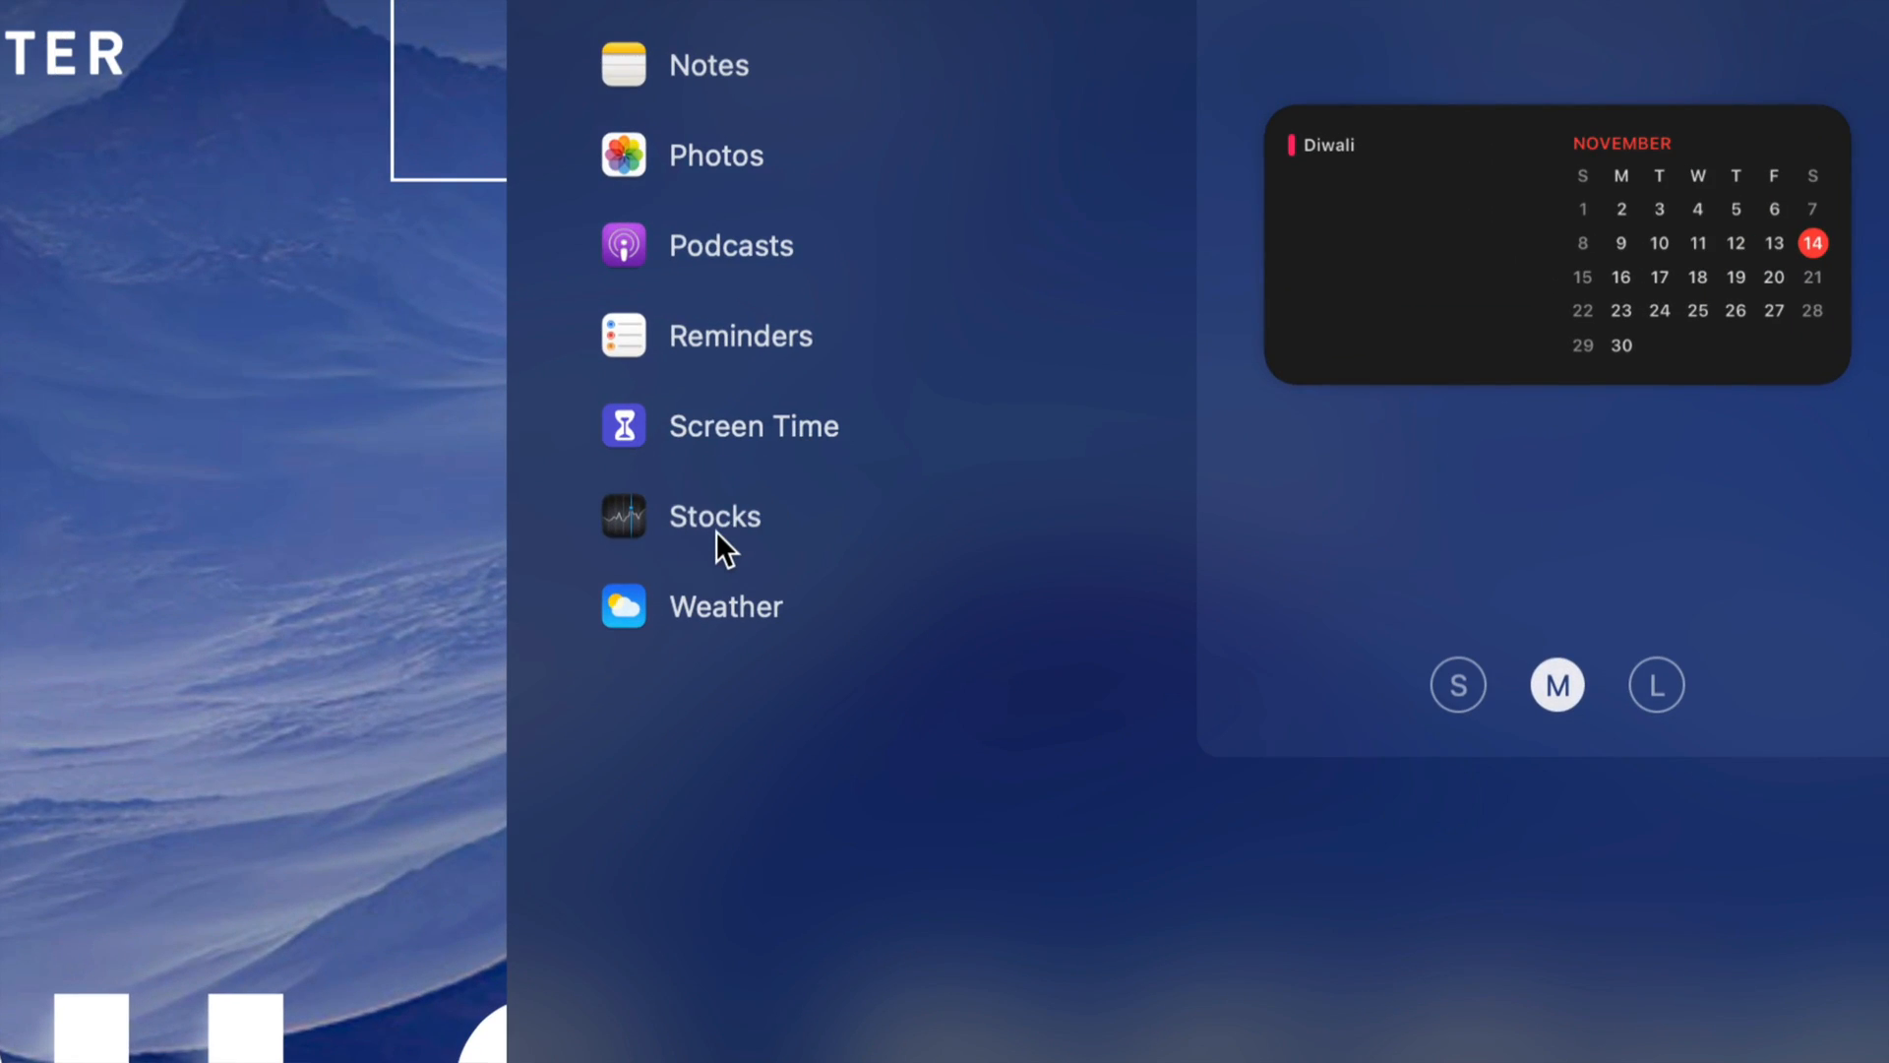
click(714, 518)
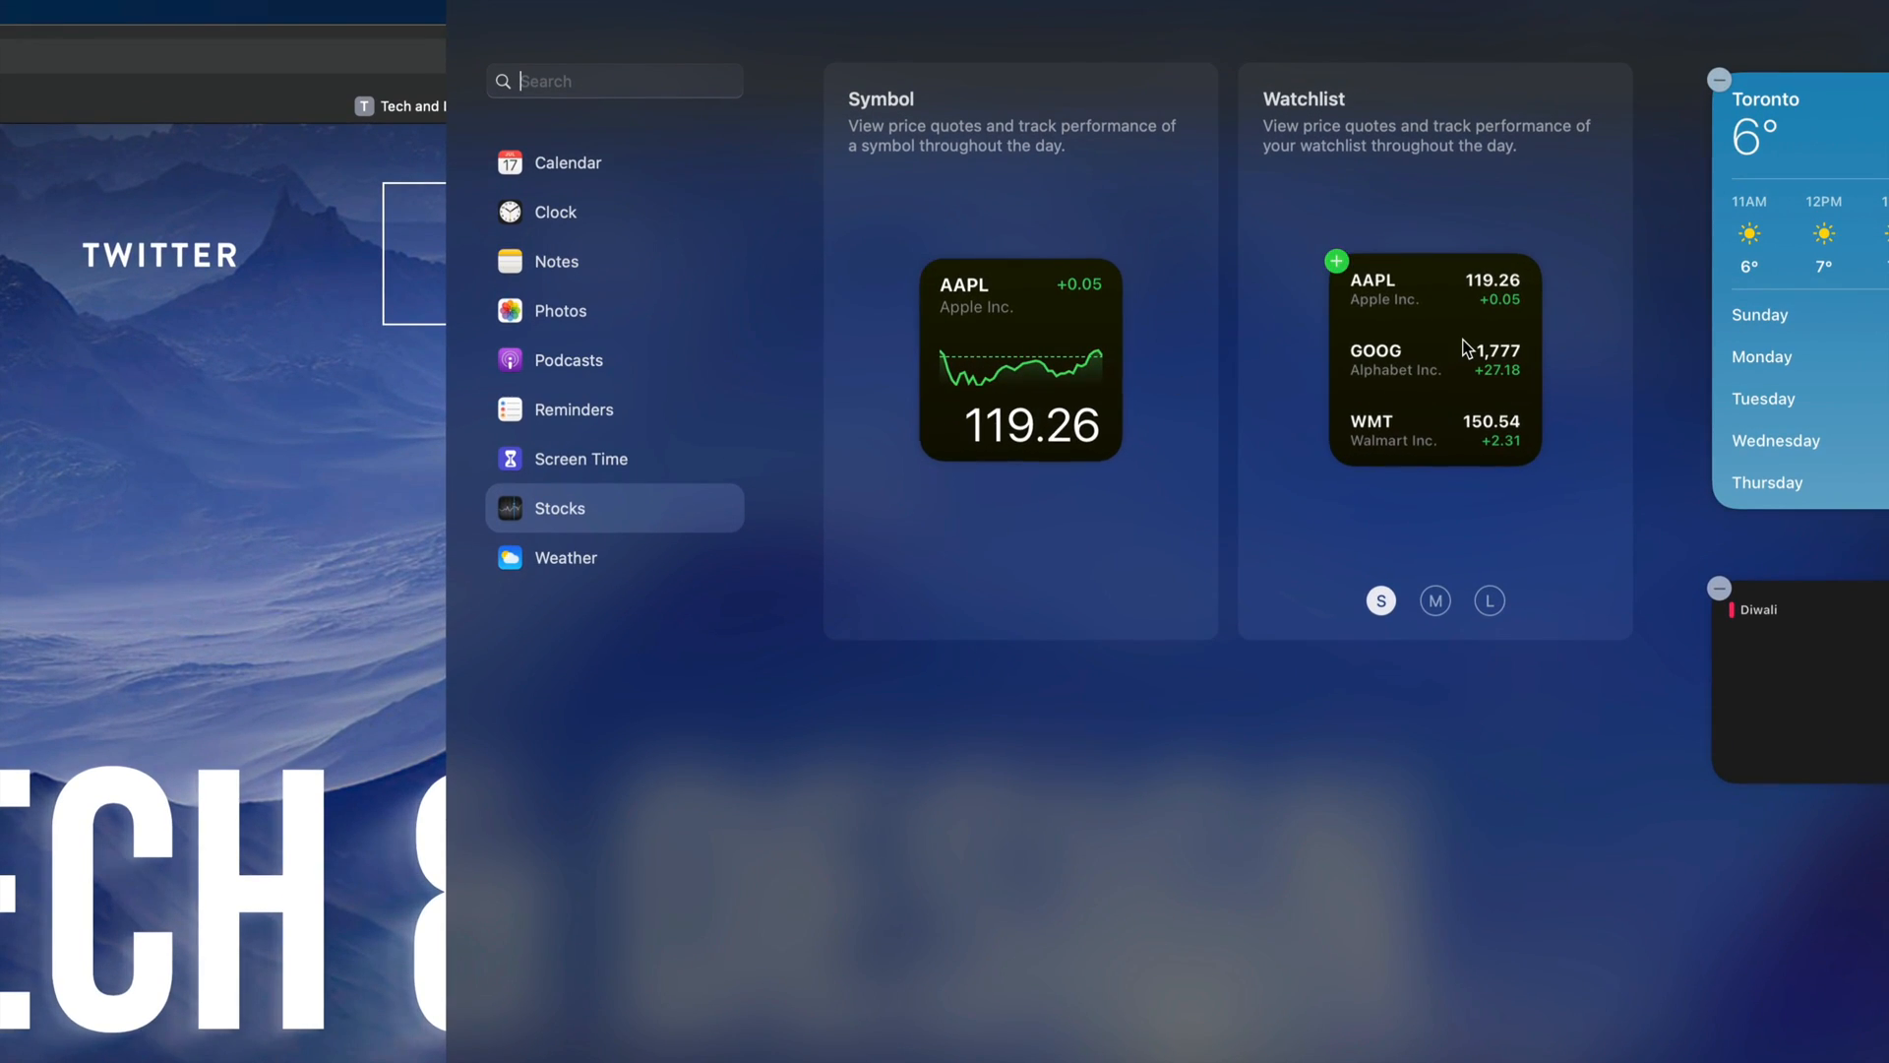
- Add the large Stocks Watchlist widget, then browse the Reminders widgets
click(1434, 601)
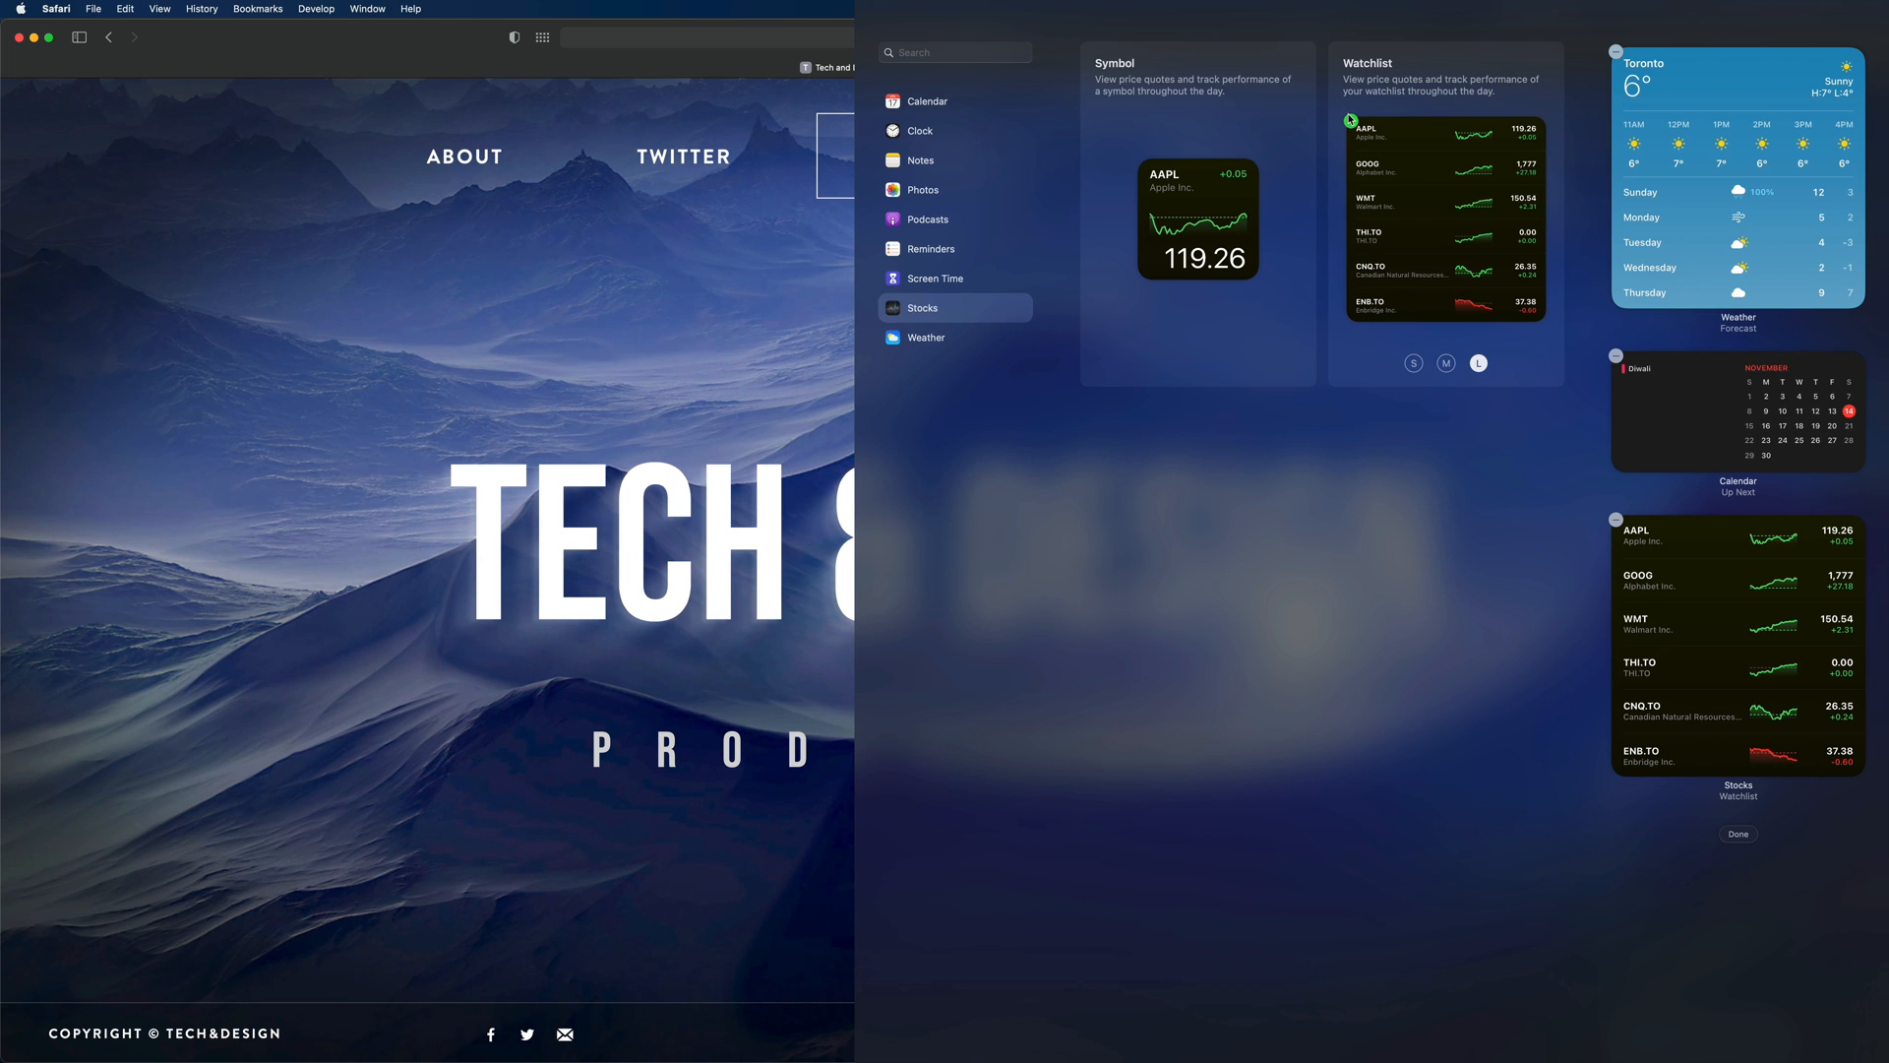
click(924, 247)
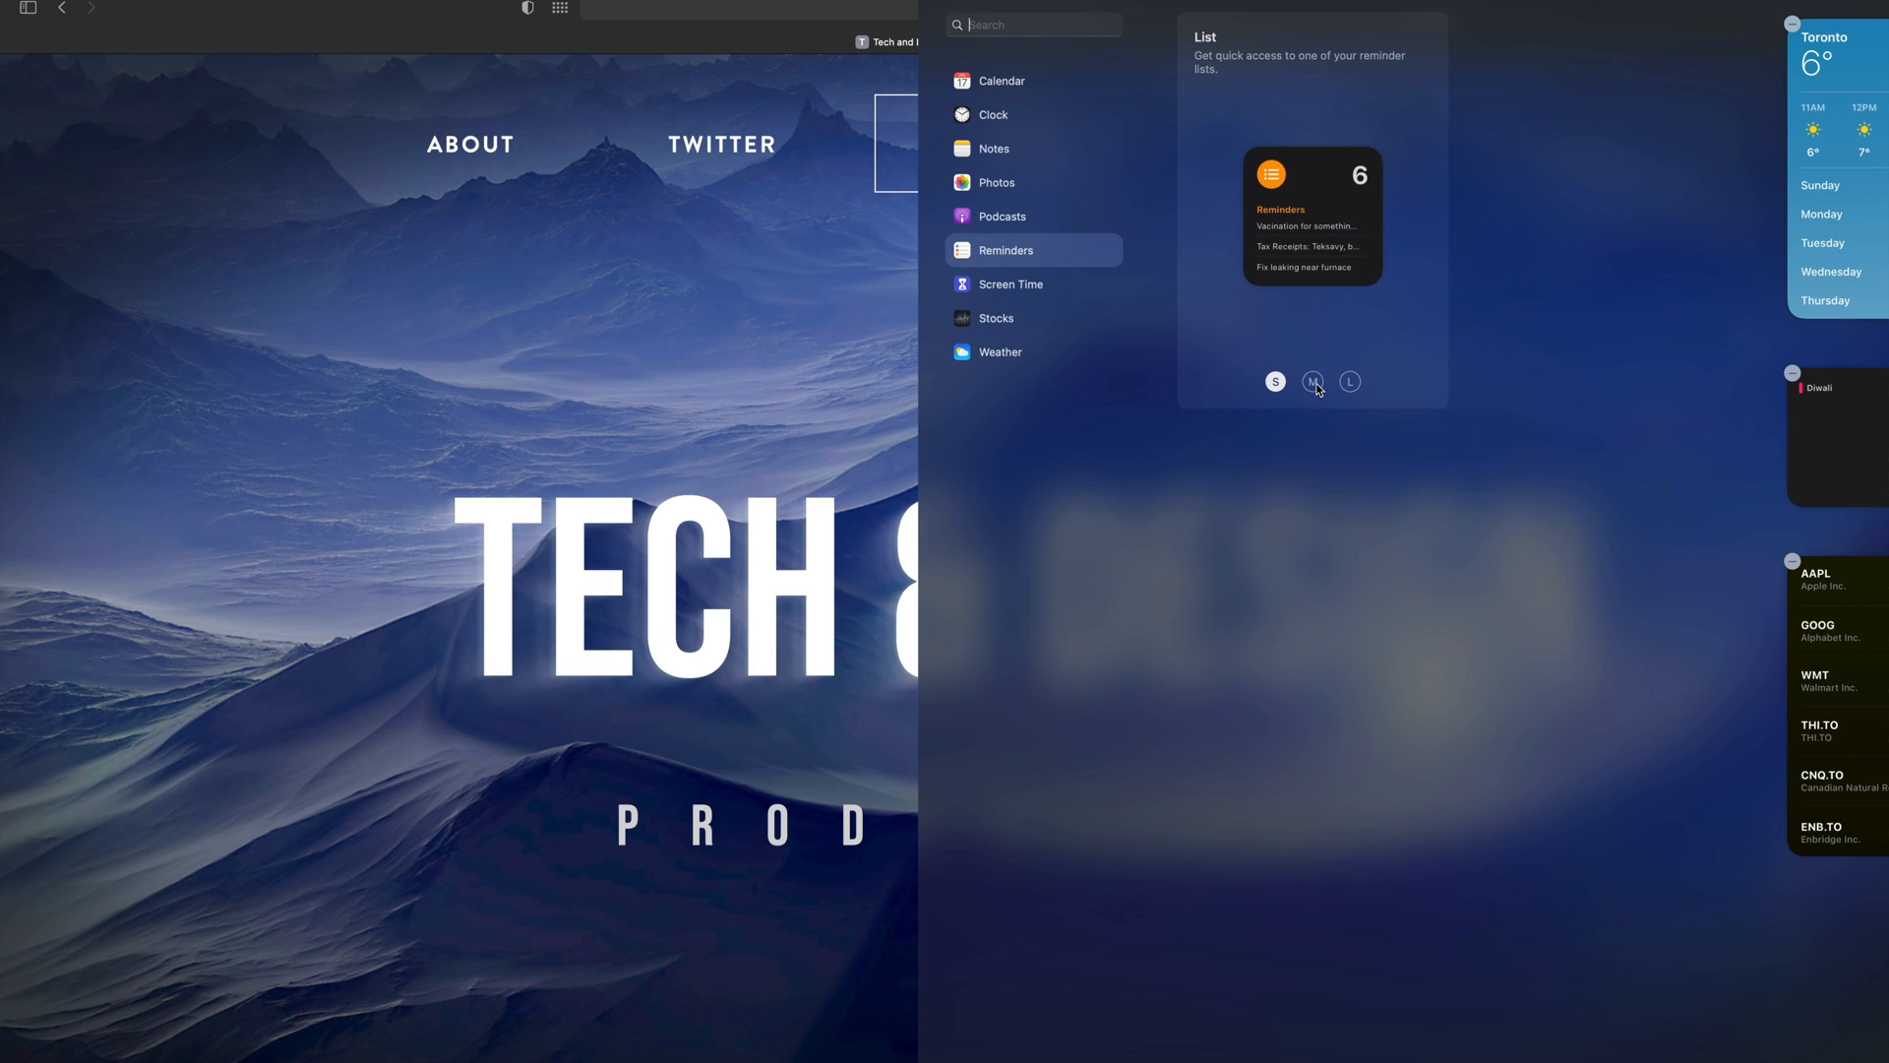
- Add the small Reminders List widget after previewing medium, and finish with Done
click(1350, 382)
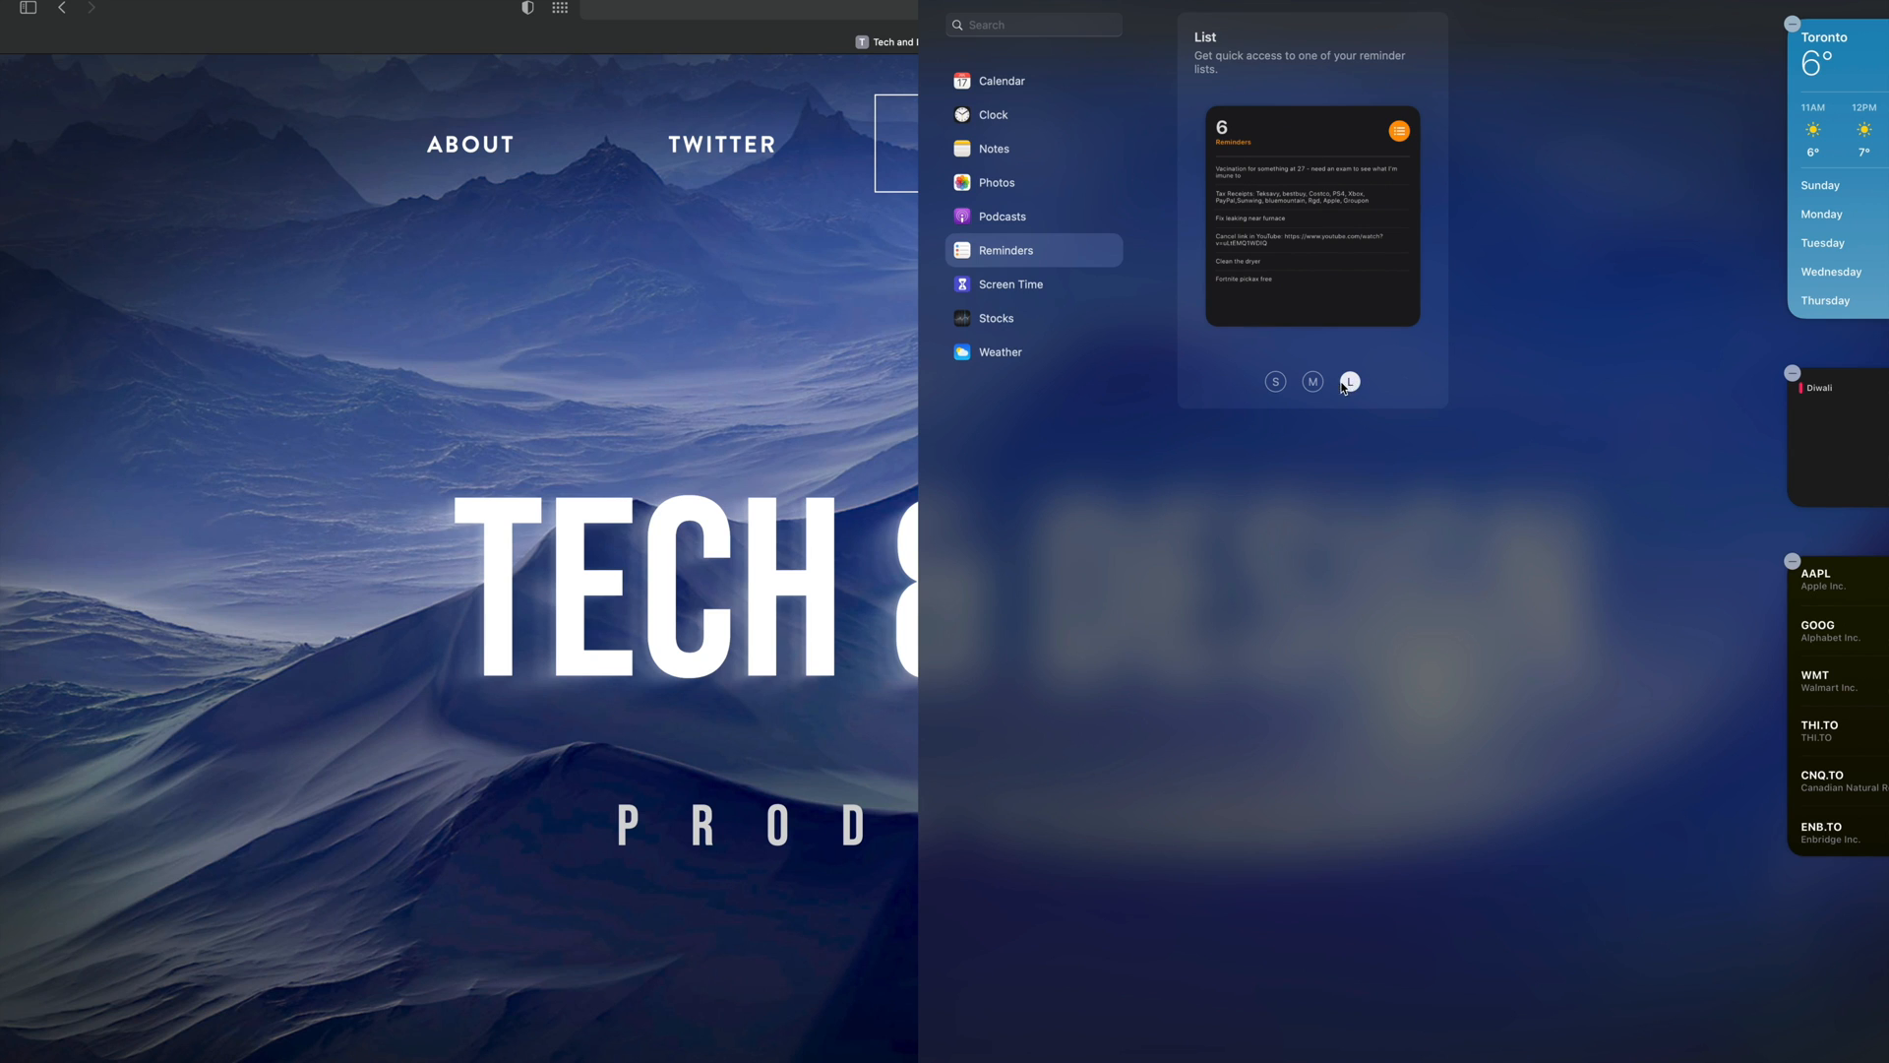
click(1275, 381)
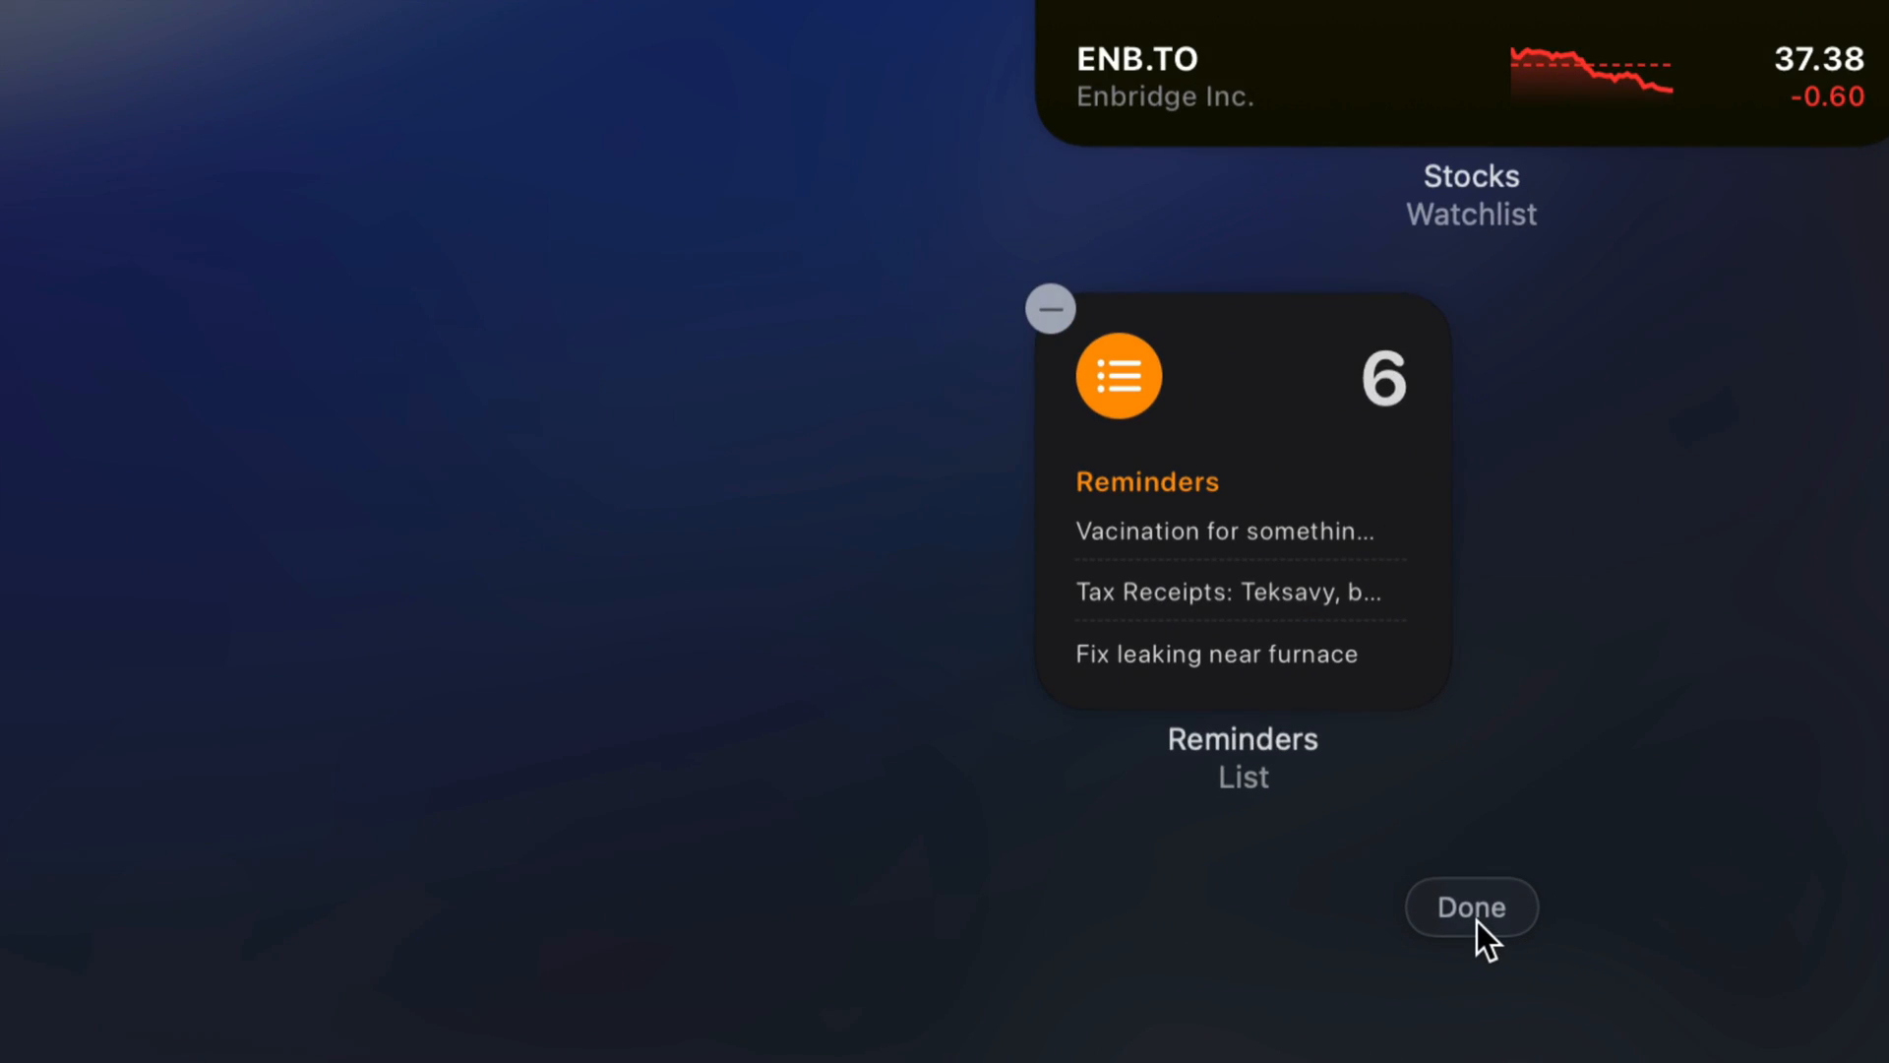
click(1470, 905)
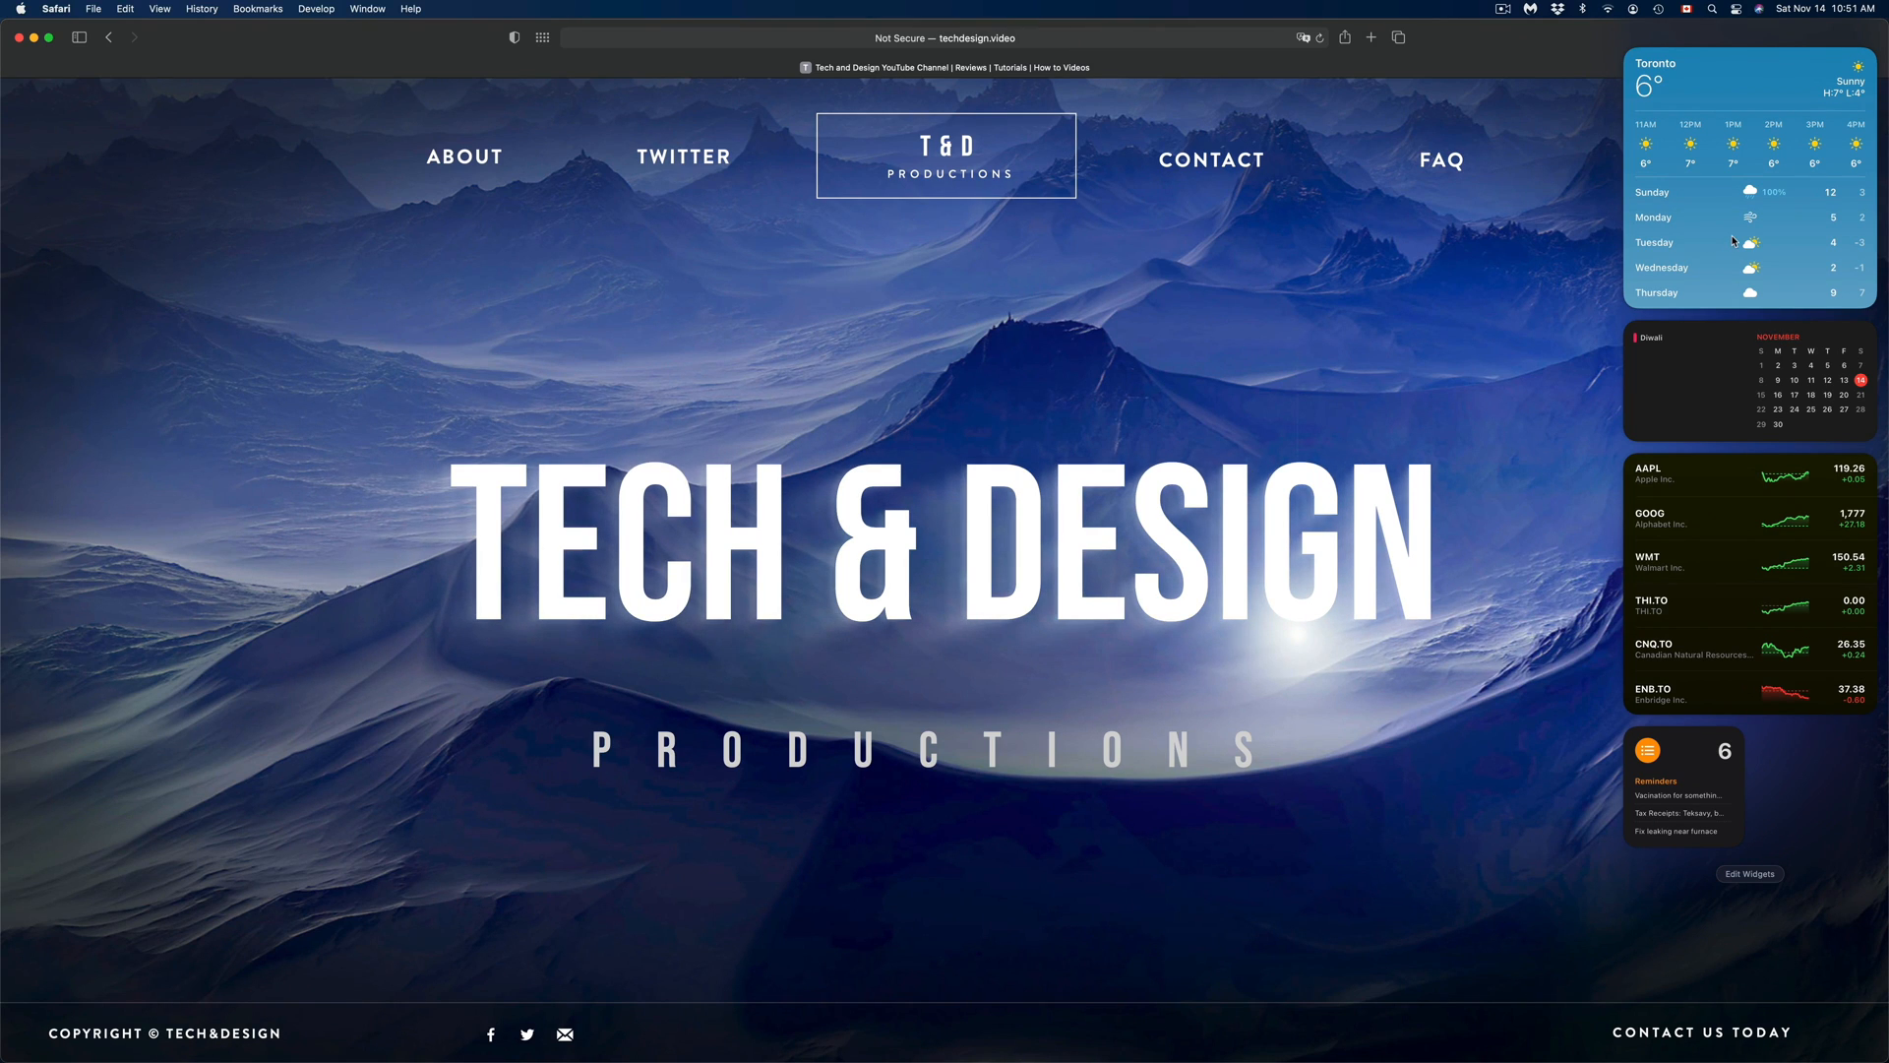
mouse_move(1805, 10)
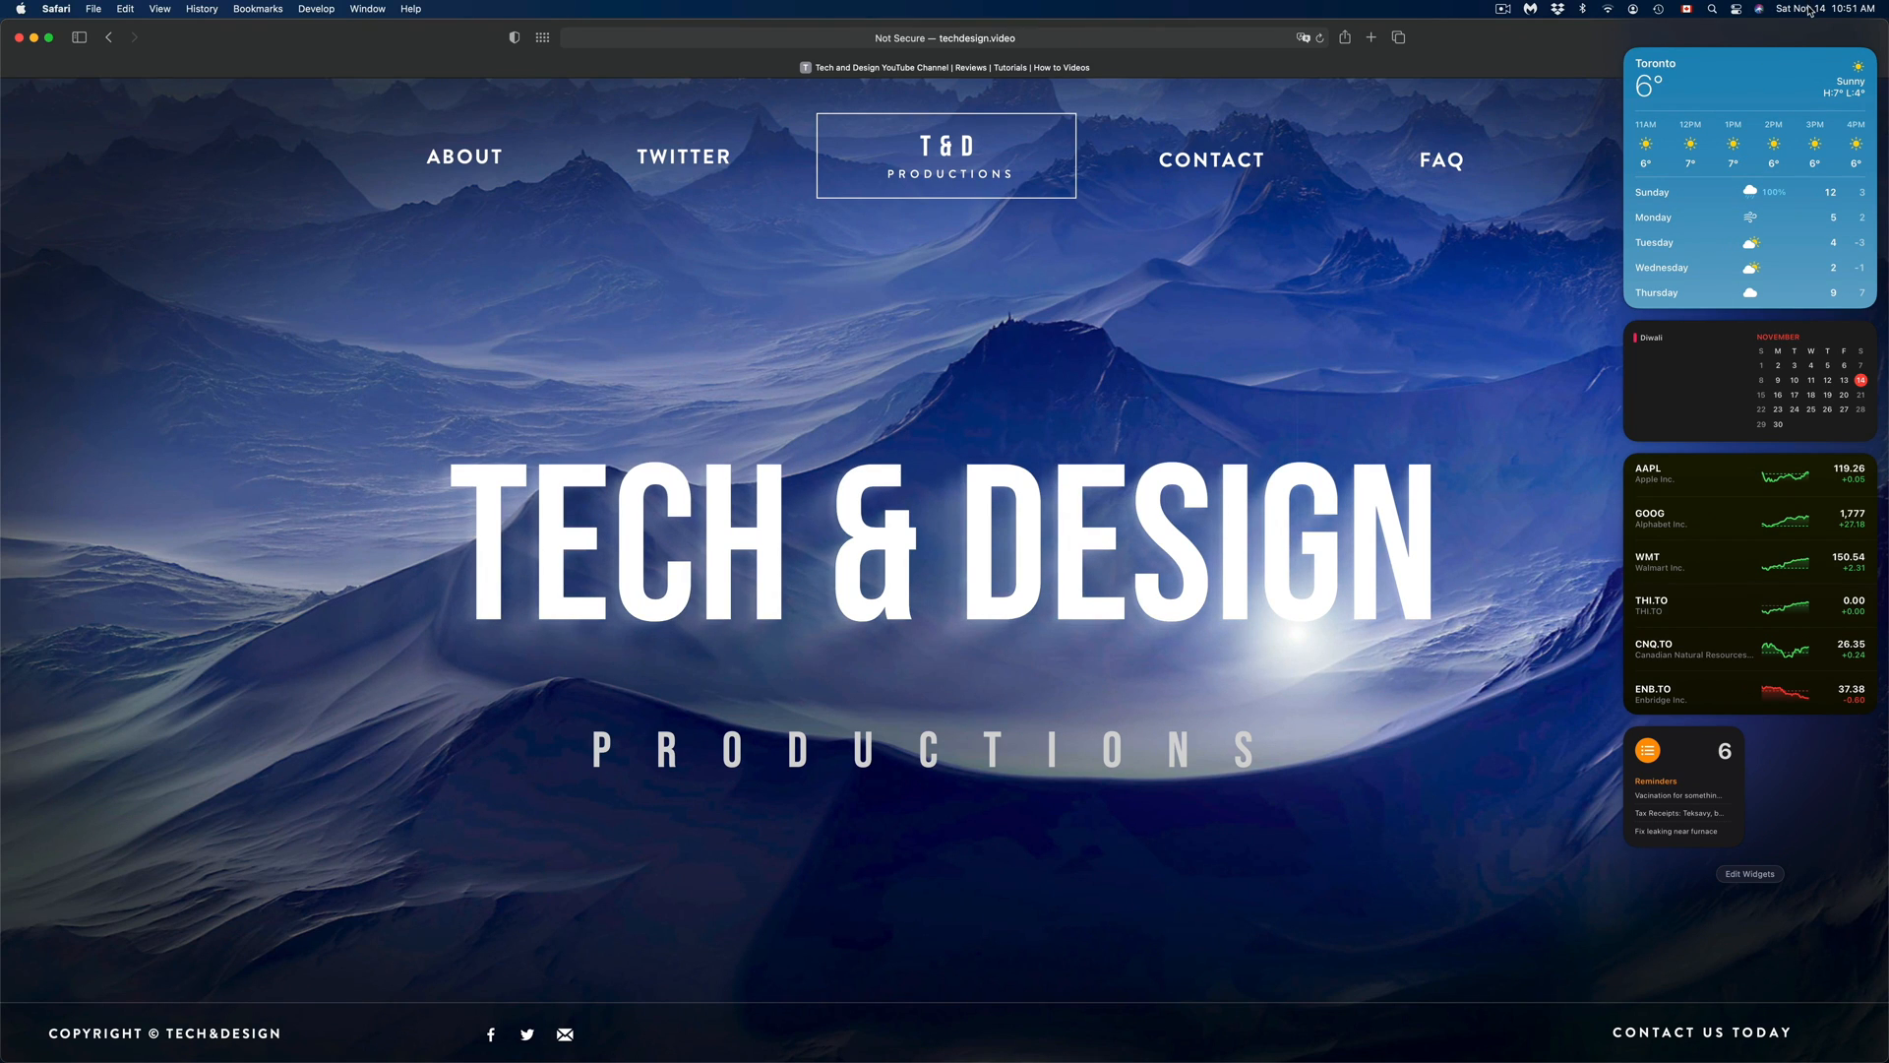
- Hide Notification Center, reopen it to verify the widgets, then close it again
click(1806, 8)
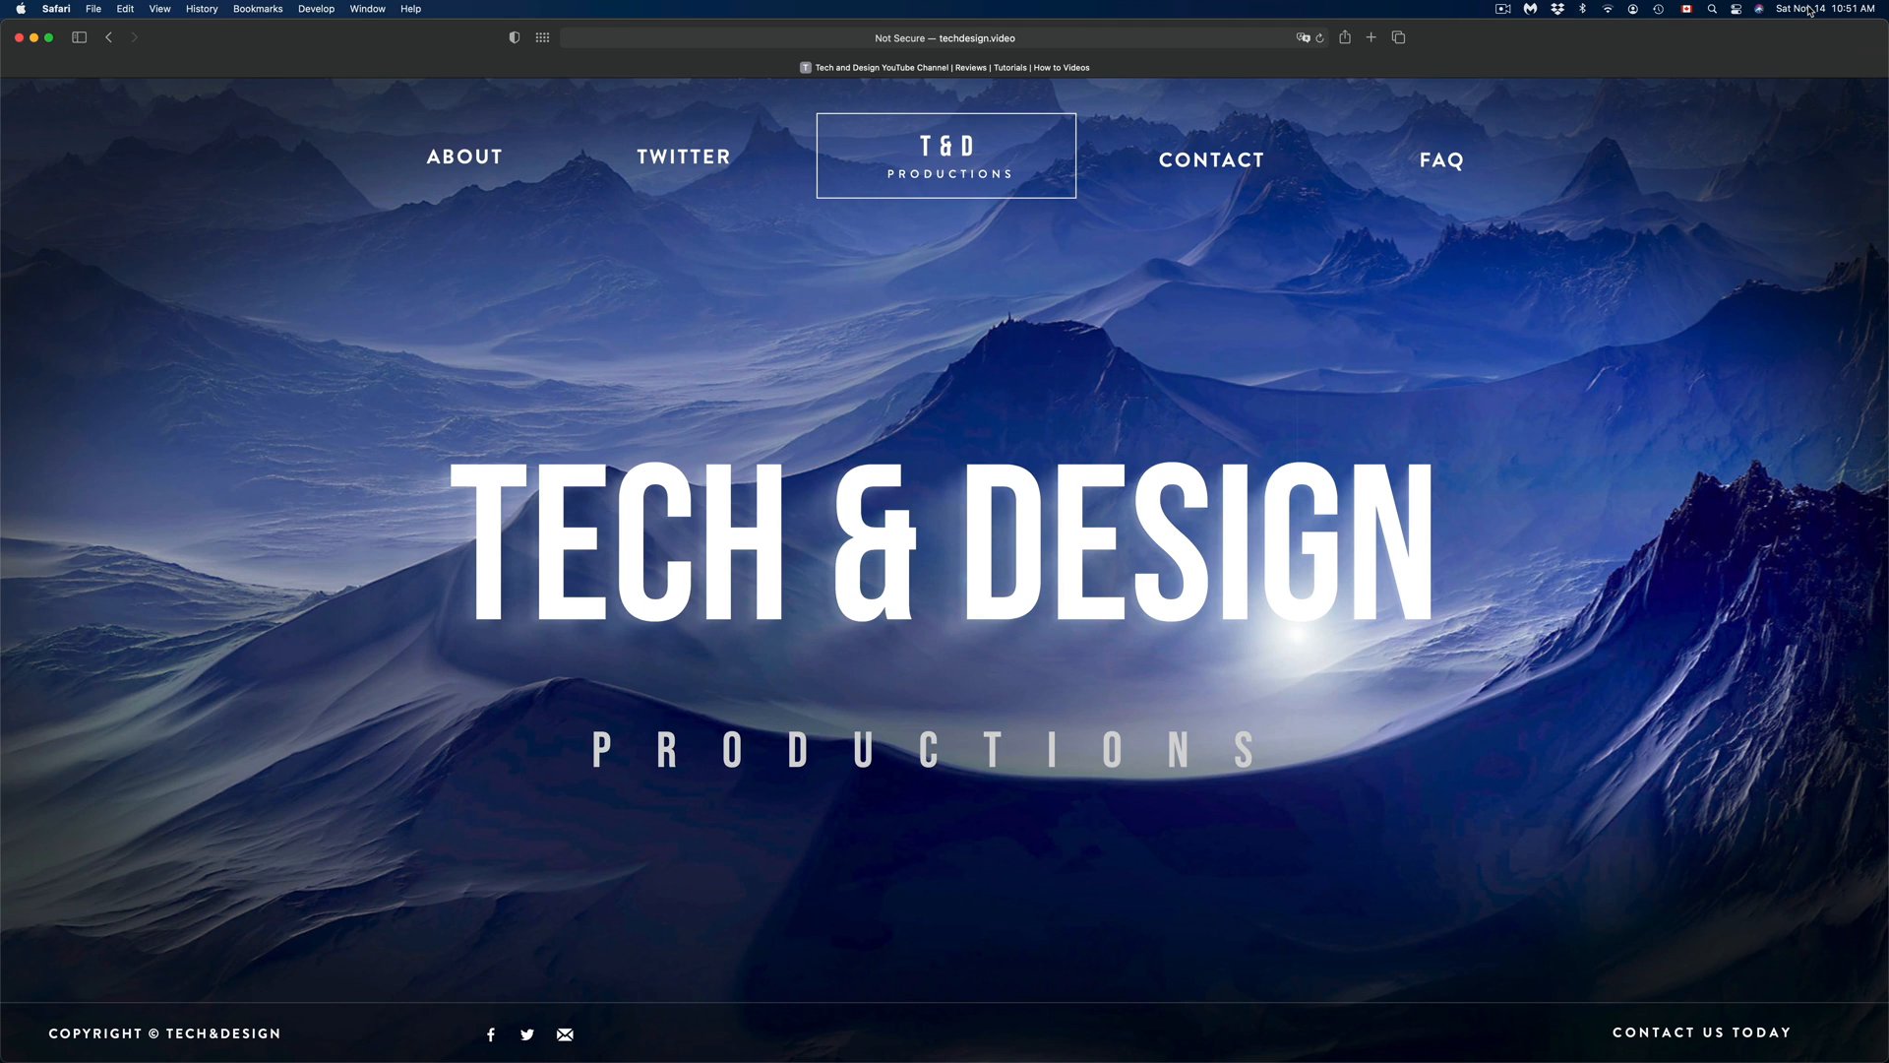
click(1812, 7)
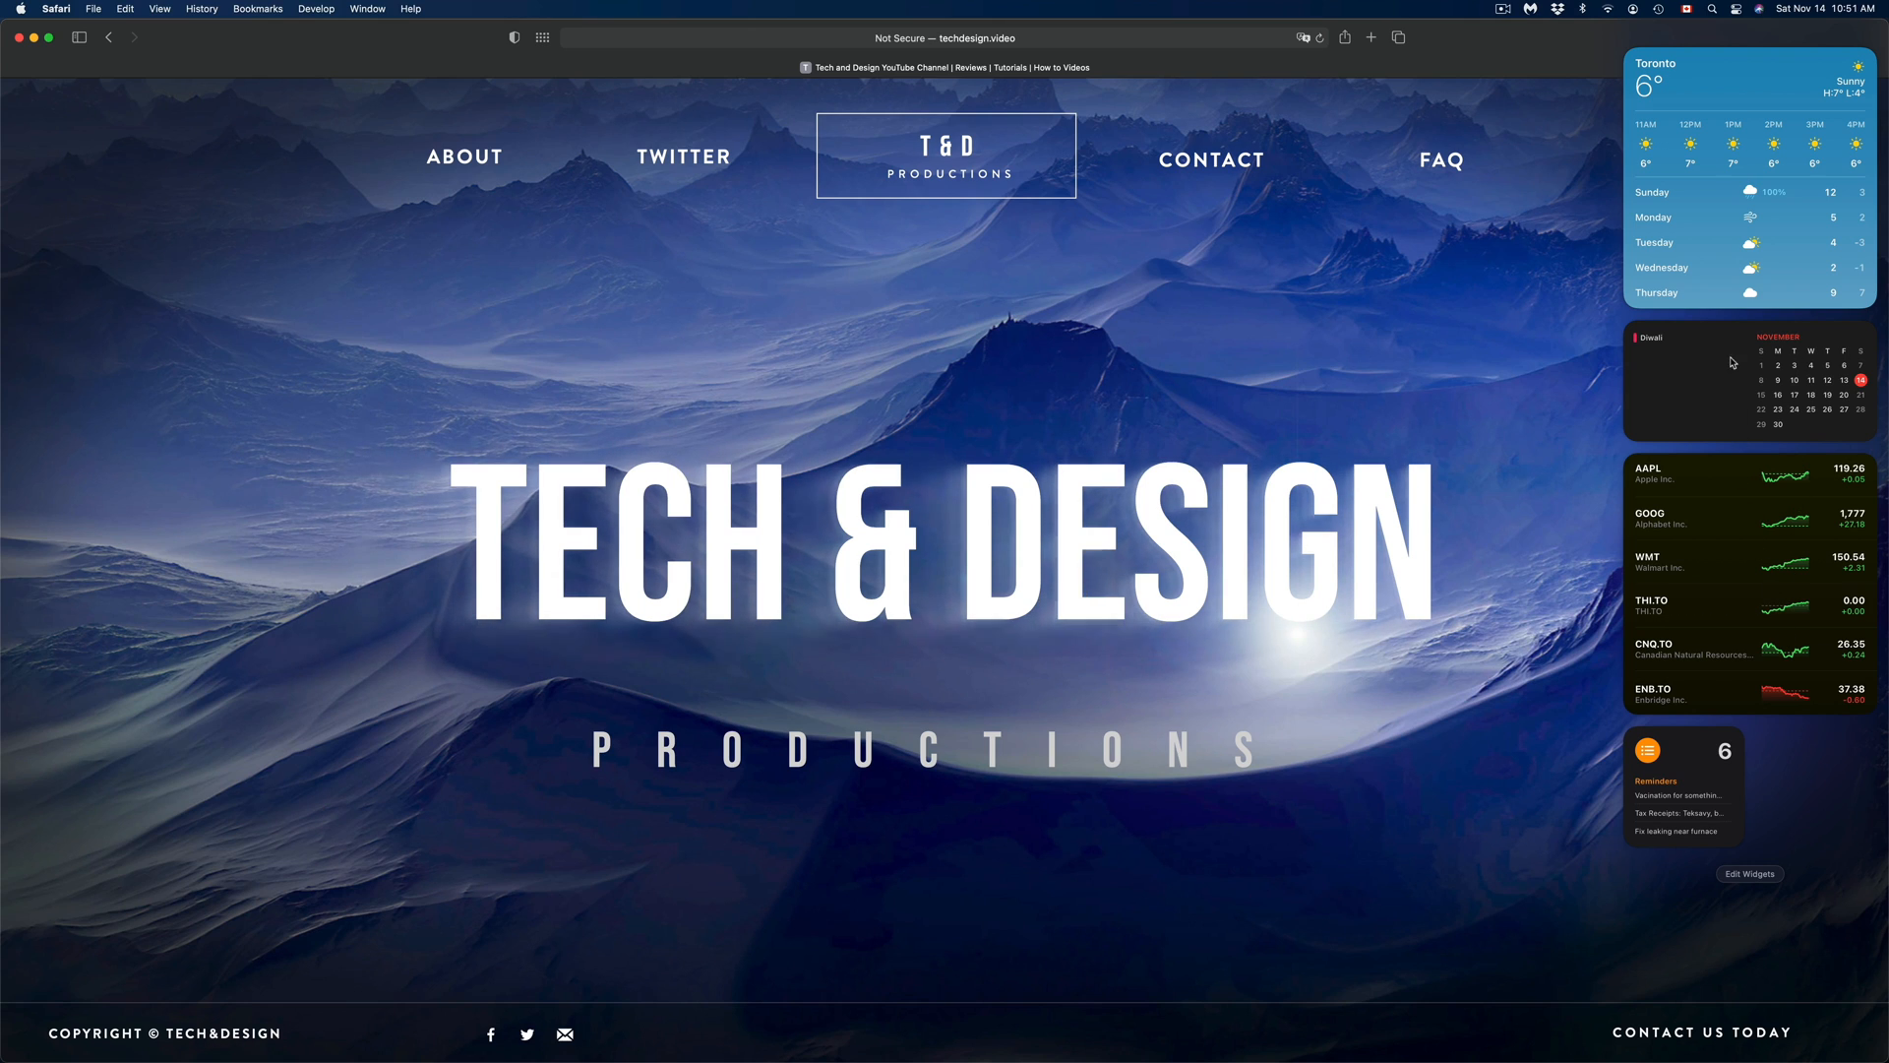
mouse_move(1700, 502)
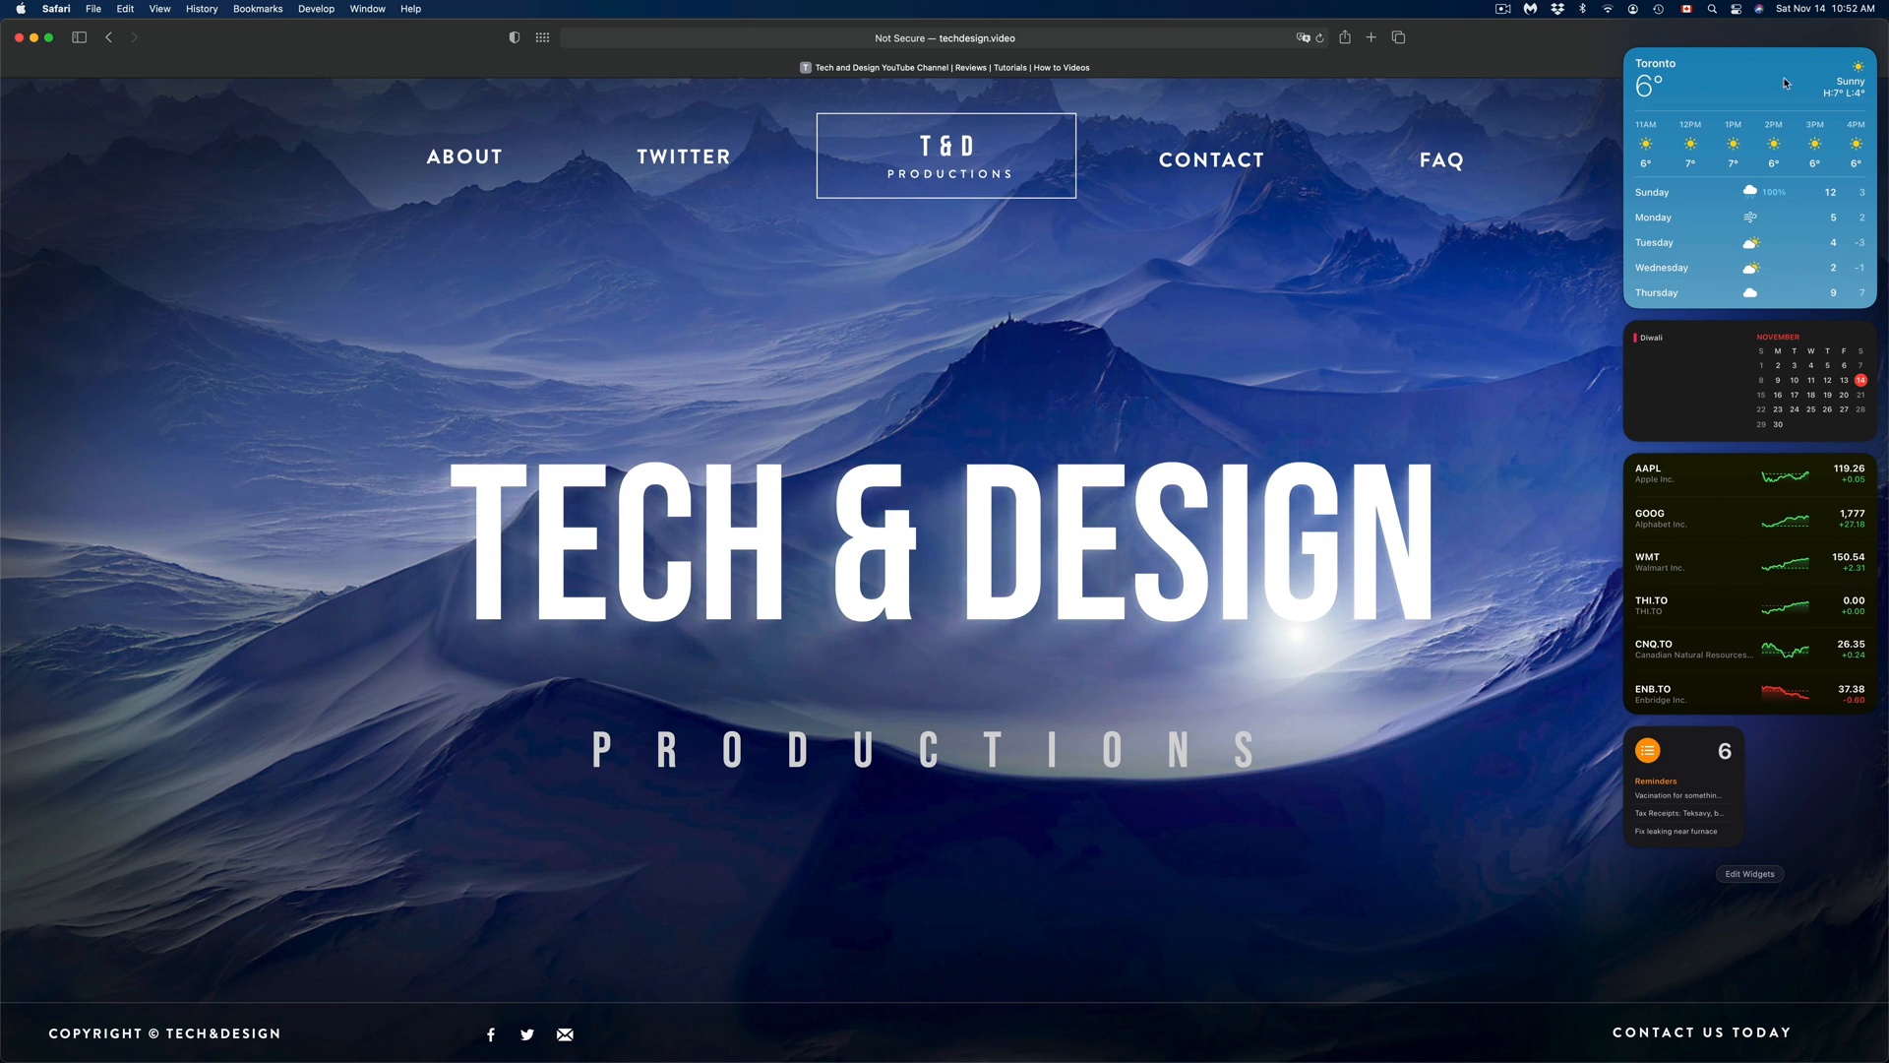
click(1795, 8)
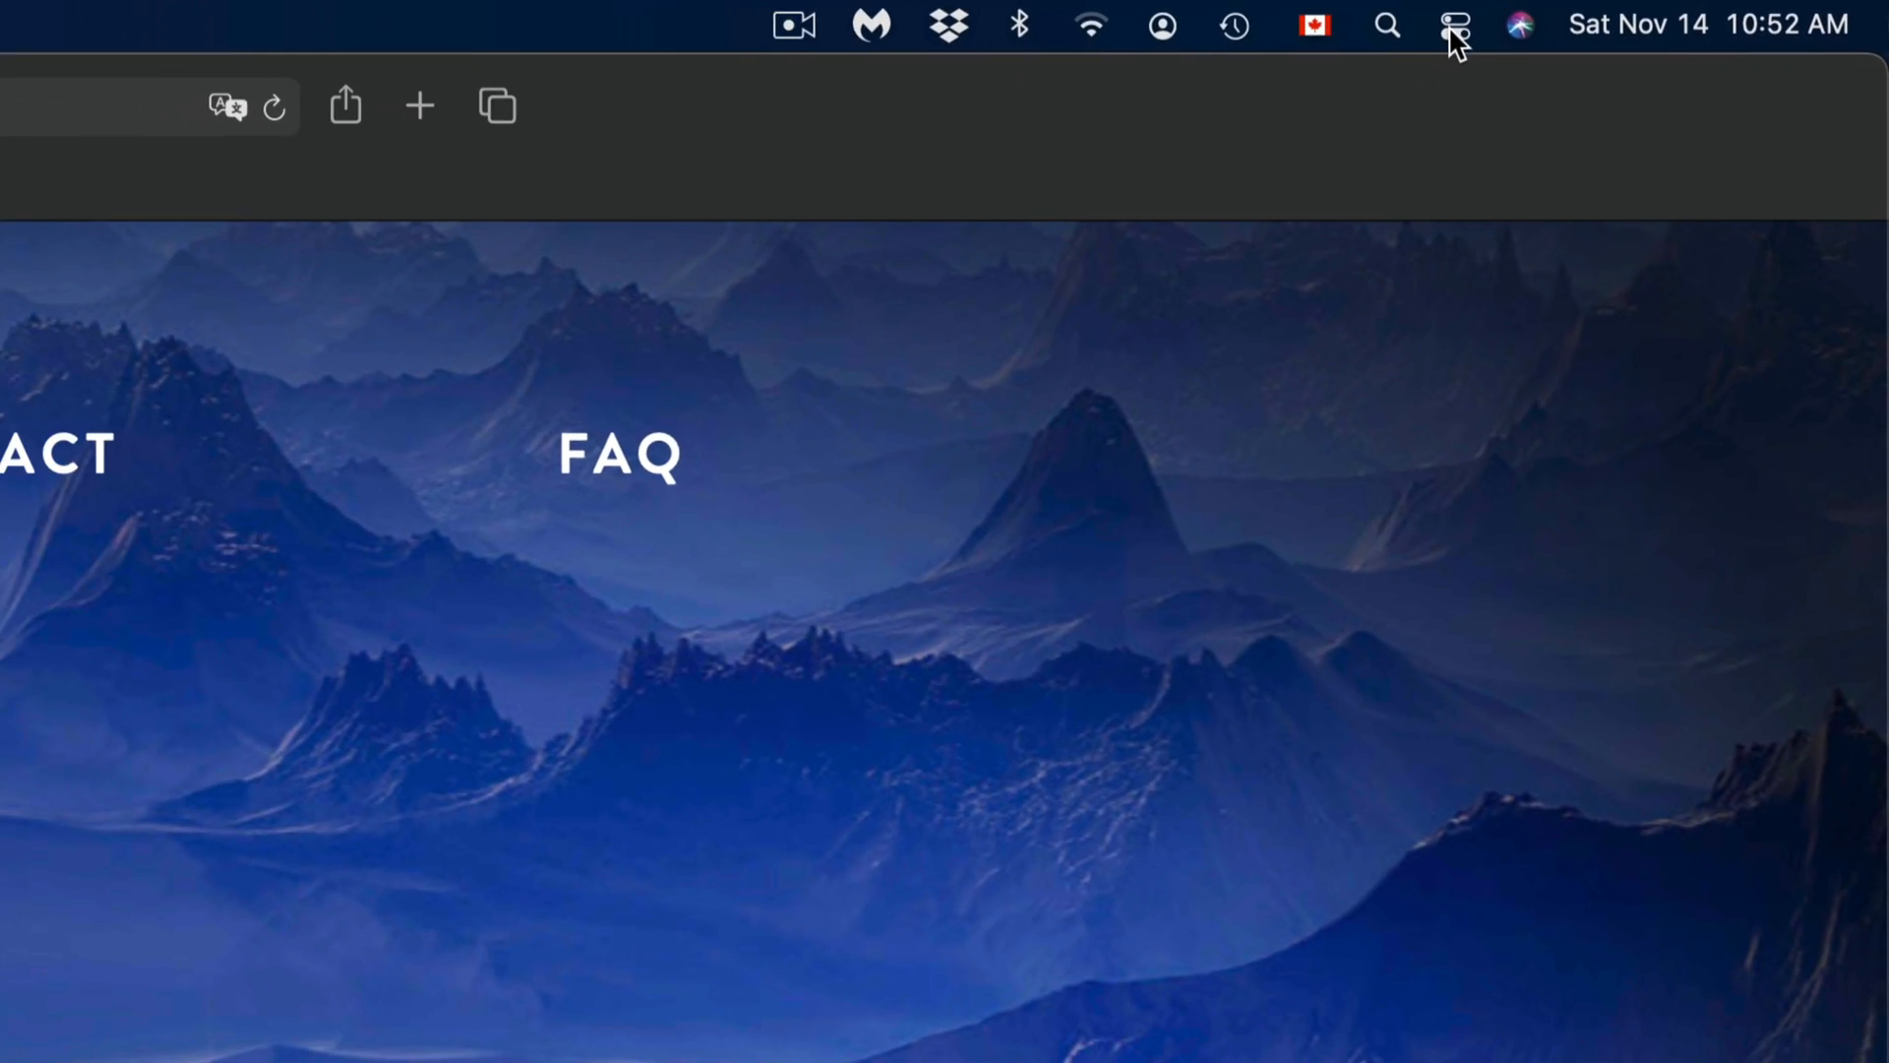
click(1456, 24)
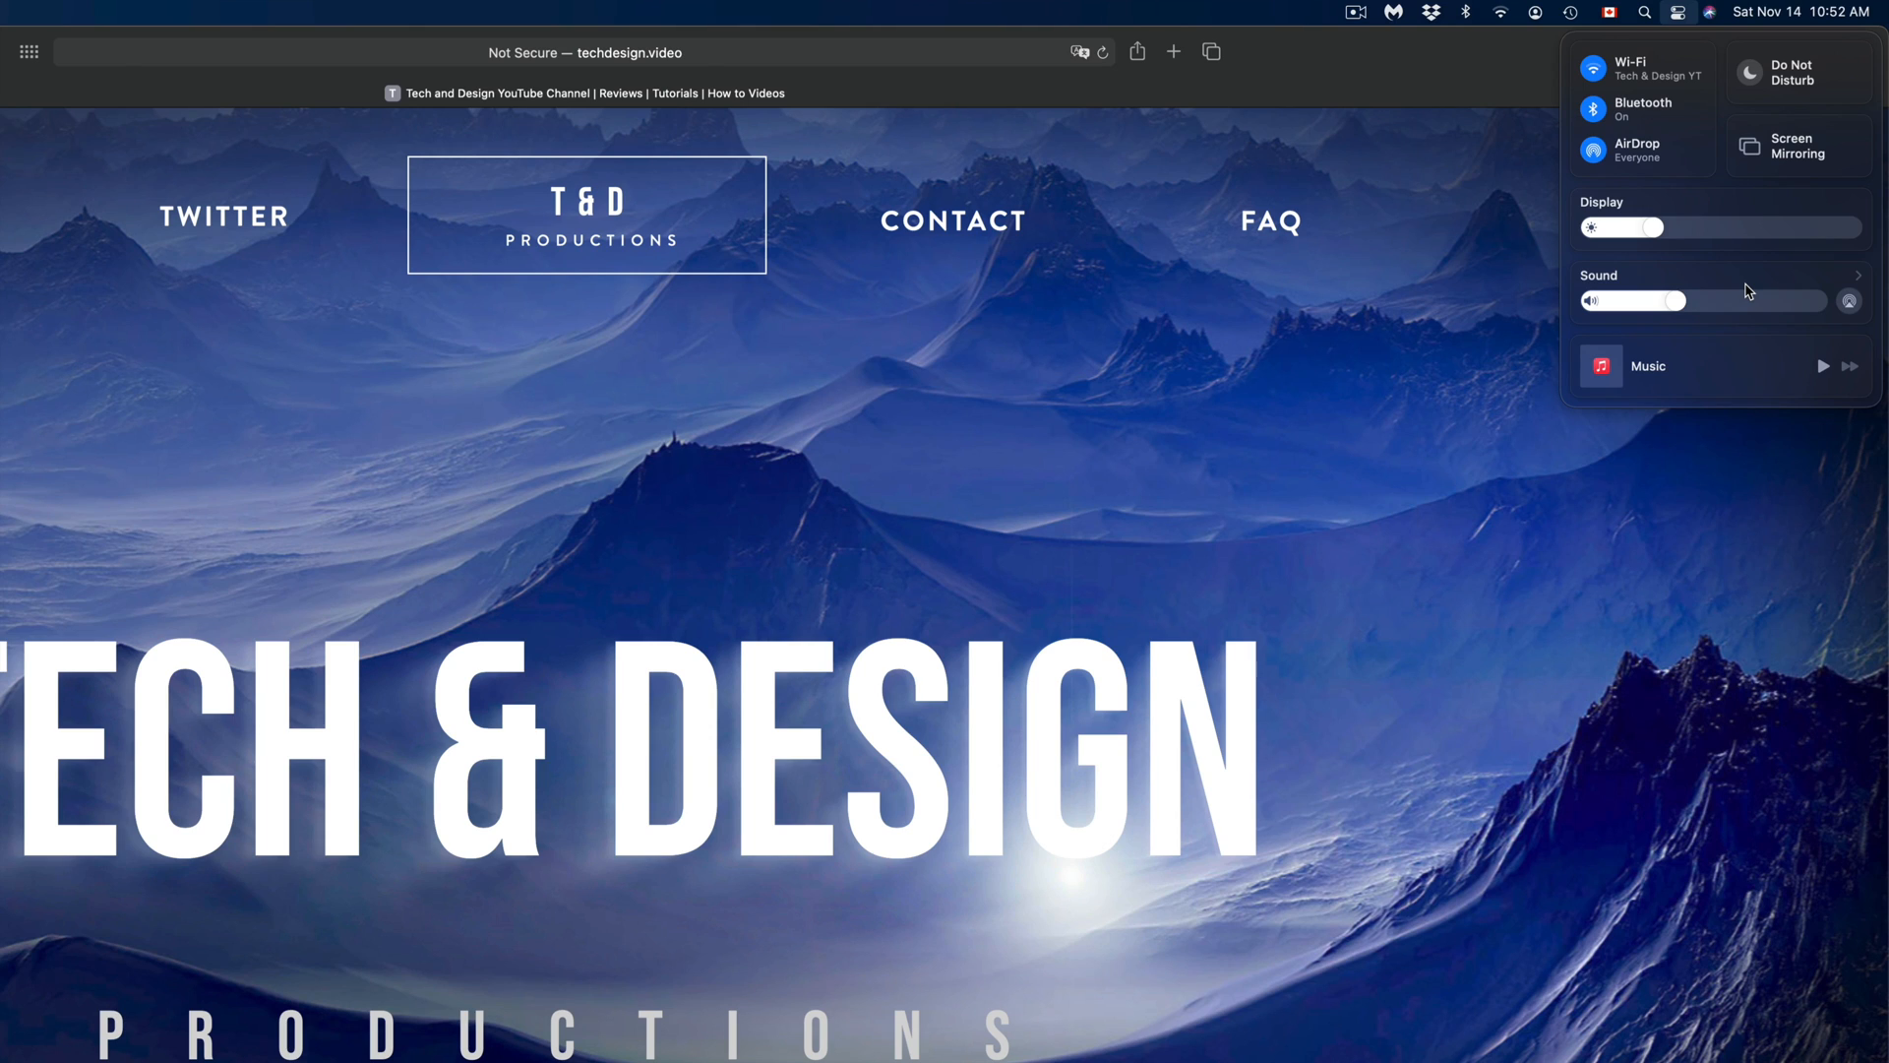
mouse_move(1672, 143)
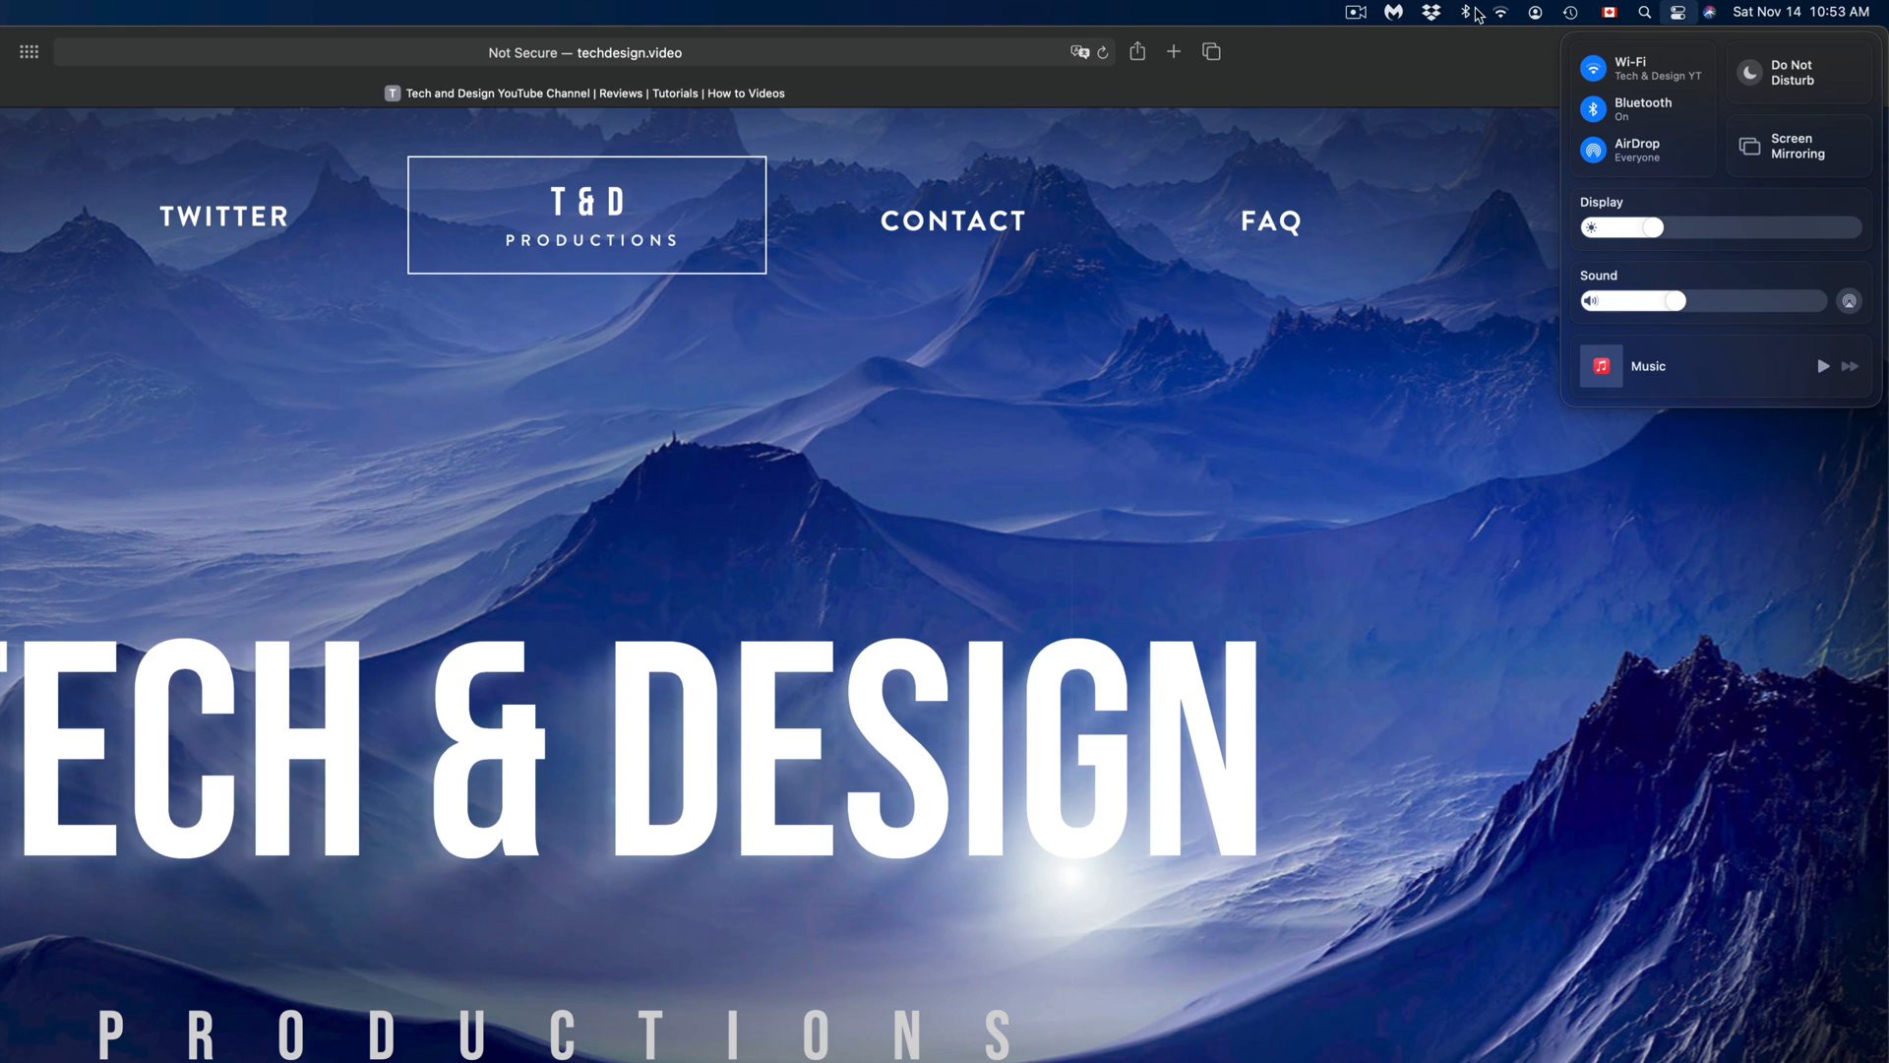
click(1594, 108)
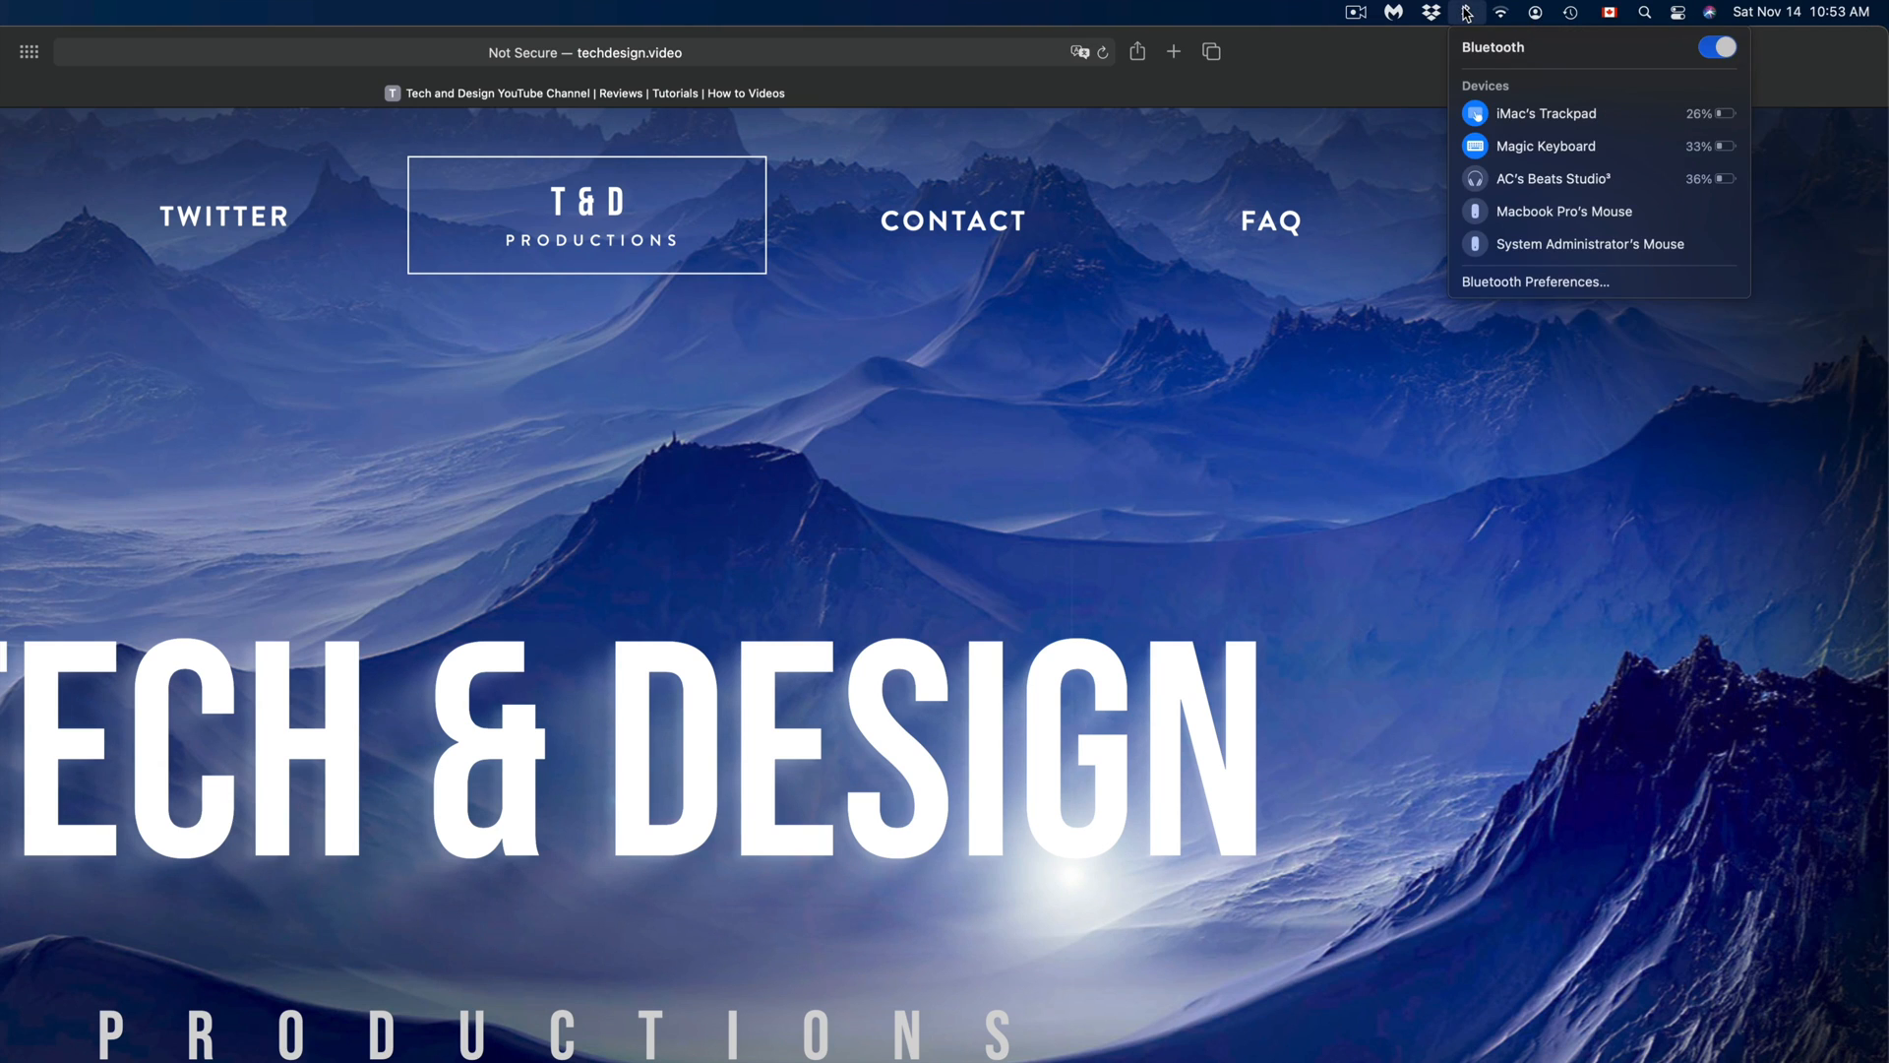
click(1501, 12)
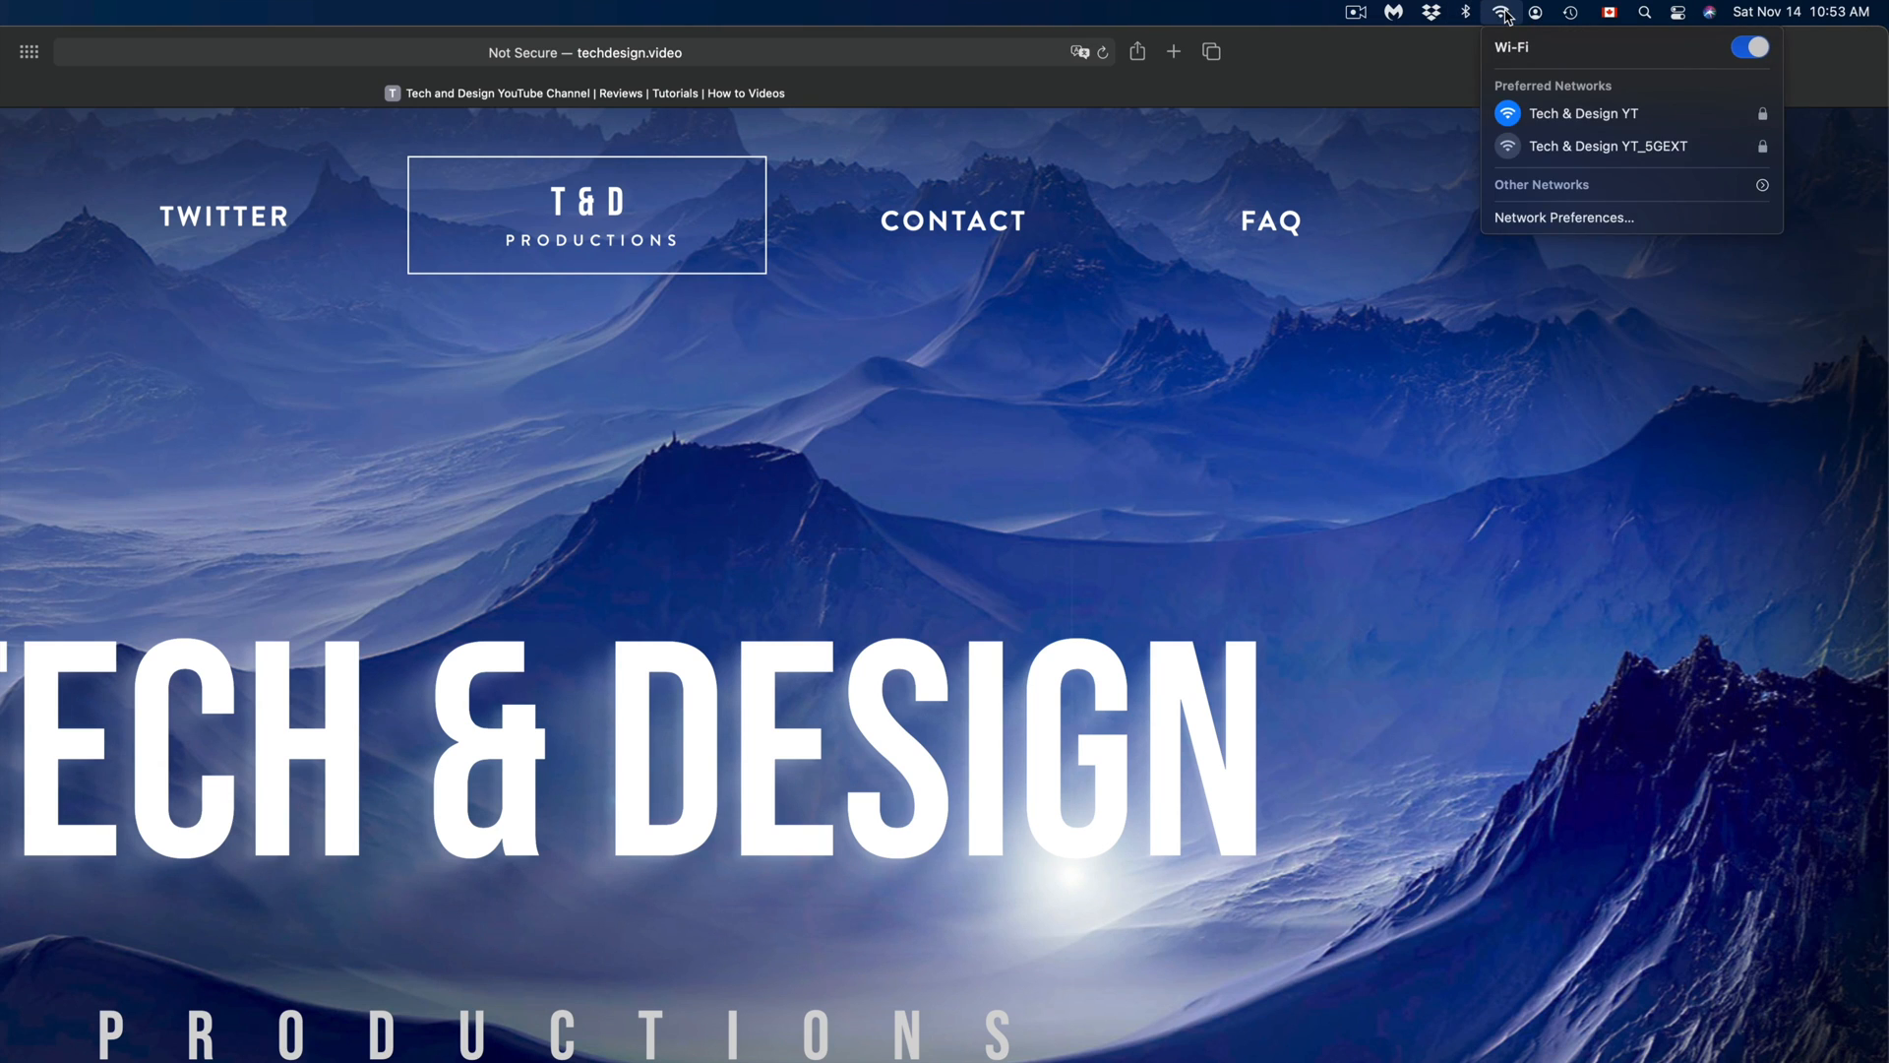
click(1676, 14)
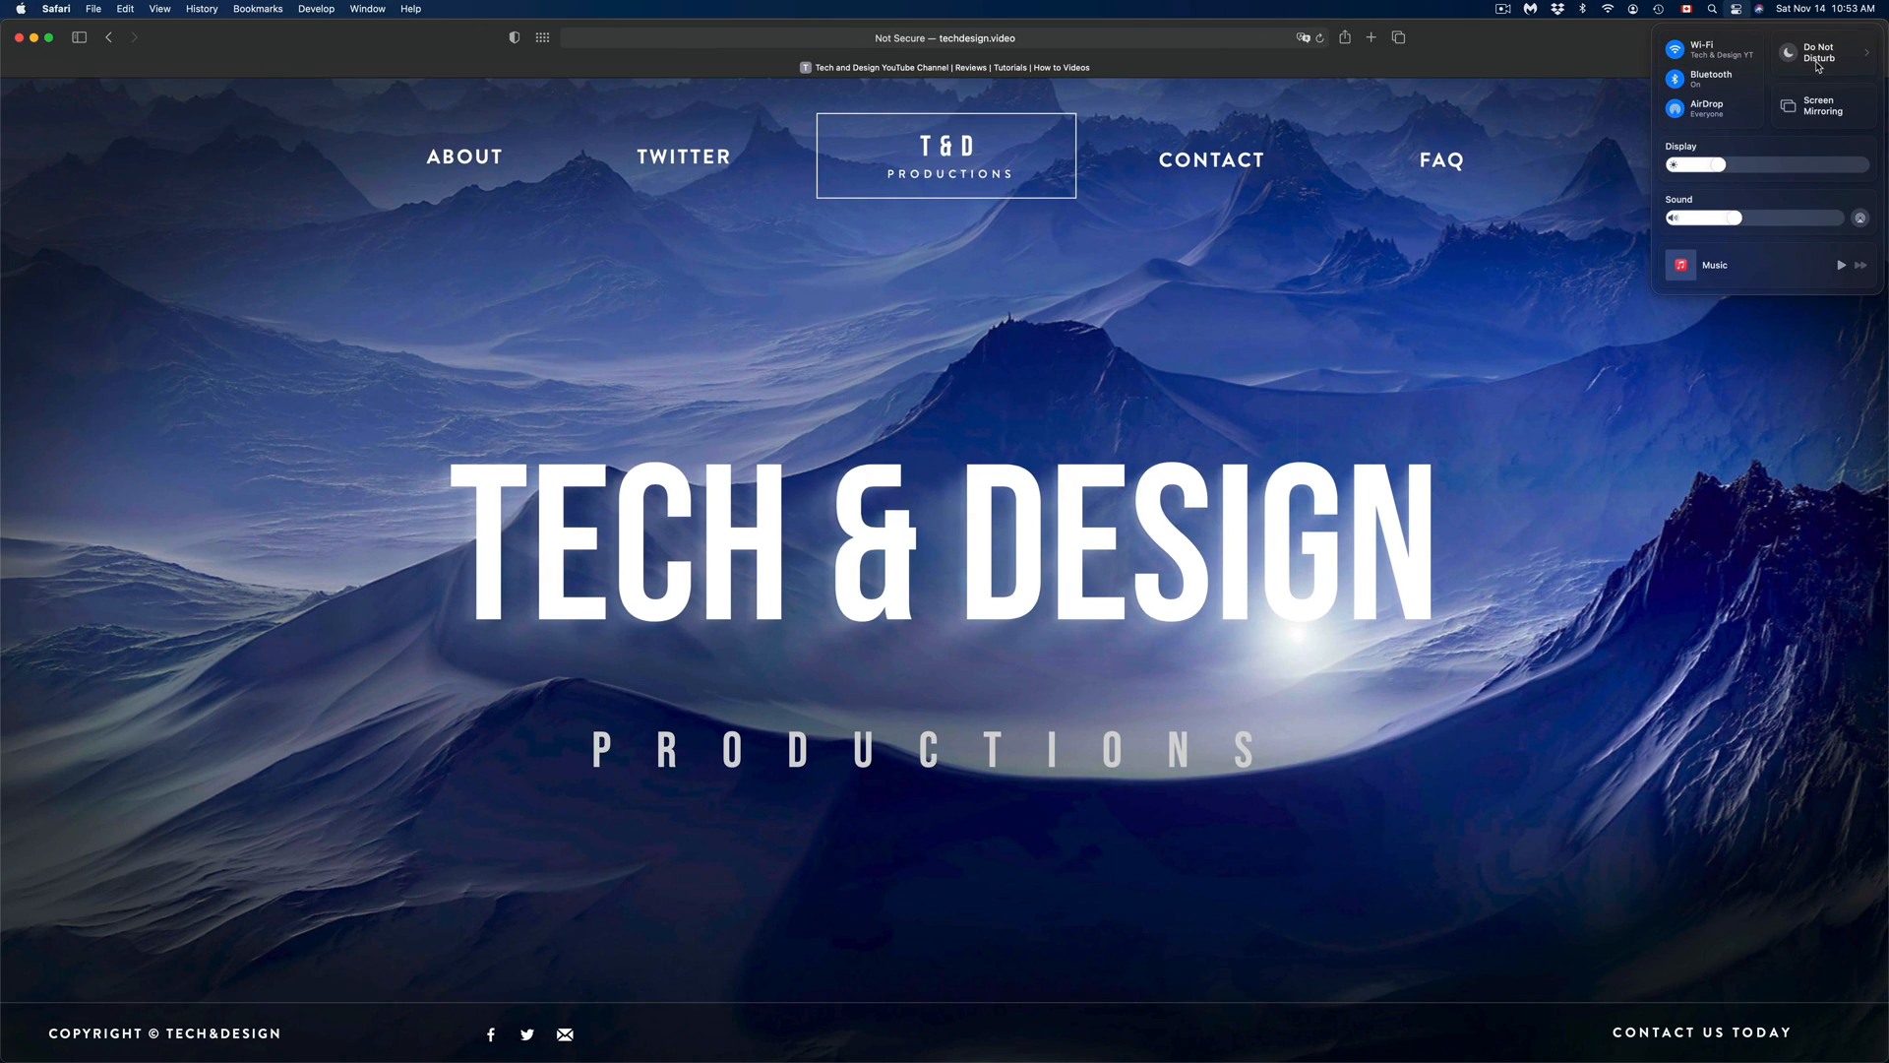
click(1602, 61)
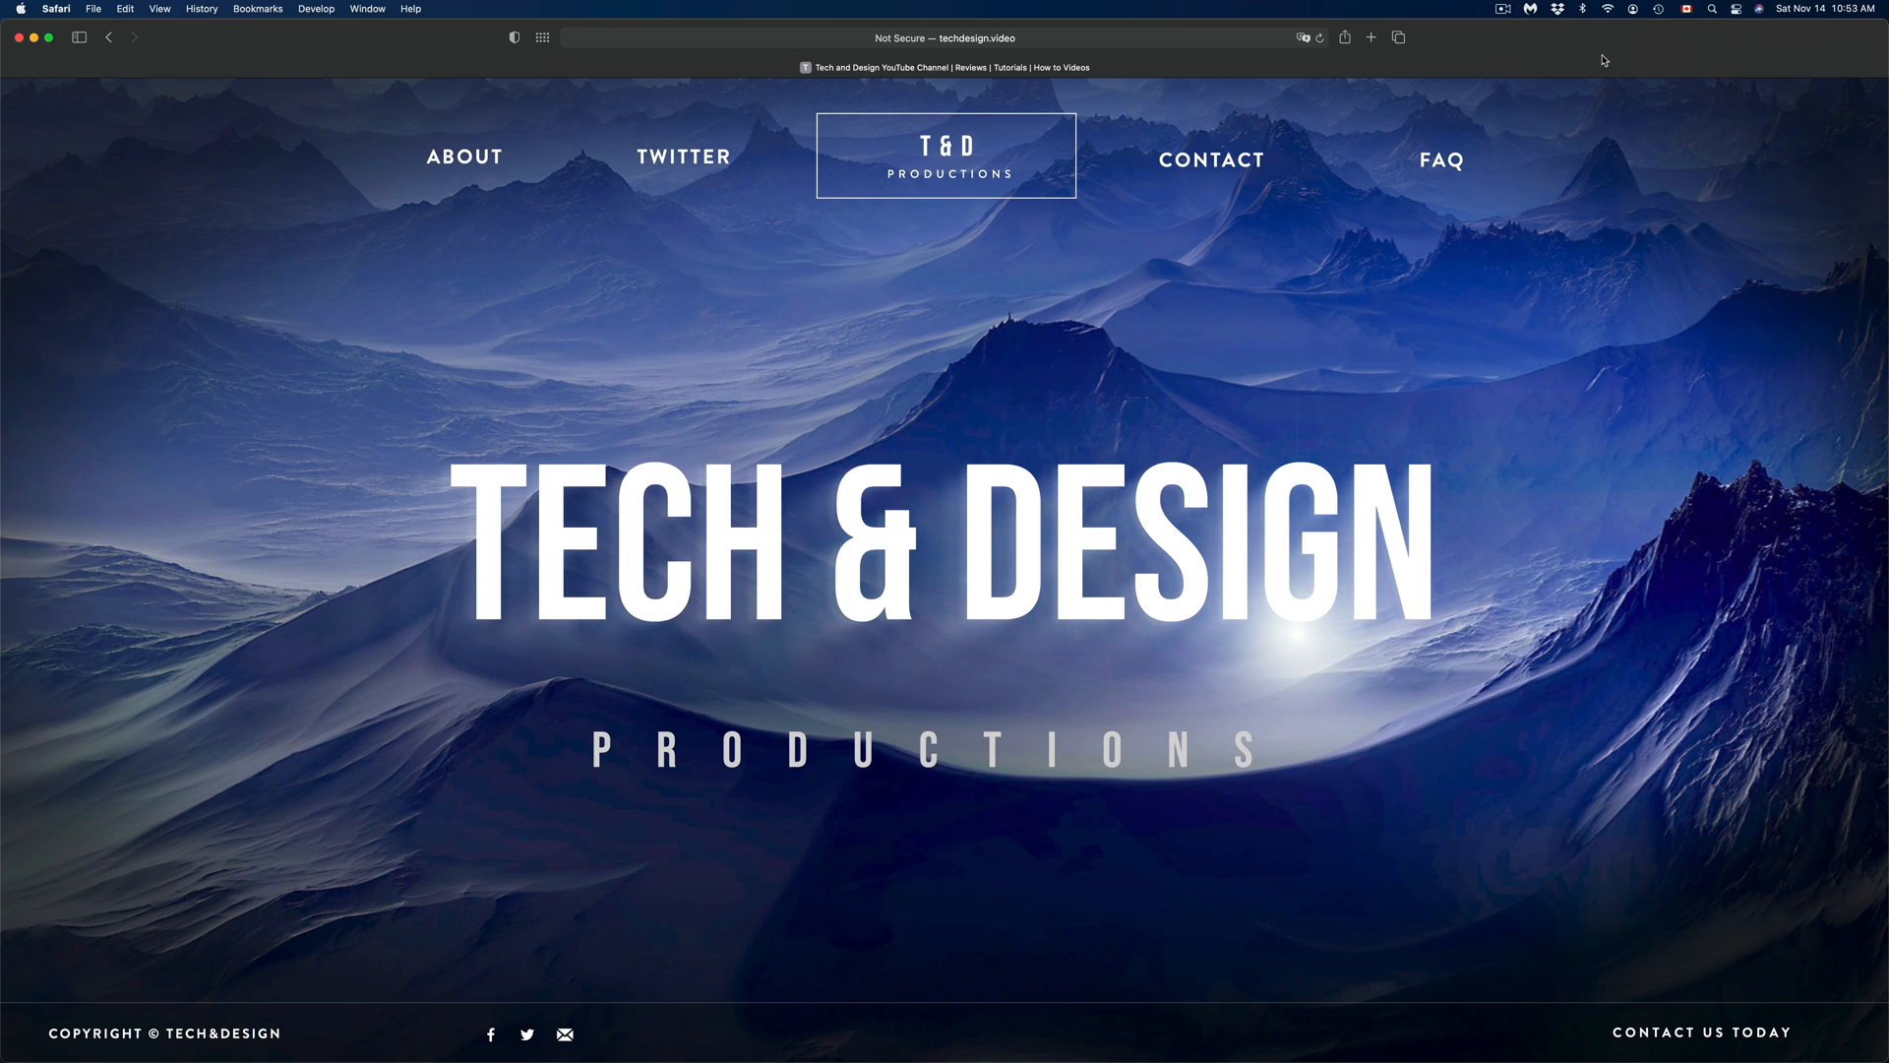